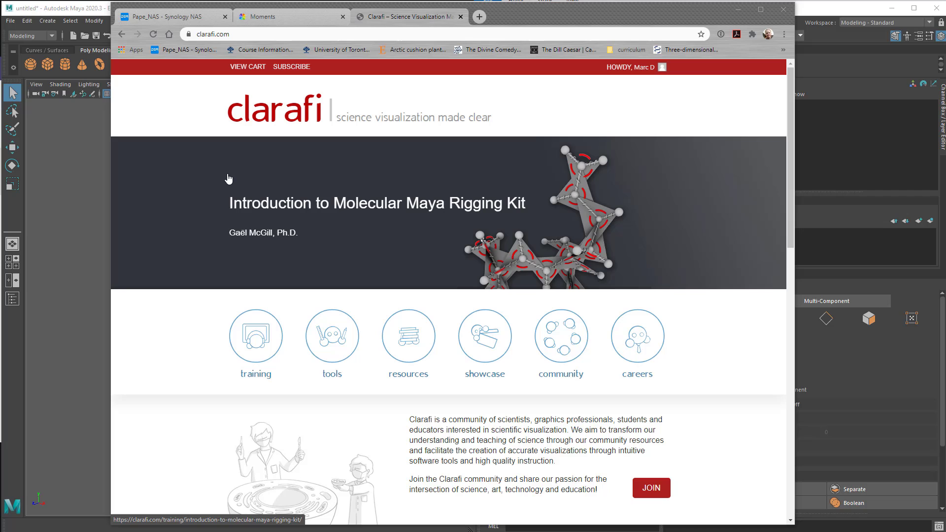
{"action": "mouse_move", "coordinate": [484, 335]}
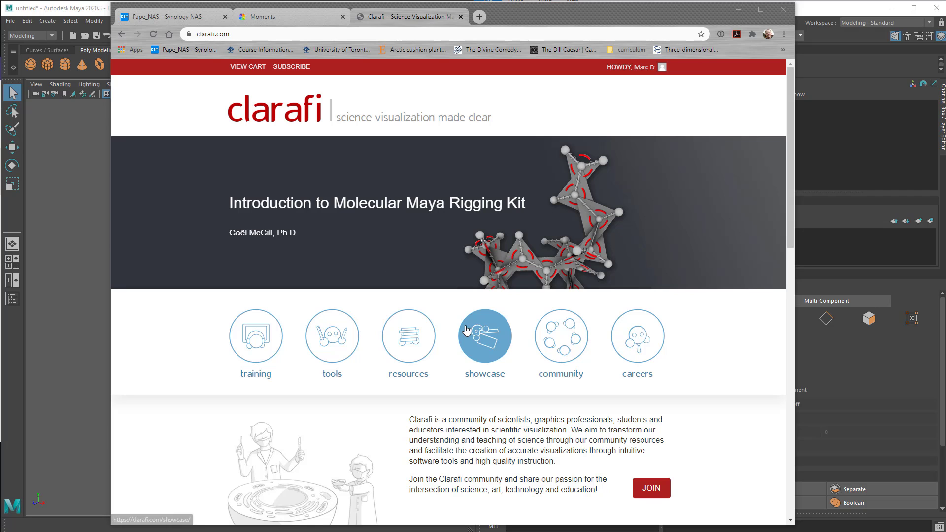
{"action": "mouse_move", "coordinate": [413, 385]}
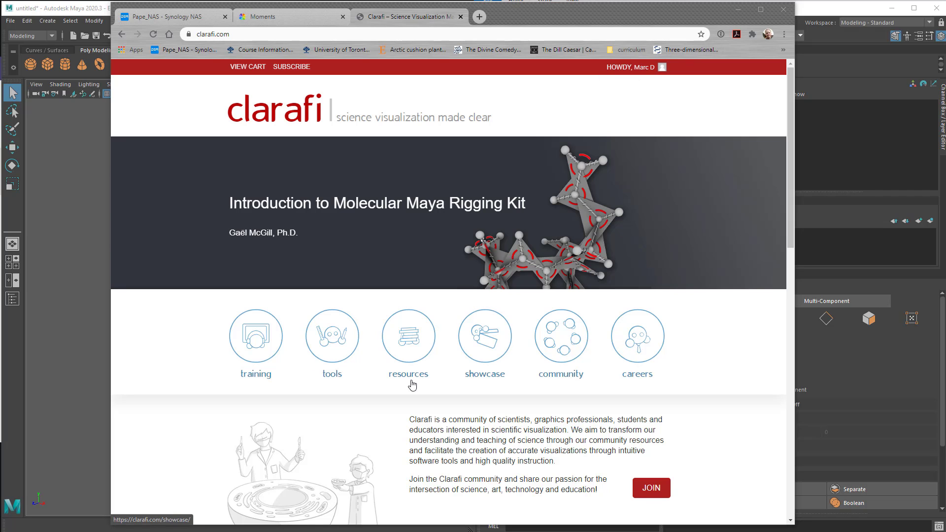
Reach the Clarafi tools page and follow the Molecular Maya 'learn more' link.
{"action": "left_click", "coordinate": [331, 336]}
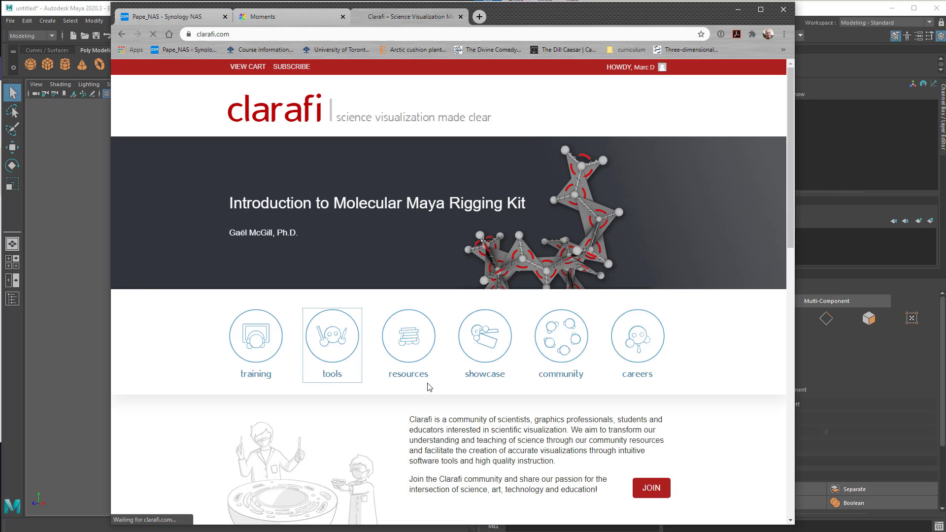
{"action": "left_click", "coordinate": [408, 336]}
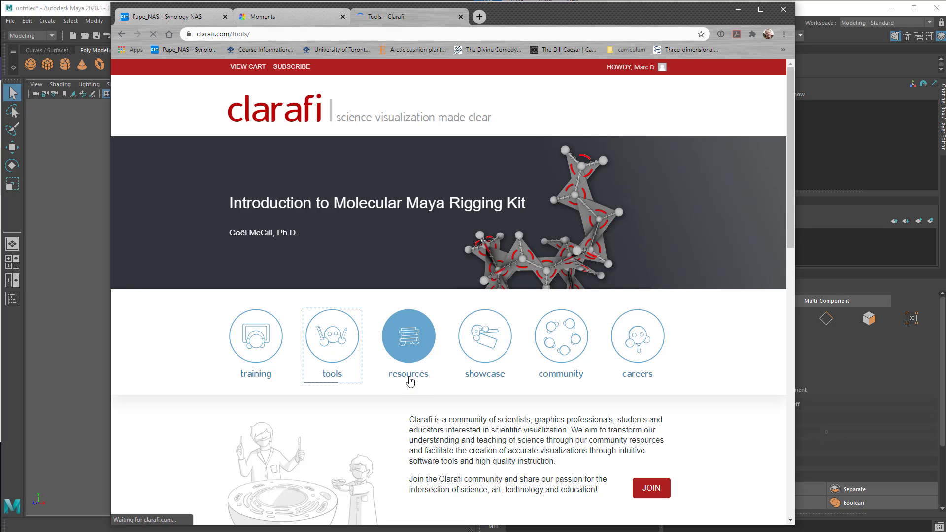
{"action": "left_click", "coordinate": [331, 336]}
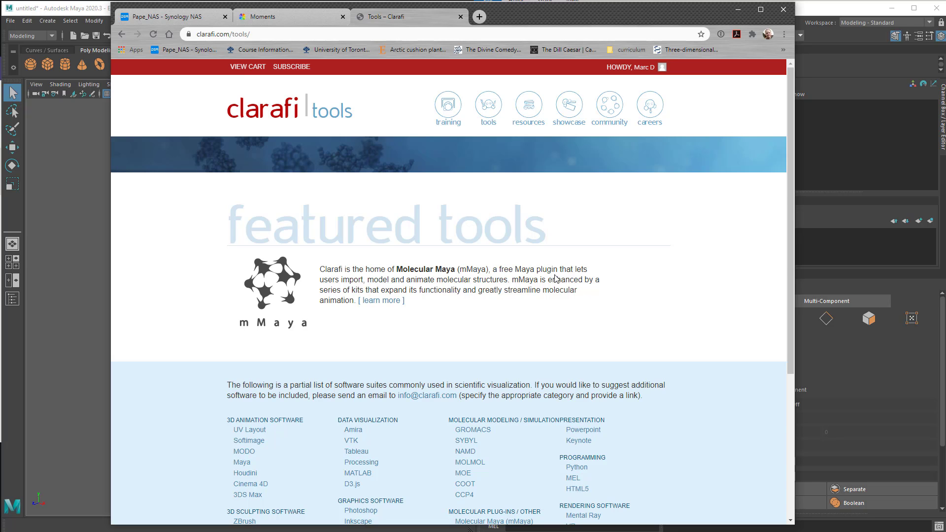
{"action": "scroll", "scroll_direction": "down", "scroll_amount": 3}
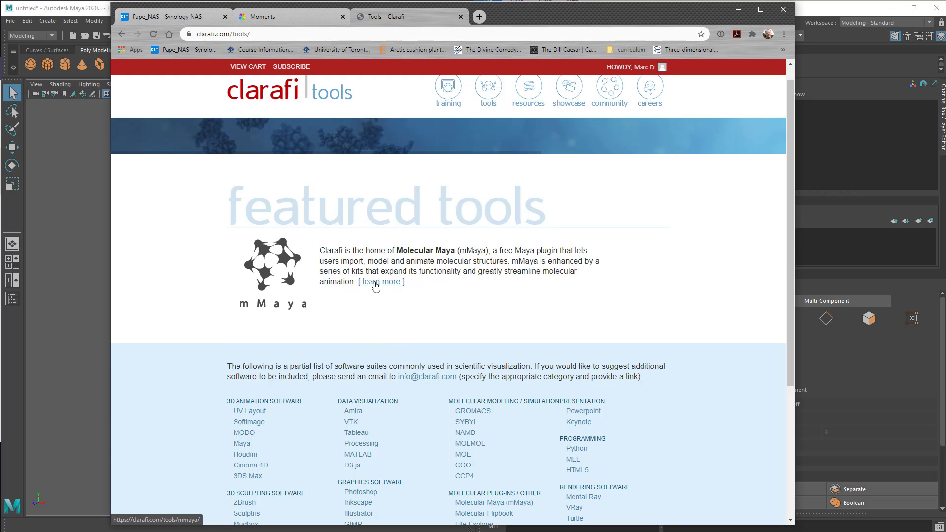
{"action": "left_click", "coordinate": [381, 282]}
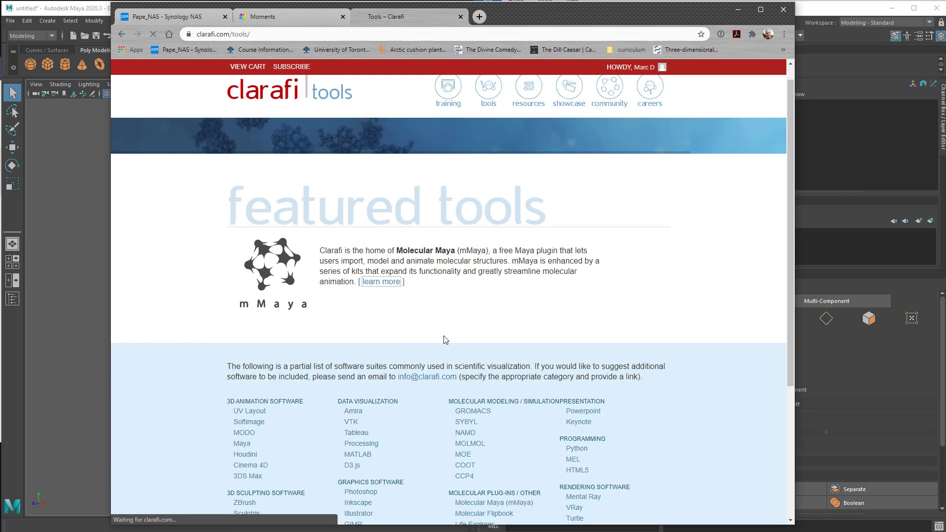
{"action": "left_click", "coordinate": [380, 281]}
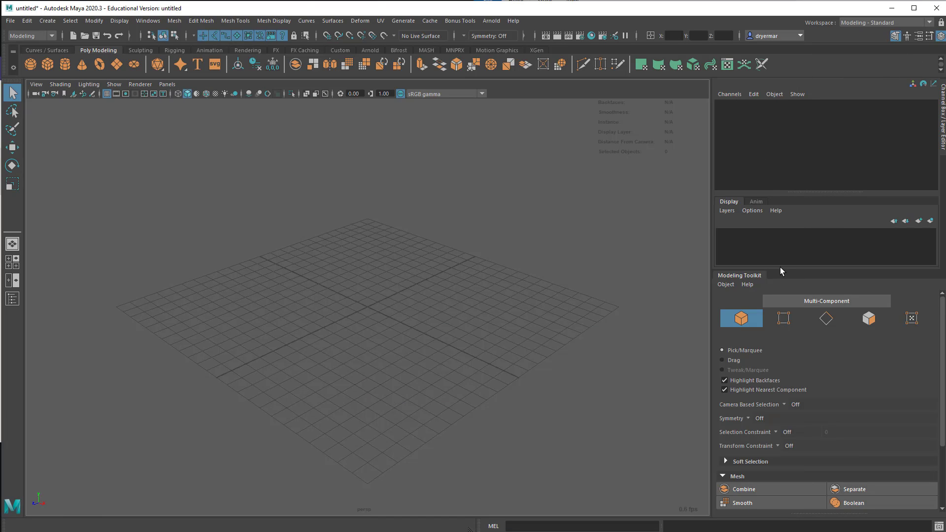
{"action": "mouse_move", "coordinate": [783, 263]}
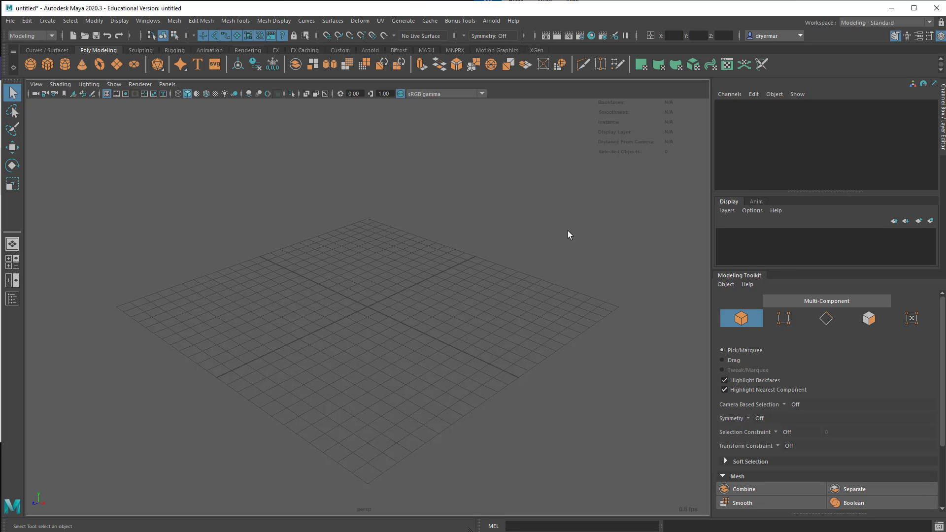
{"action": "mouse_move", "coordinate": [573, 238]}
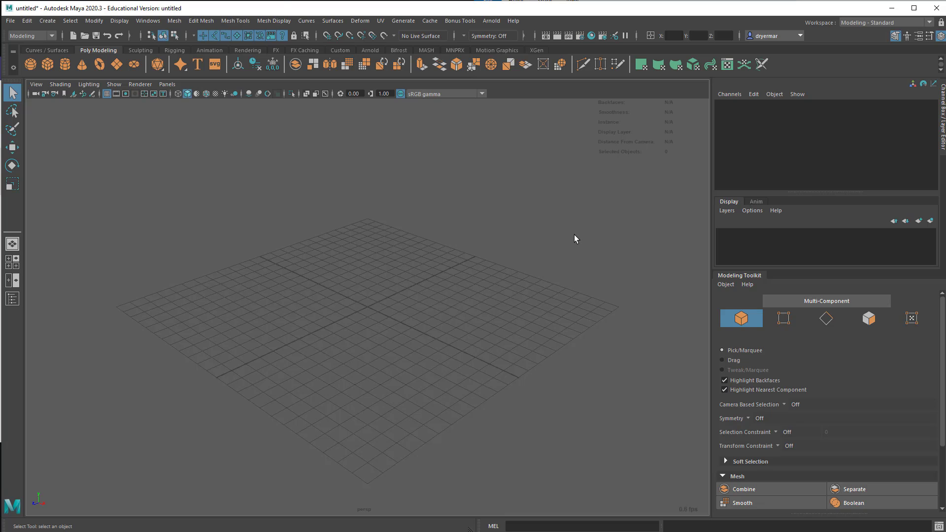
{"action": "mouse_move", "coordinate": [583, 244]}
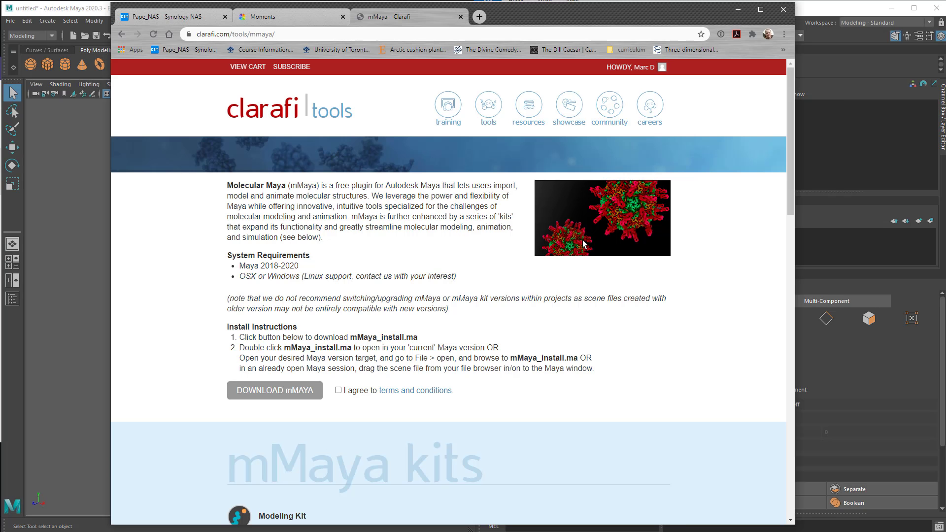
{"action": "mouse_move", "coordinate": [692, 340]}
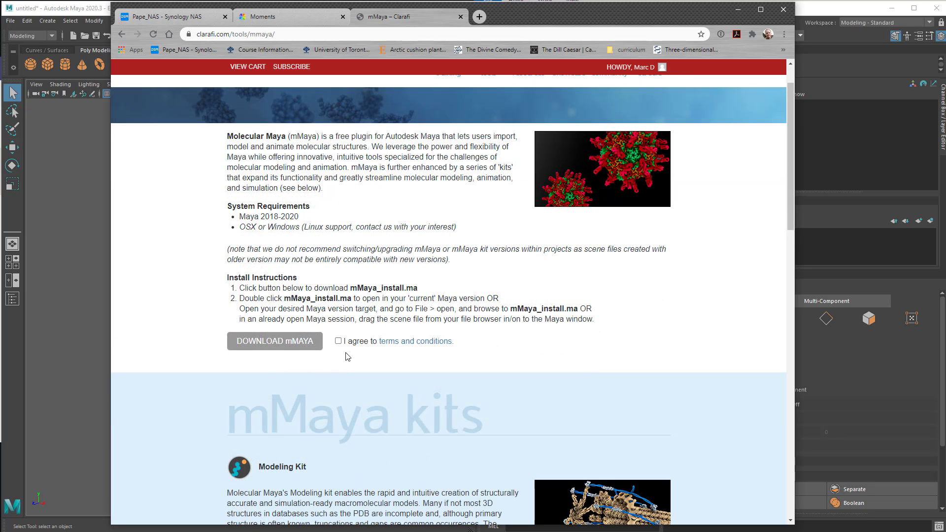
{"action": "mouse_move", "coordinate": [377, 380]}
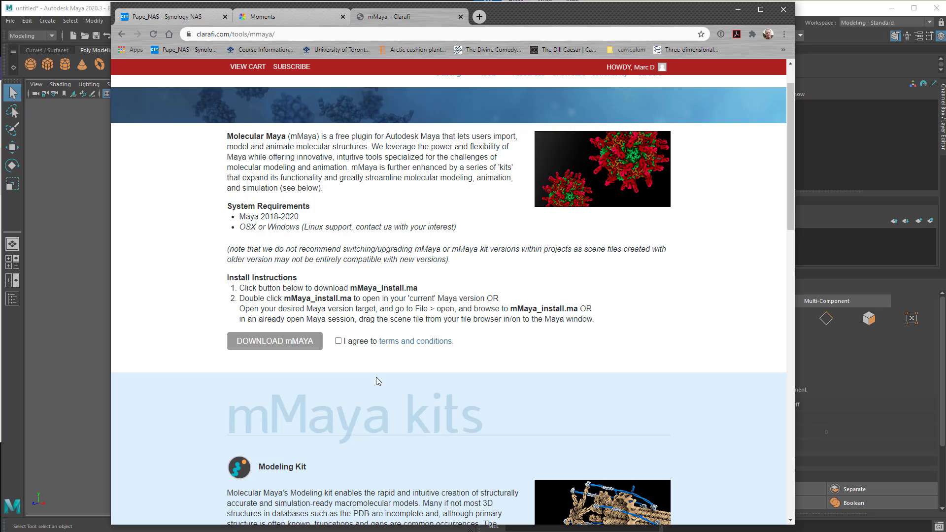
Agree to the terms, download mMaya_install.ma and save it to the Toshiba drive.
{"action": "left_click", "coordinate": [338, 341]}
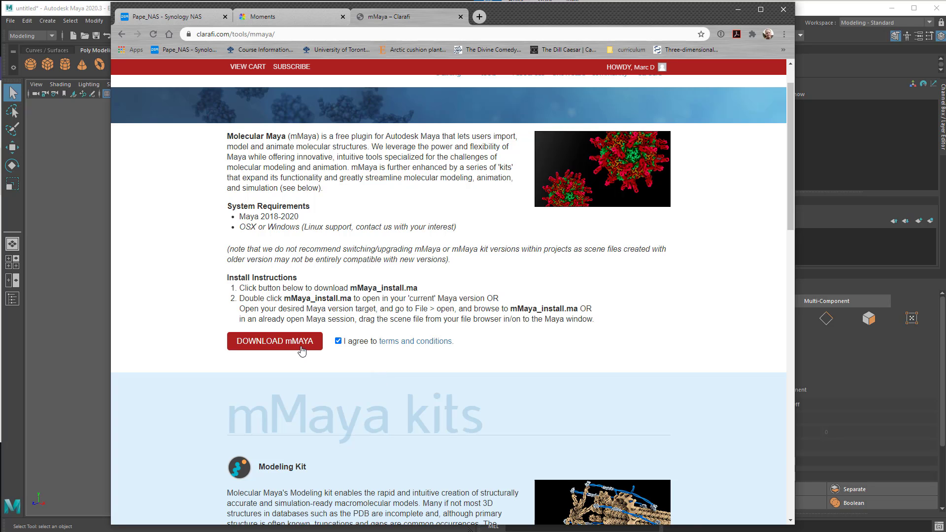
{"action": "left_click", "coordinate": [275, 342]}
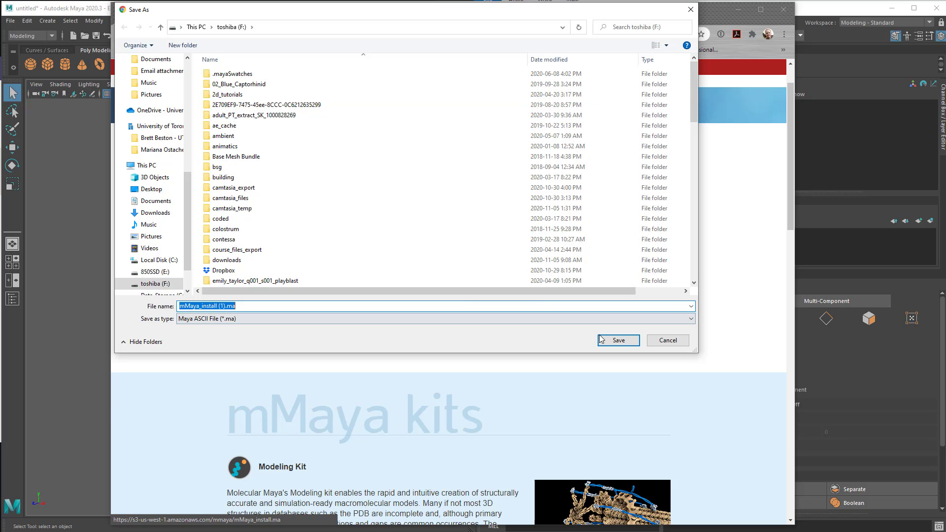
{"action": "left_click", "coordinate": [618, 341]}
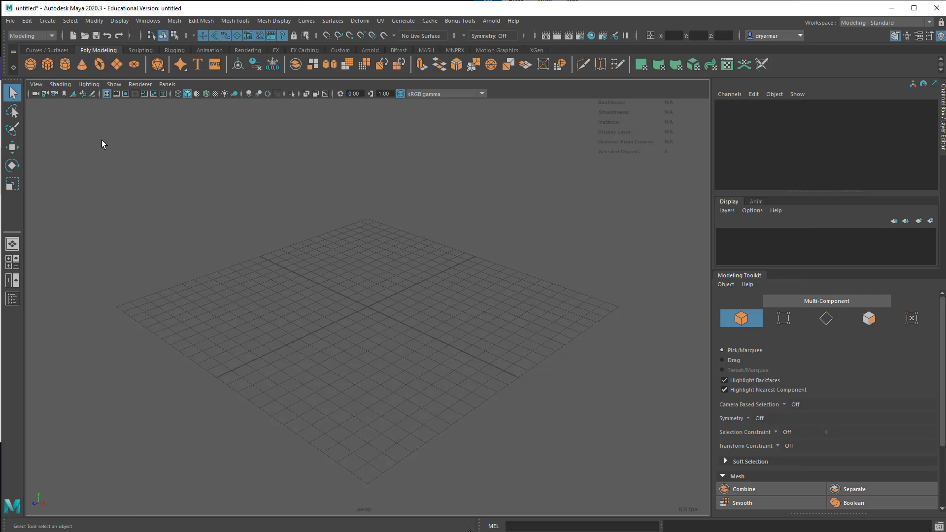
Load the mMaya_install (1).ma scene, discarding the unsaved untitled scene.
{"action": "left_click", "coordinate": [9, 20]}
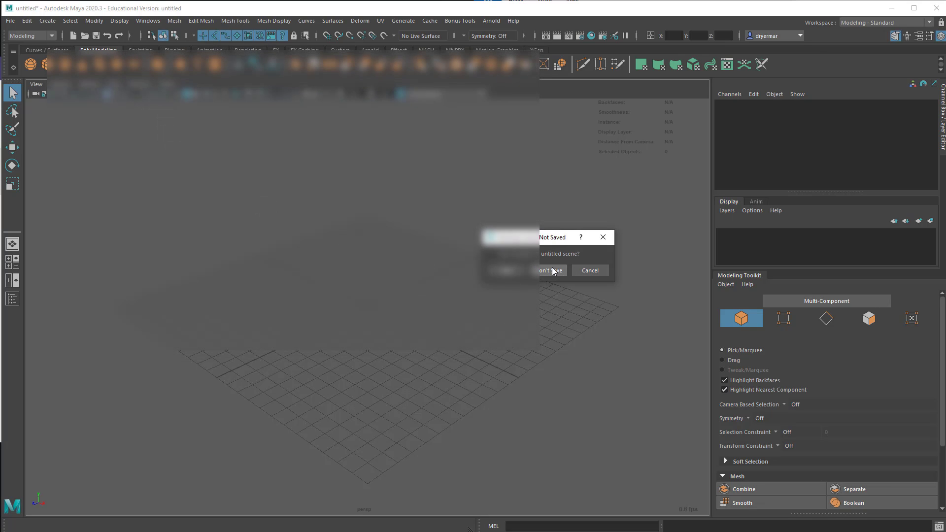
{"action": "left_click", "coordinate": [550, 270]}
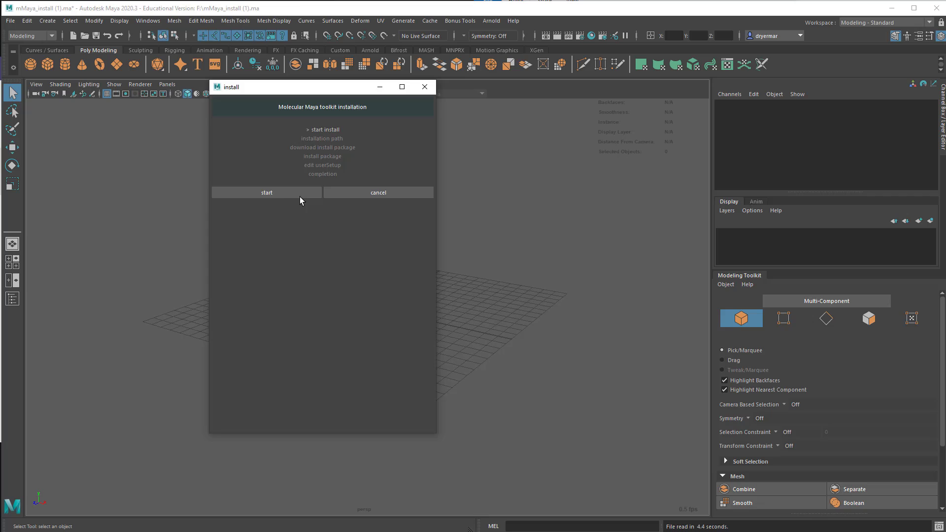
Run the Molecular Maya installer to the recommended path with the userSetup.py line added by default.
{"action": "left_click", "coordinate": [267, 192]}
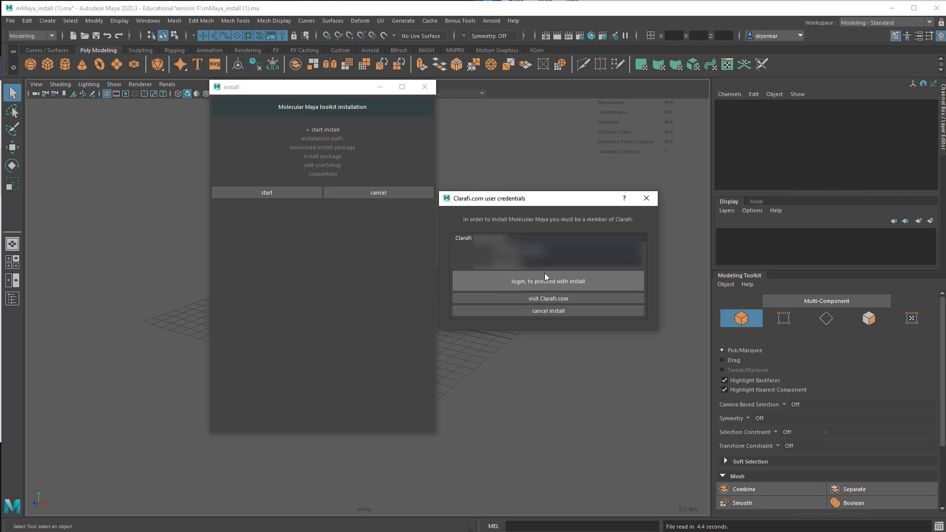
{"action": "left_click", "coordinate": [547, 281]}
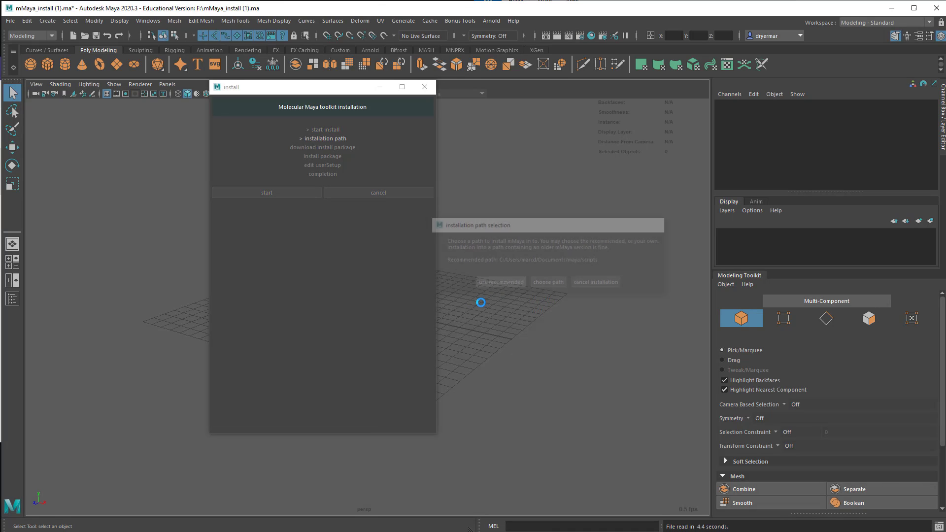
{"action": "left_click", "coordinate": [500, 282]}
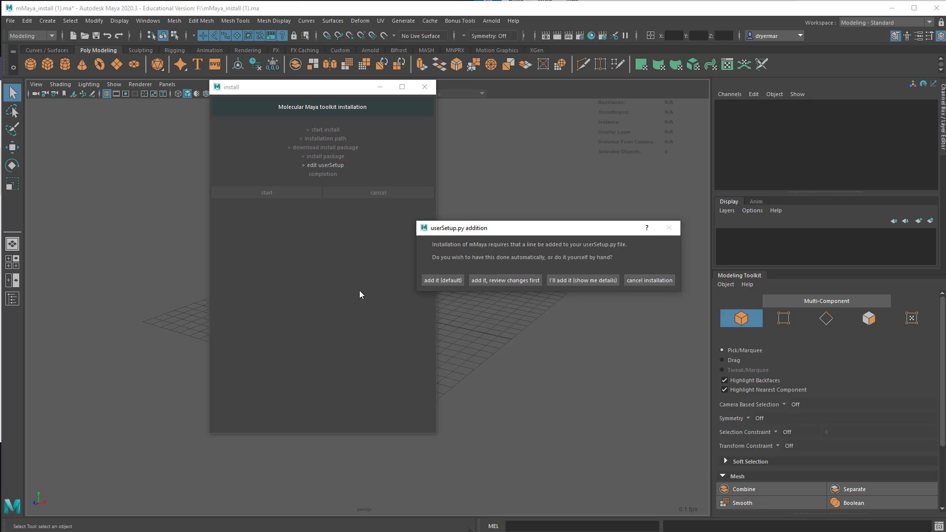
{"action": "mouse_move", "coordinate": [429, 291]}
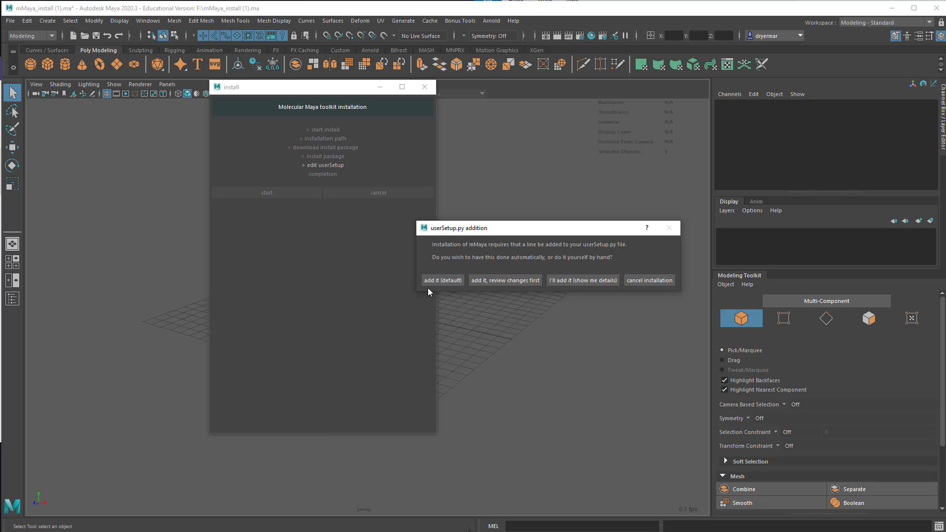
{"action": "left_click", "coordinate": [443, 280]}
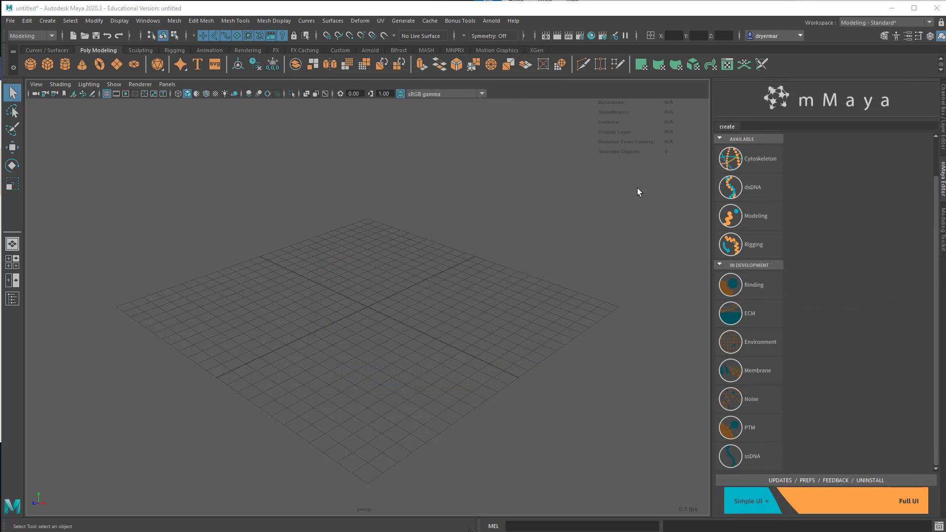
{"action": "mouse_move", "coordinate": [538, 216]}
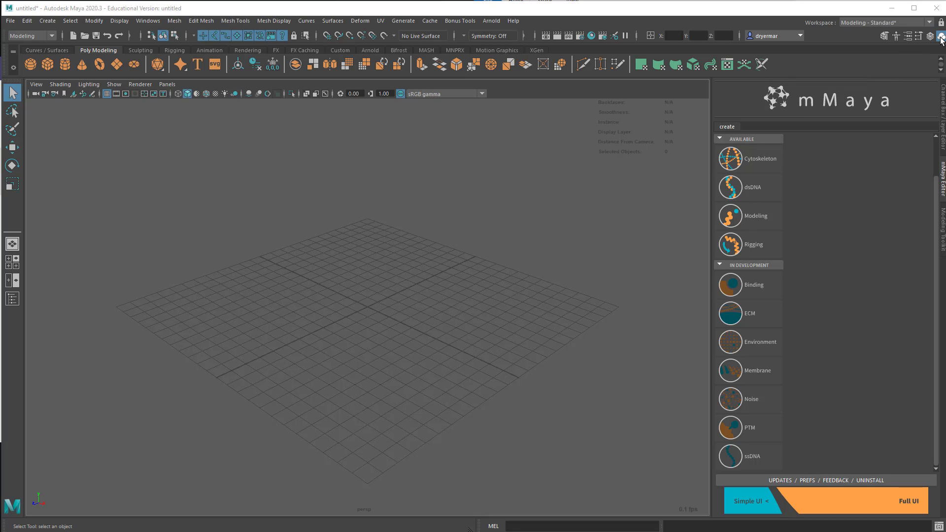
{"action": "mouse_move", "coordinate": [262, 313]}
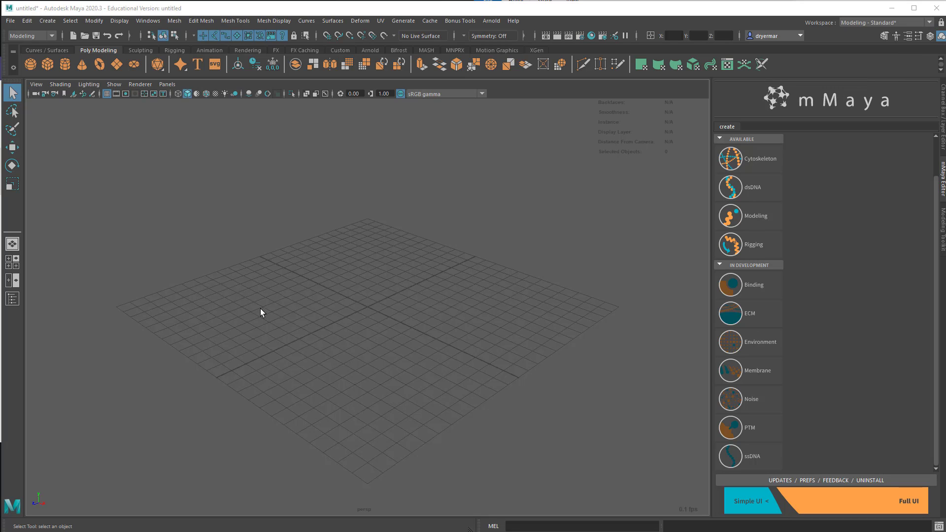
{"action": "mouse_move", "coordinate": [209, 285]}
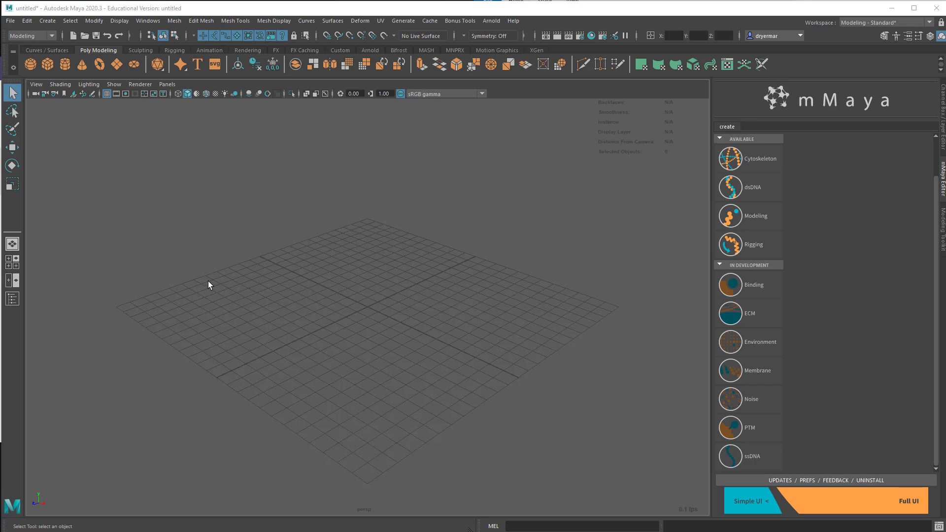
{"action": "mouse_move", "coordinate": [220, 289]}
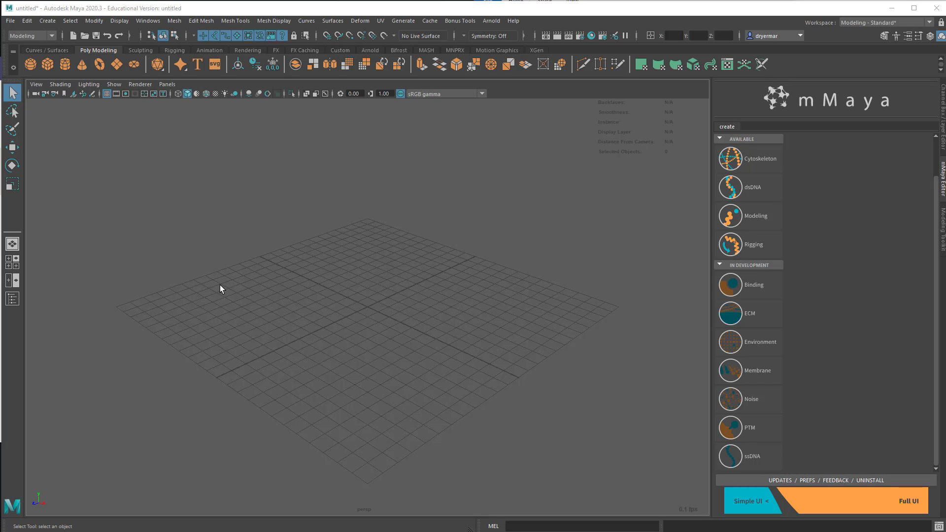
{"action": "mouse_move", "coordinate": [218, 161]}
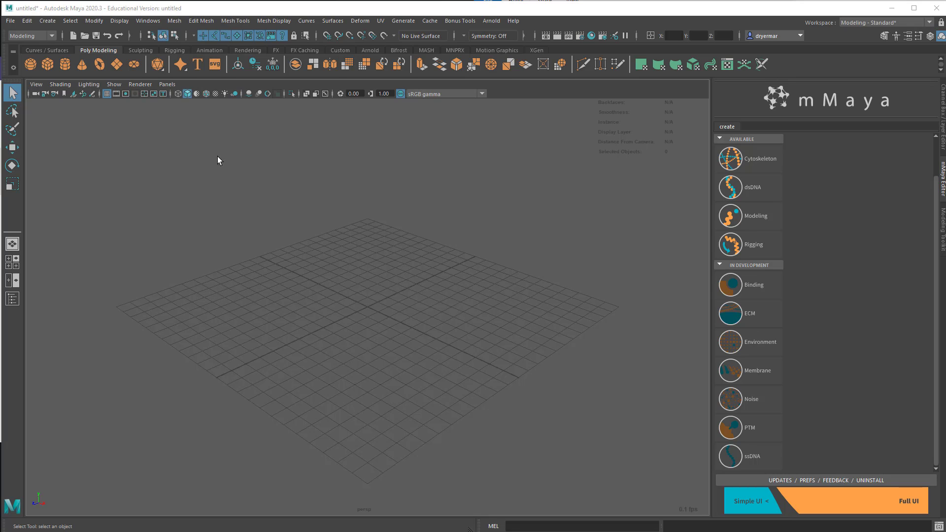
Bring up the Windows menu toward Settings/Preferences for the Plug-in Manager.
{"action": "left_click", "coordinate": [147, 21]}
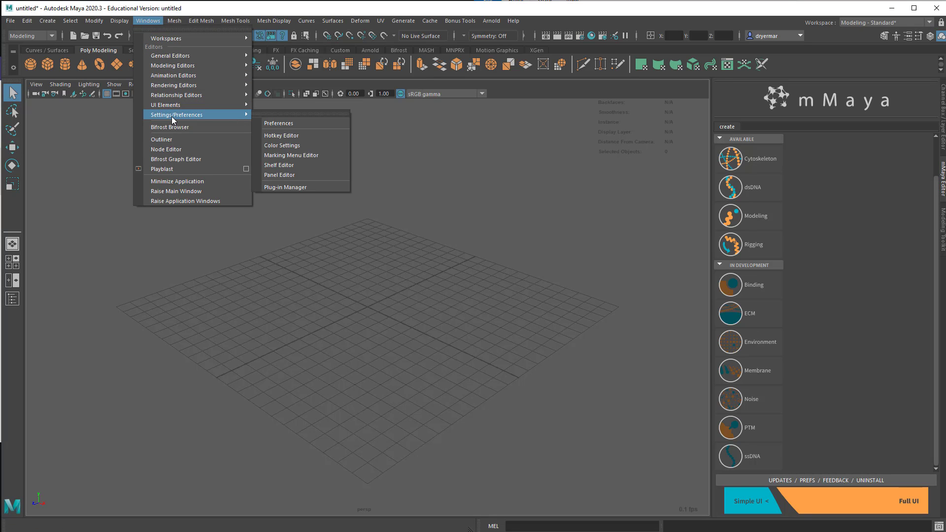
{"action": "mouse_move", "coordinate": [281, 135]}
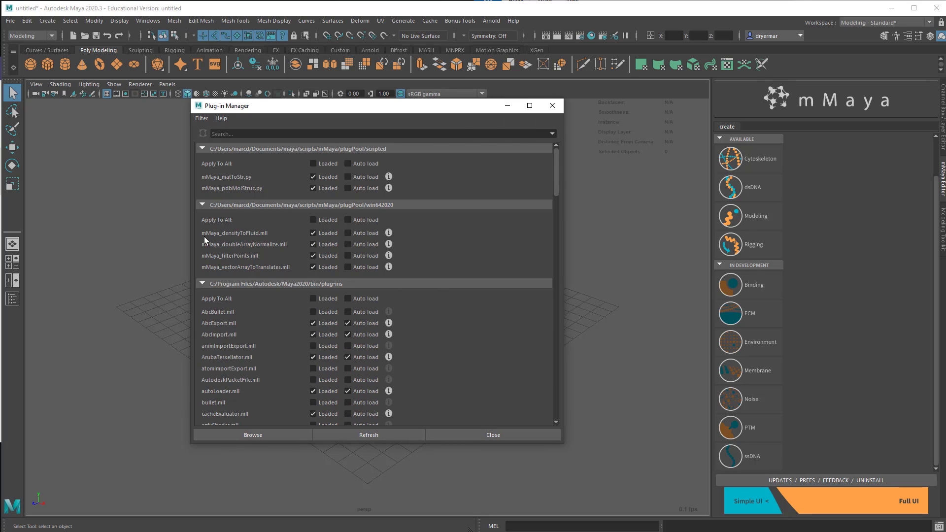
{"action": "mouse_move", "coordinate": [209, 248]}
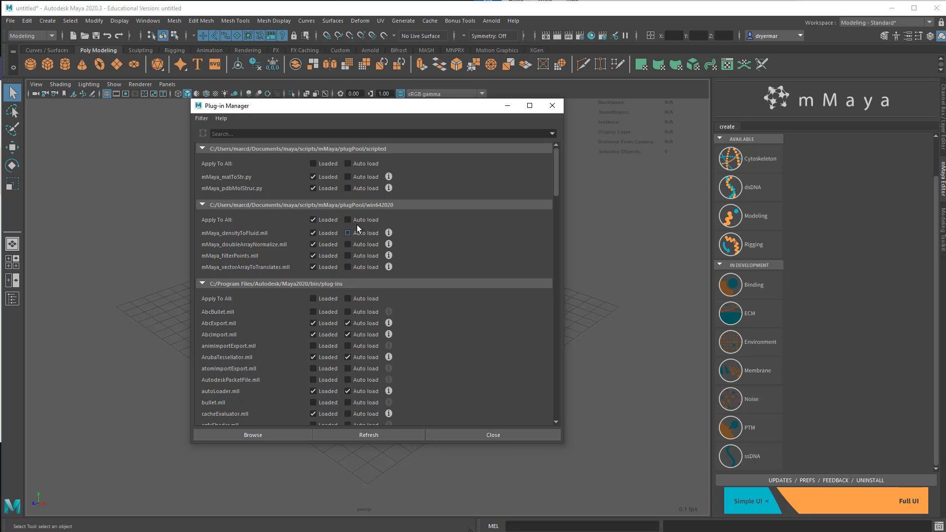
Set the mMaya plug-ins to auto load and close the Plug-in Manager.
{"action": "left_click", "coordinate": [347, 219]}
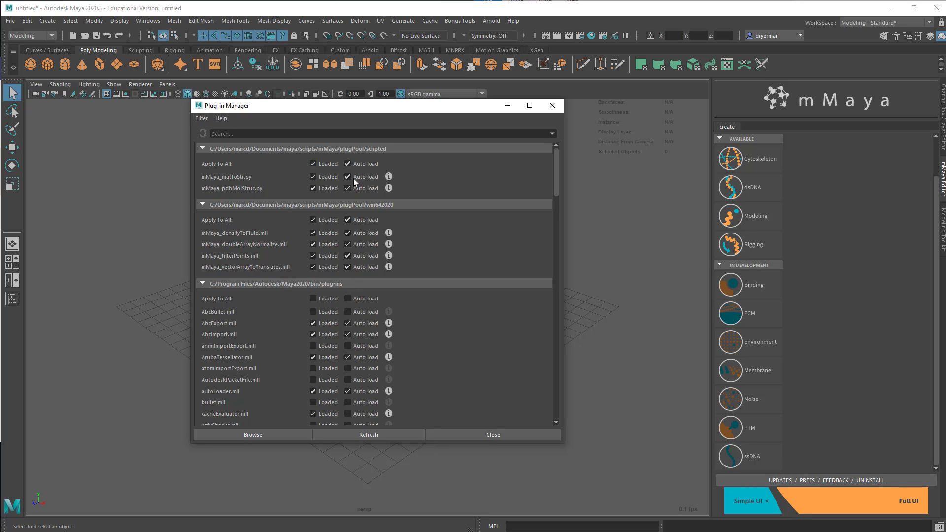
{"action": "mouse_move", "coordinate": [388, 265]}
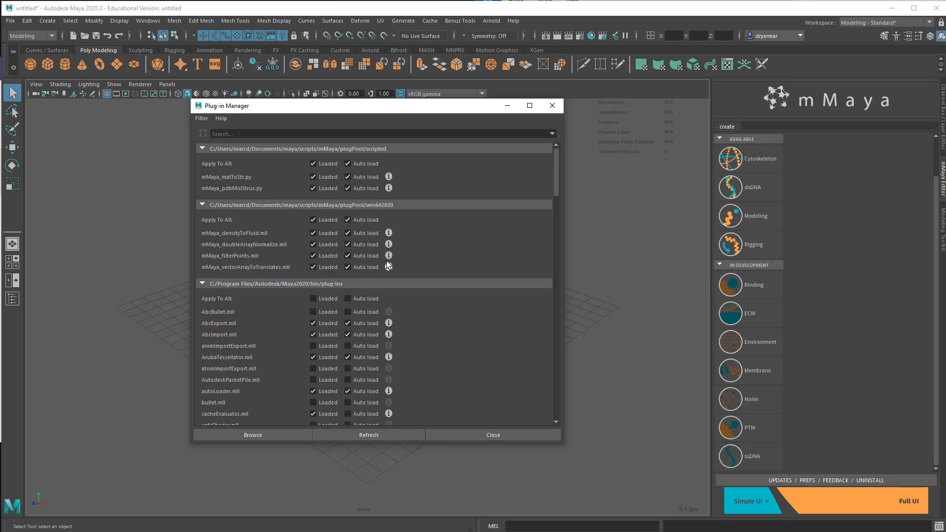
{"action": "left_click", "coordinate": [348, 256]}
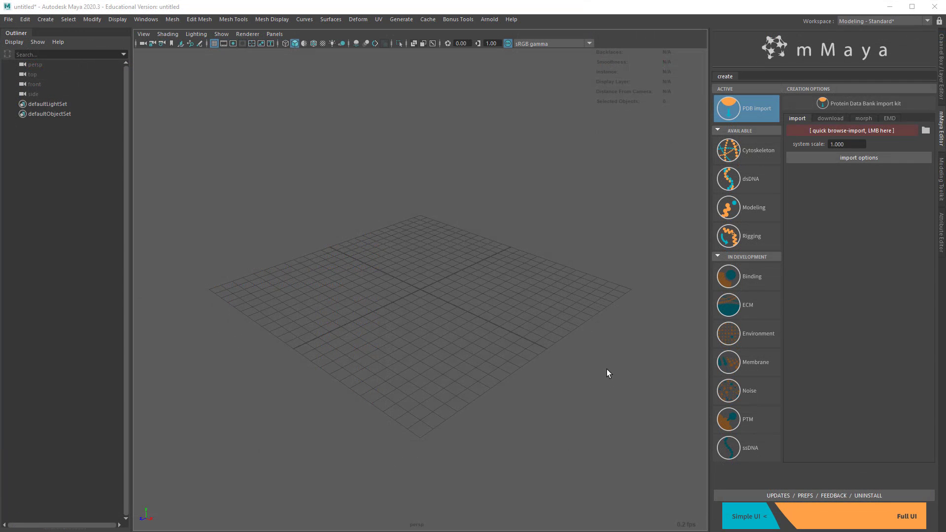
{"action": "mouse_move", "coordinate": [508, 264]}
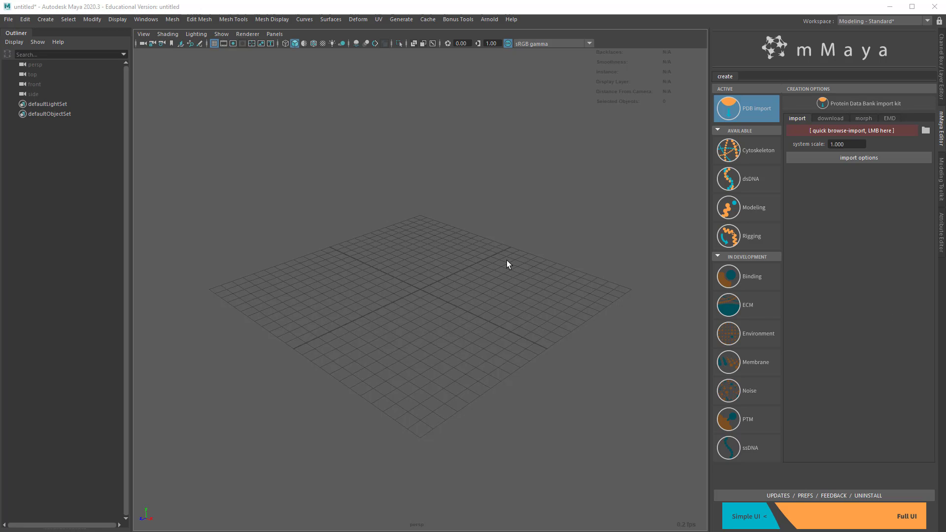
{"action": "mouse_move", "coordinate": [790, 162]}
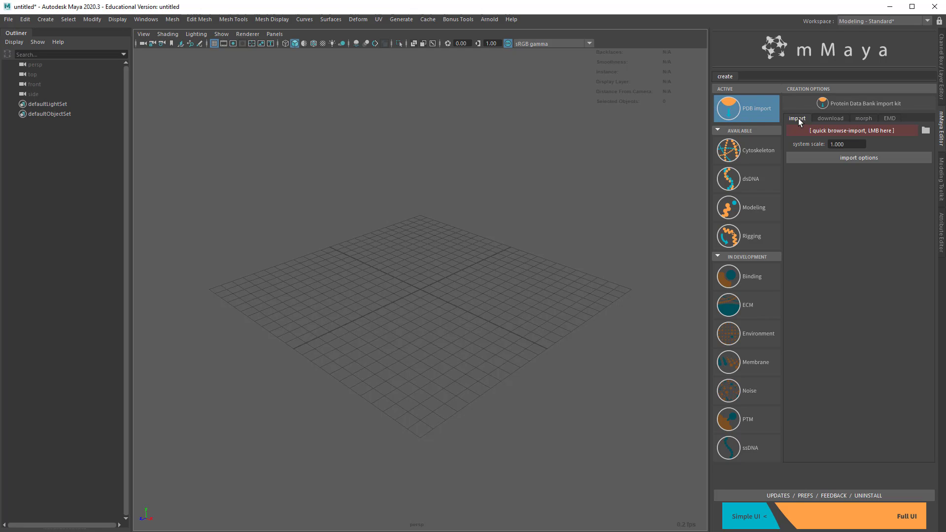
{"action": "mouse_move", "coordinate": [800, 198]}
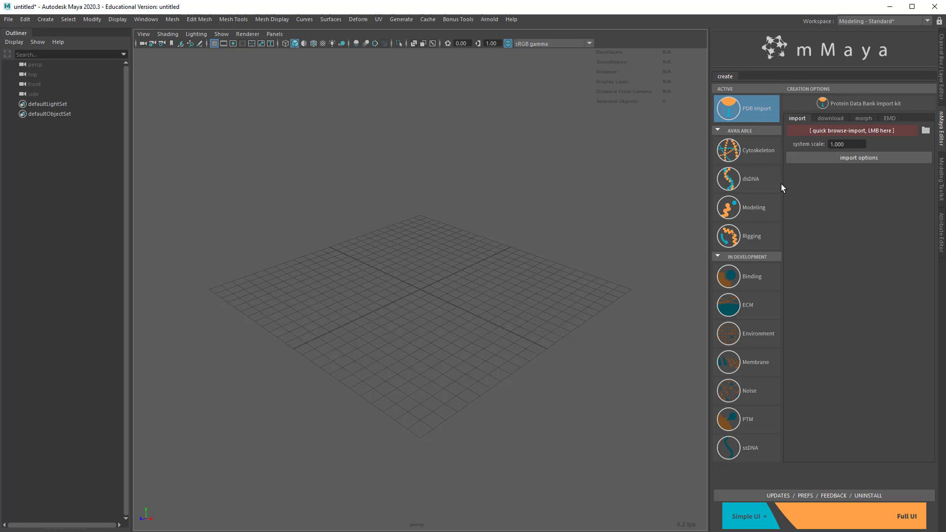
{"action": "mouse_move", "coordinate": [769, 137]}
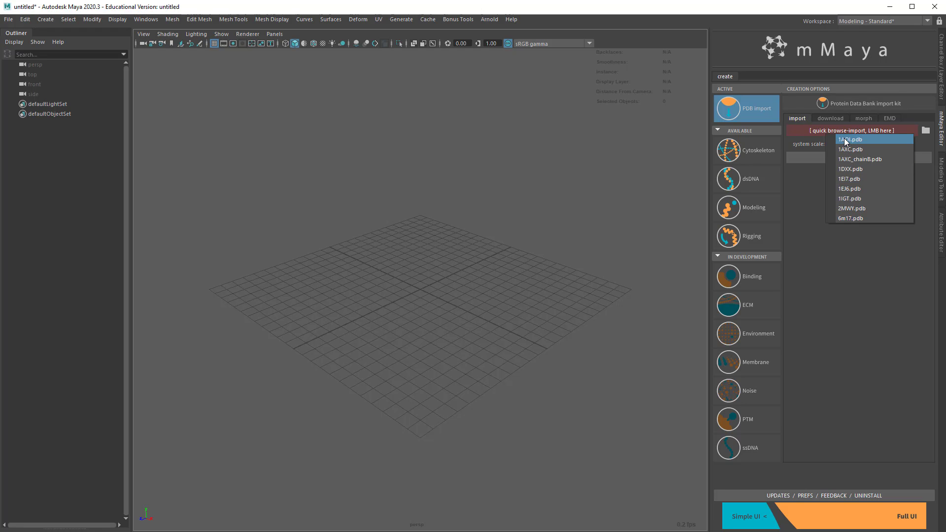
{"action": "mouse_move", "coordinate": [851, 149]}
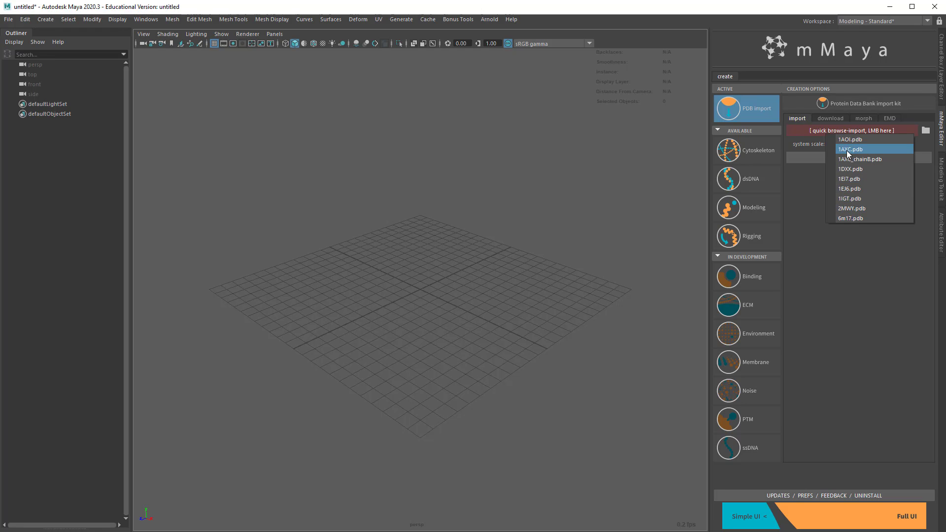
{"action": "mouse_move", "coordinate": [851, 139]}
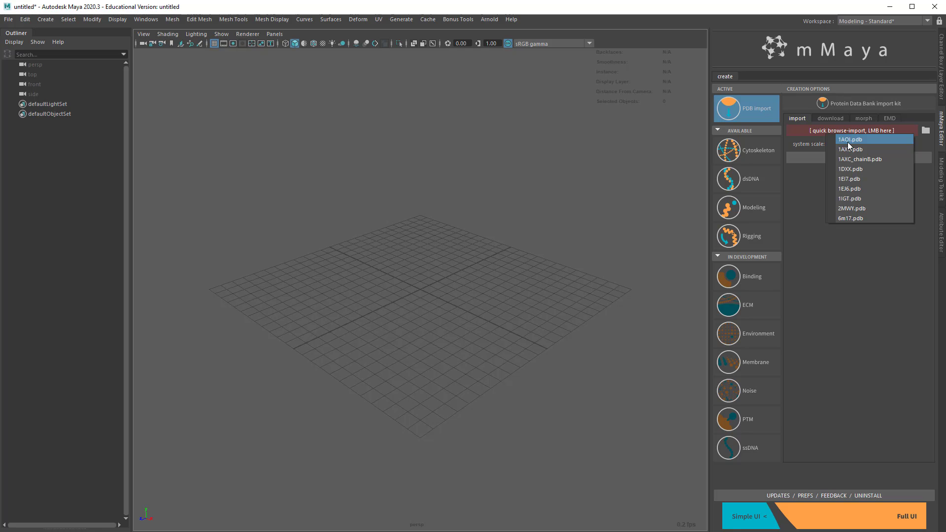
{"action": "mouse_move", "coordinate": [854, 149]}
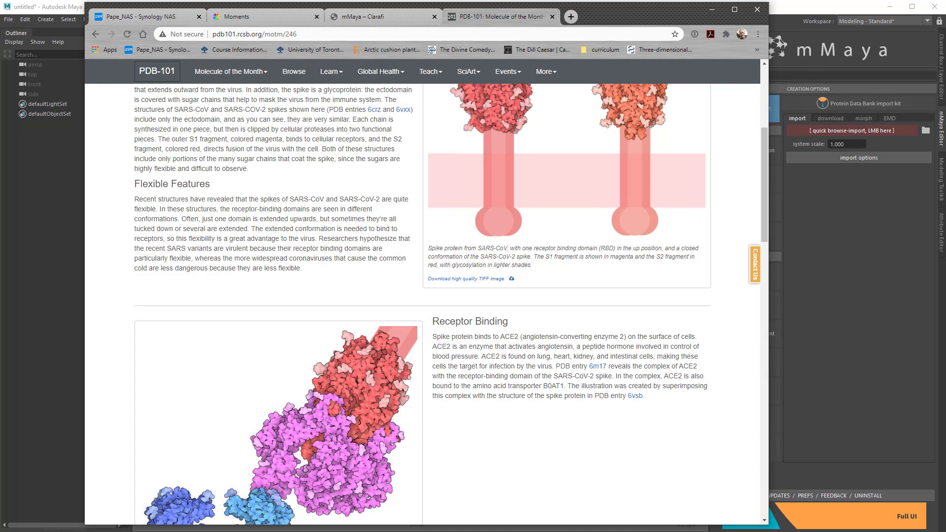
Search PDB-101 Molecule of the Month for 1aoi, then switch mMaya to its PDB download tab.
{"action": "scroll", "scroll_direction": "up", "scroll_amount": 3}
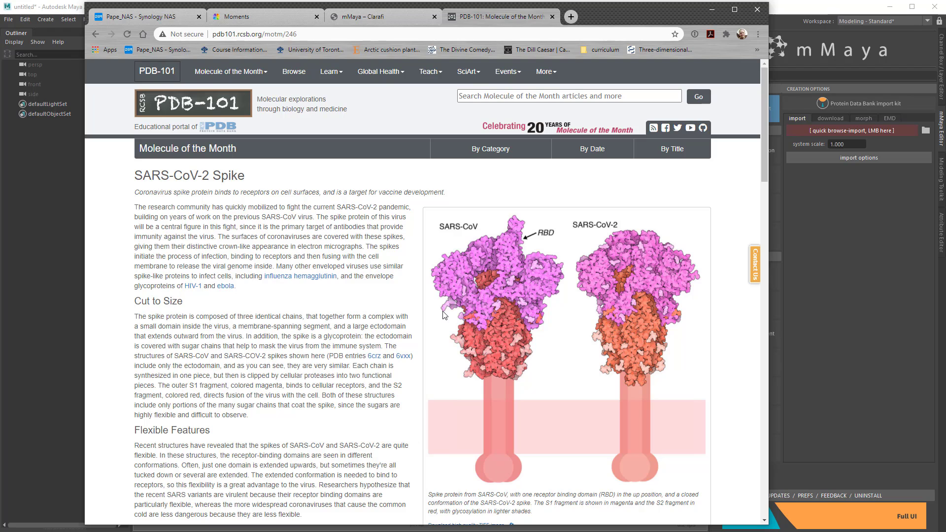
{"action": "mouse_move", "coordinate": [398, 213]}
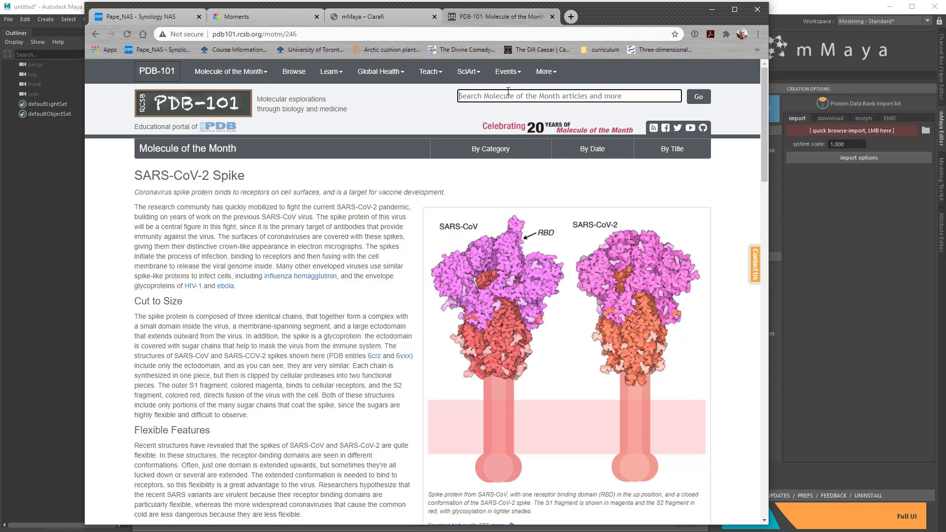
{"action": "type", "text": "1"}
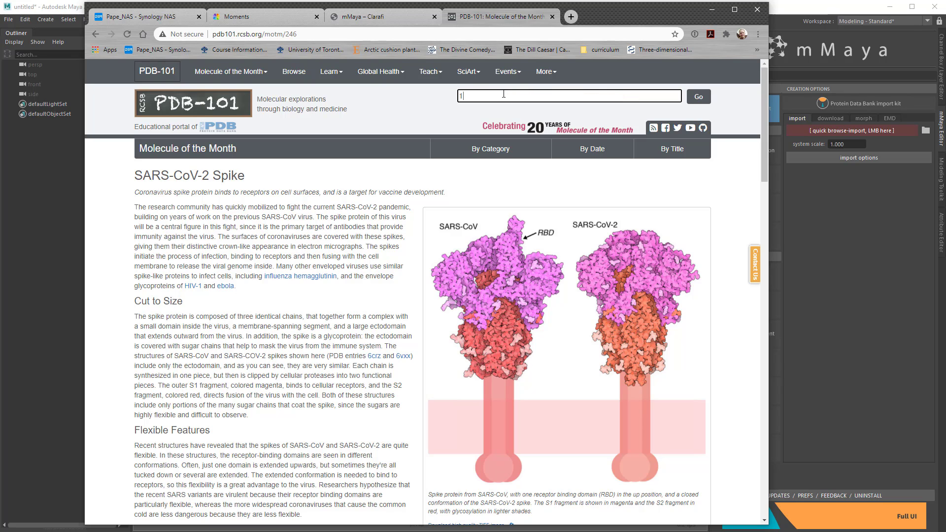
{"action": "type", "text": "aoi"}
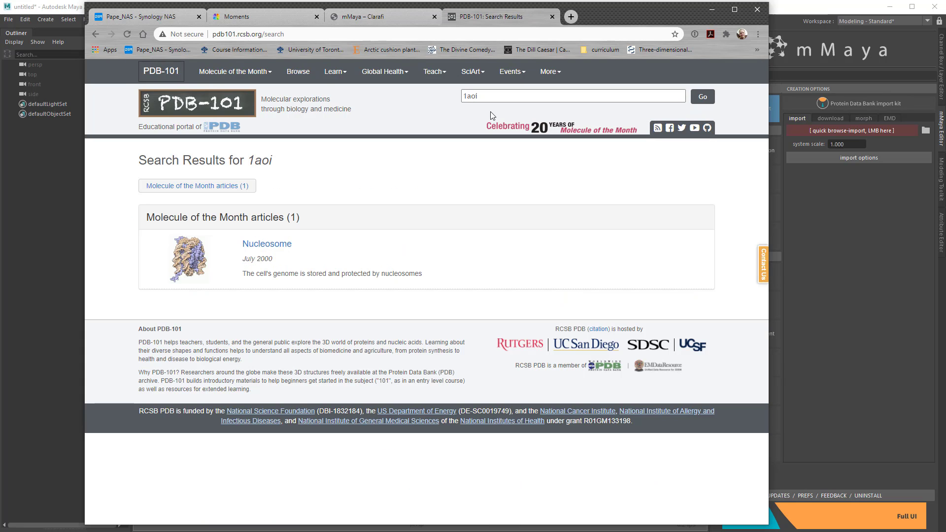
{"action": "mouse_move", "coordinate": [371, 262]}
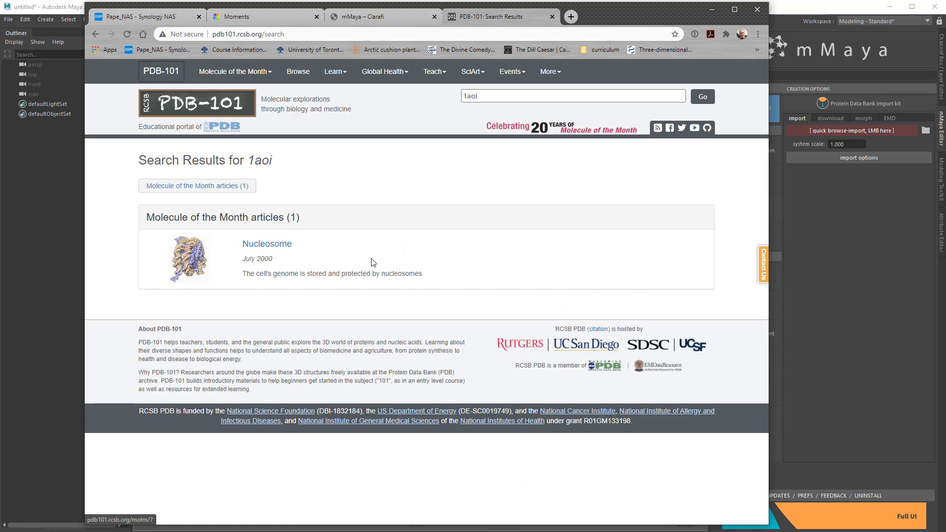
{"action": "mouse_move", "coordinate": [279, 315]}
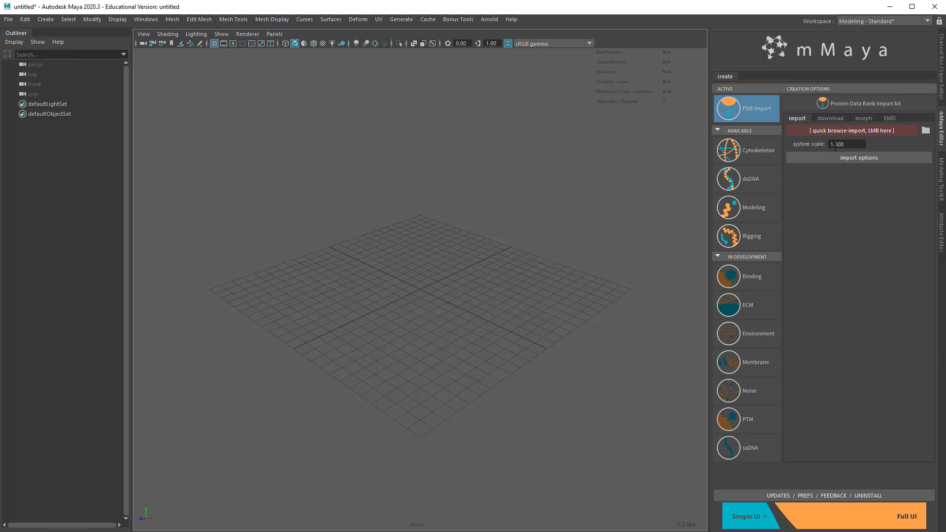
{"action": "left_click", "coordinate": [830, 117]}
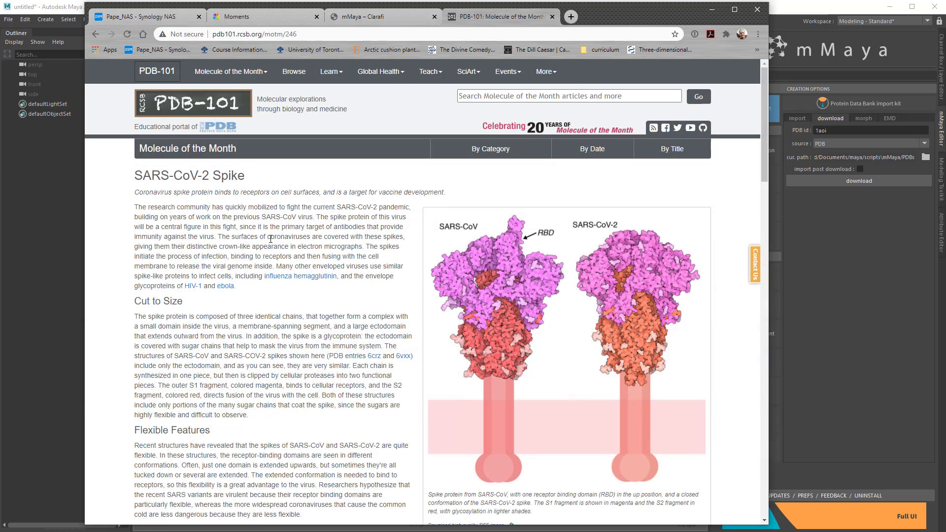
Select the word ACE2 in the spike article's Receptor Binding section citing 6m17.
{"action": "scroll", "scroll_direction": "down", "scroll_amount": 3}
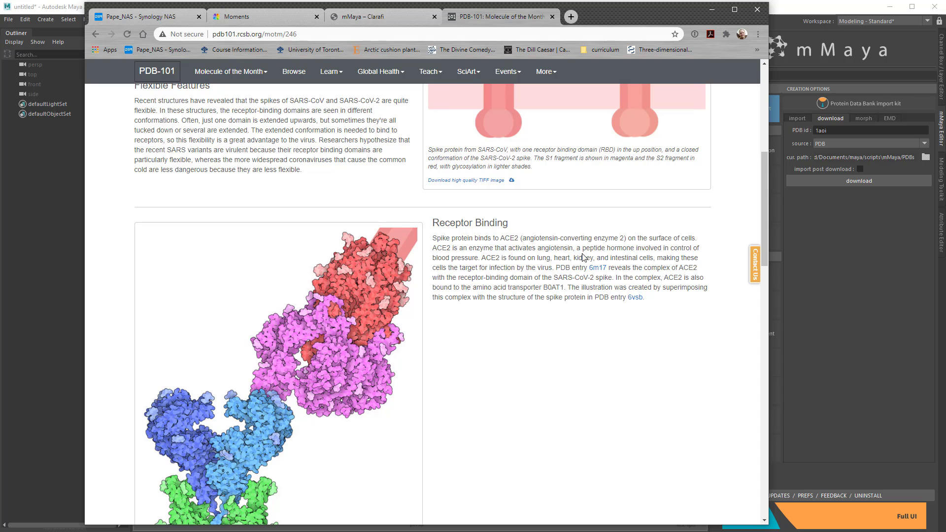
{"action": "double_click", "coordinate": [508, 238]}
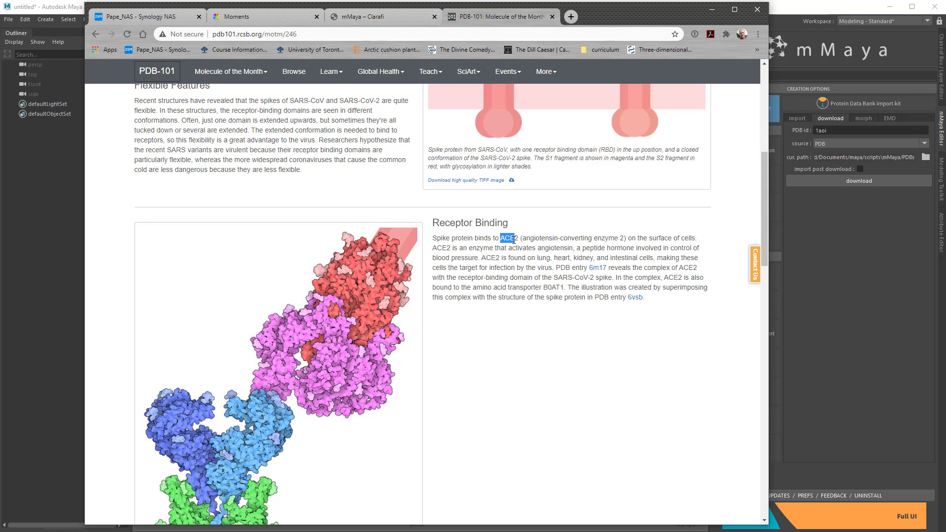
{"action": "scroll", "scroll_direction": "up", "scroll_amount": 3}
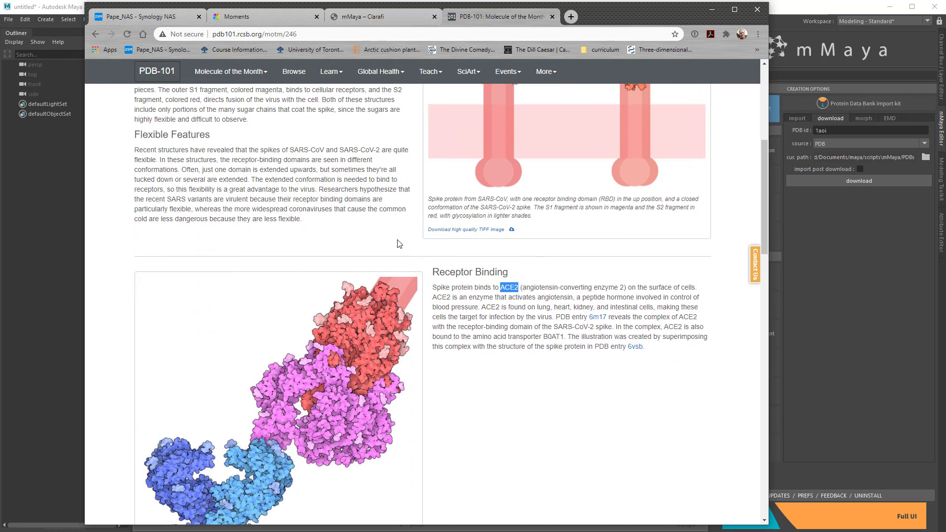
{"action": "mouse_move", "coordinate": [598, 318]}
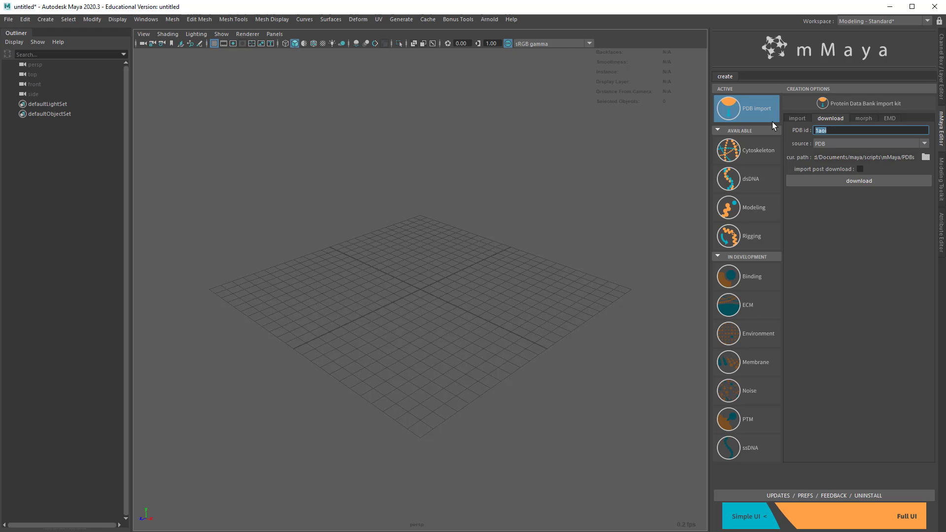
Enter PDB id 6m17 and import the structure as six atomic chains.
{"action": "type", "text": "6m1"}
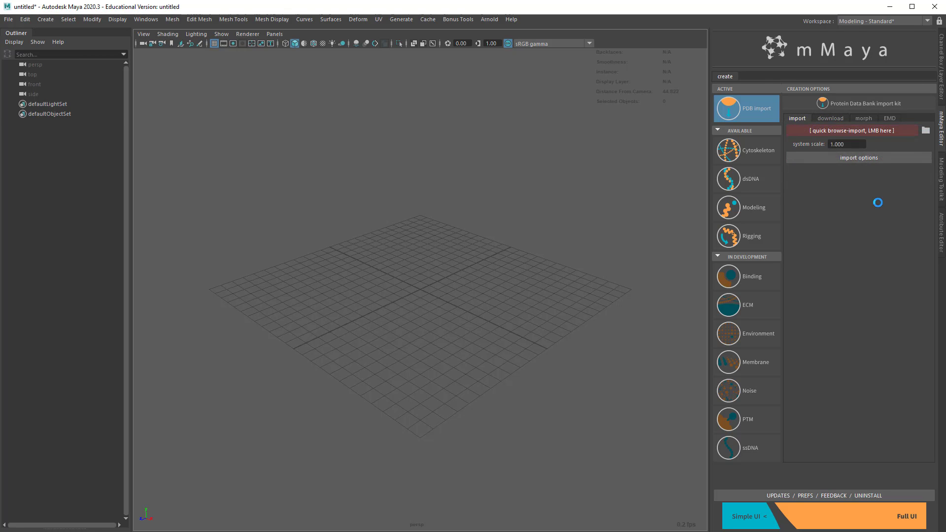
{"action": "left_click", "coordinate": [852, 130]}
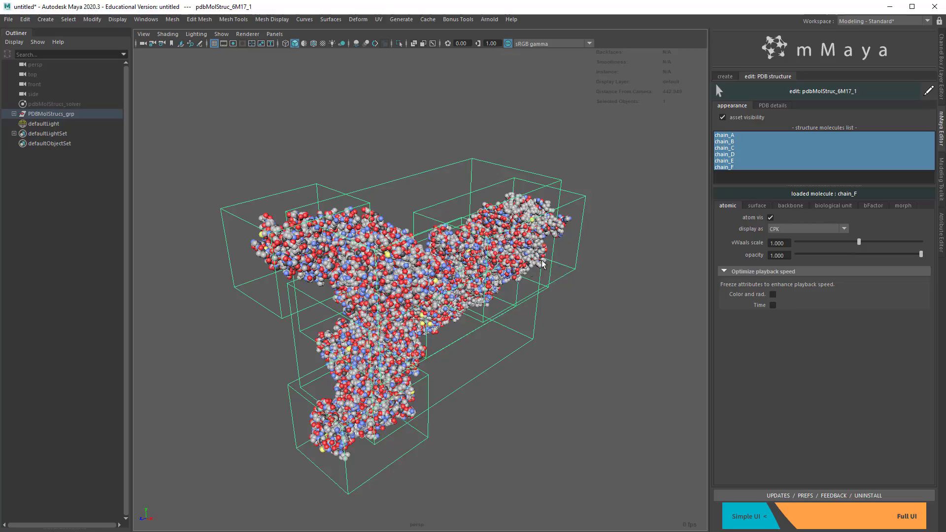
Expand the 6M17 hierarchy, view chain_B and chain_D alone, then select the whole PDBMolStrucs_grp.
{"action": "left_click_drag", "start_coordinate": [543, 266], "coordinate": [639, 239]}
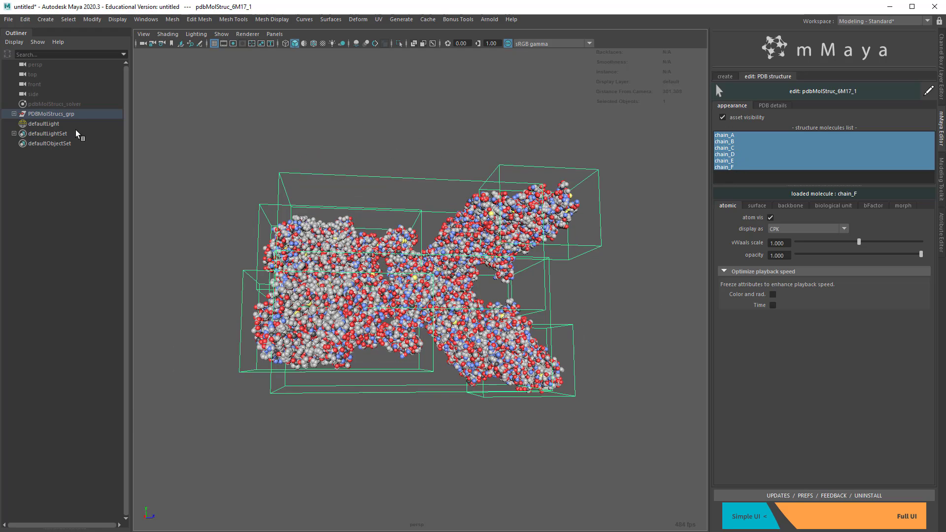
{"action": "left_click", "coordinate": [13, 114]}
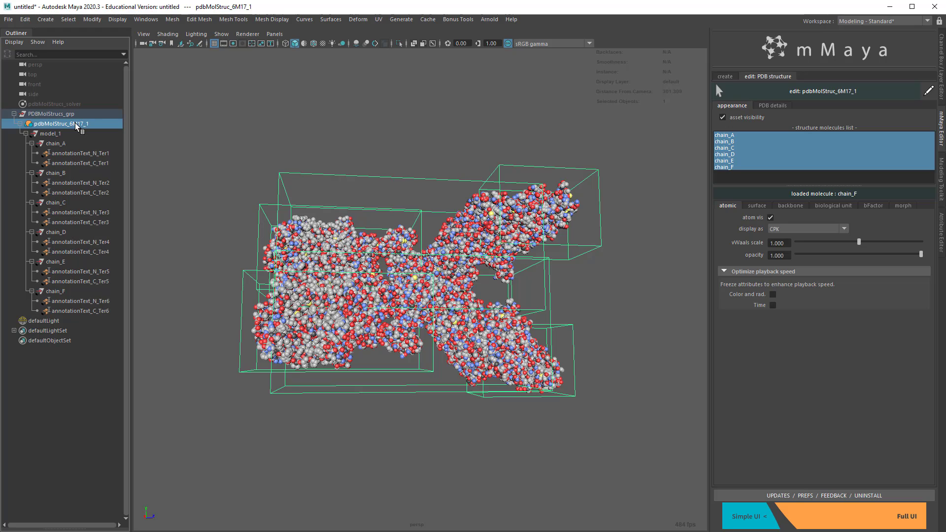
{"action": "left_click", "coordinate": [51, 133]}
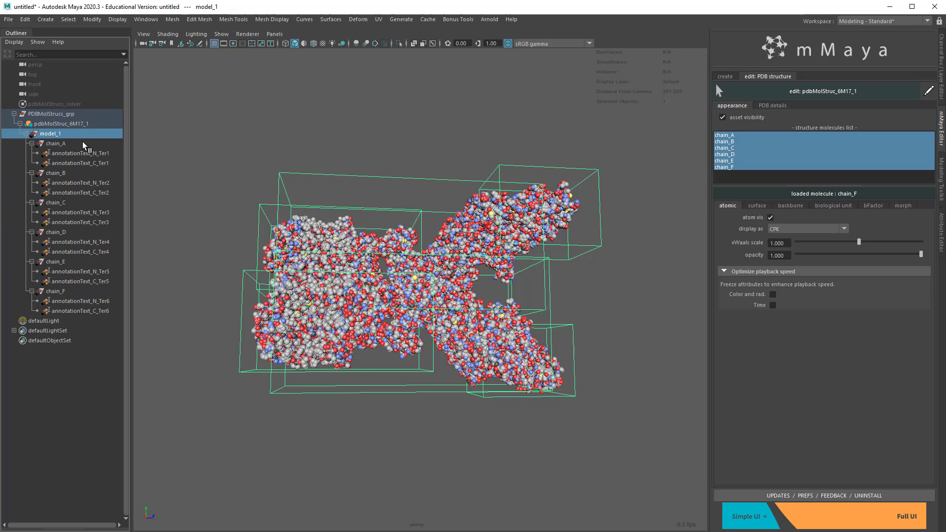
{"action": "left_click", "coordinate": [56, 173]}
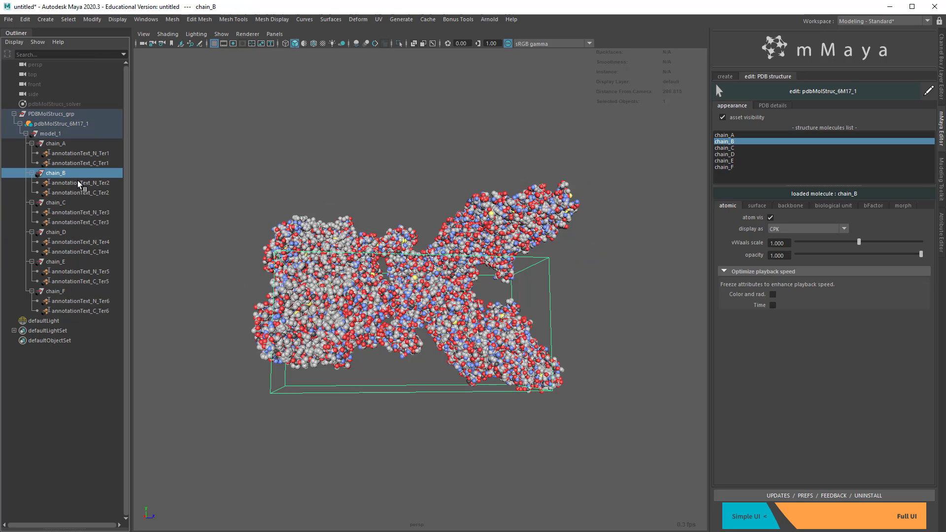
{"action": "left_click", "coordinate": [55, 232]}
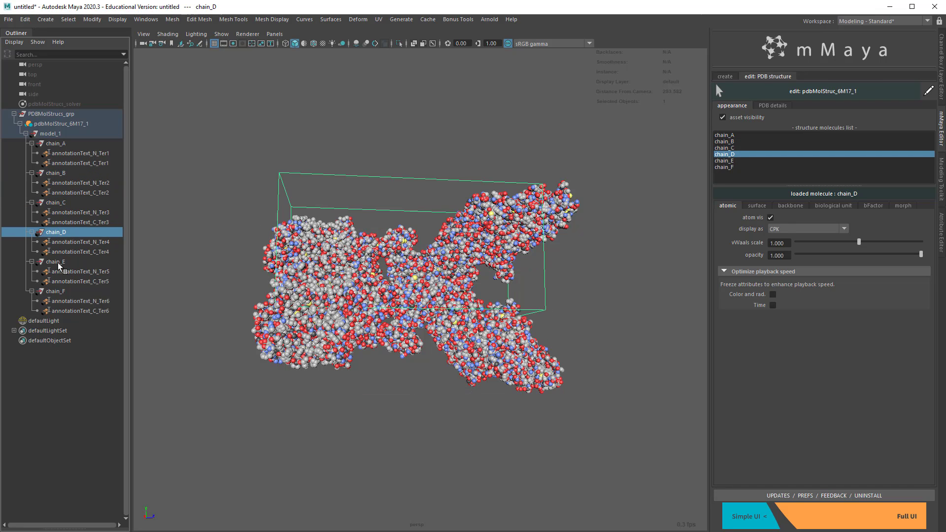
{"action": "left_click", "coordinate": [78, 281]}
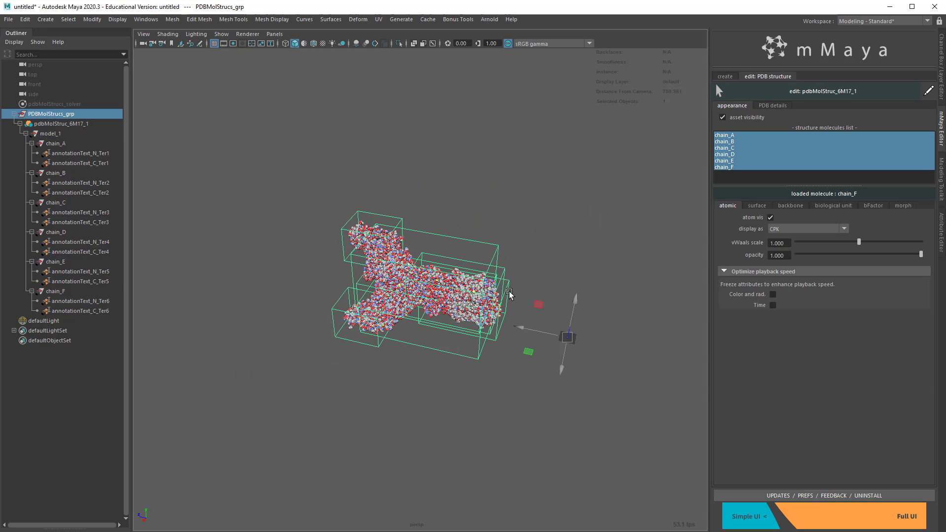
Reselect PDBMolStrucs_grp and orbit around the protein.
{"action": "left_click", "coordinate": [724, 76]}
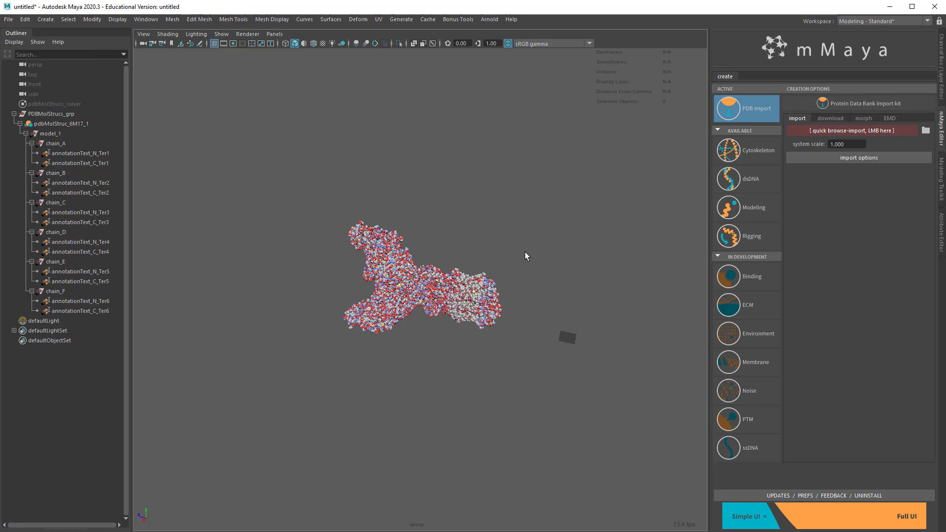
{"action": "left_click", "coordinate": [51, 114]}
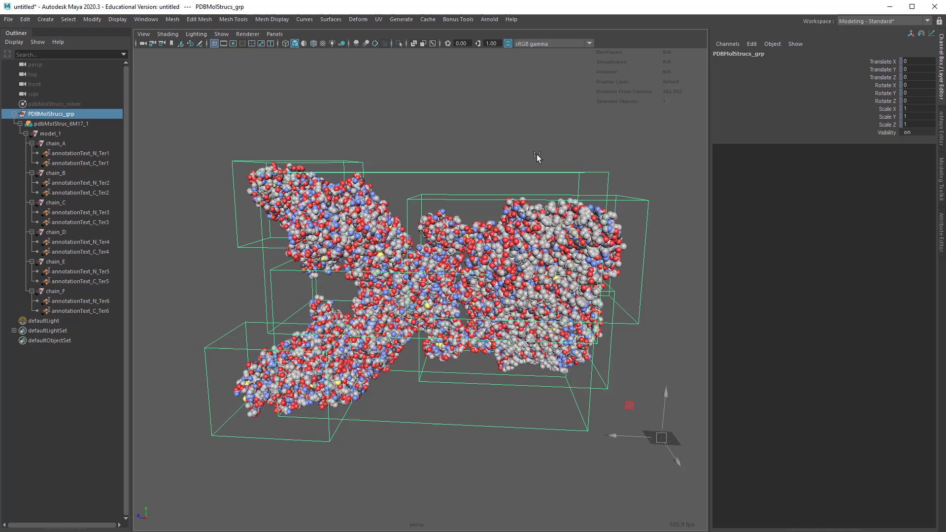
{"action": "mouse_move", "coordinate": [459, 218]}
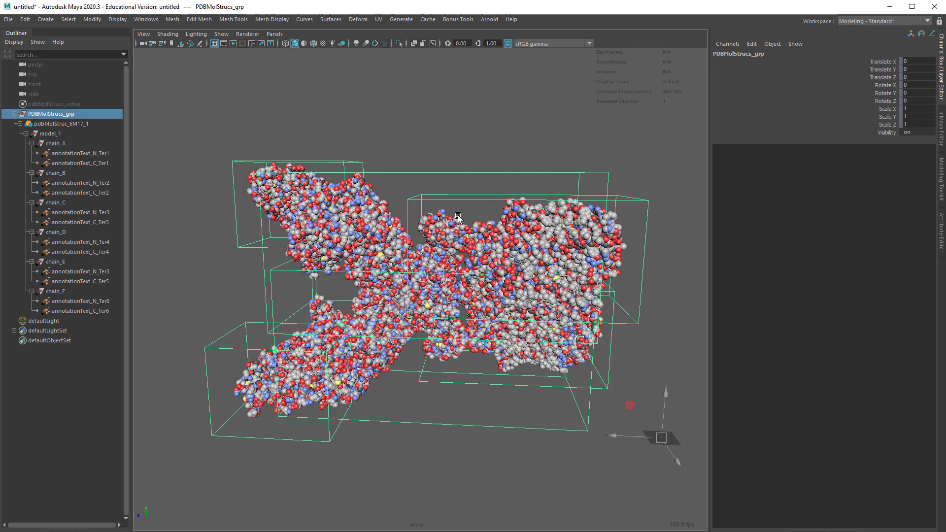
{"action": "left_click_drag", "start_coordinate": [458, 217], "coordinate": [355, 285]}
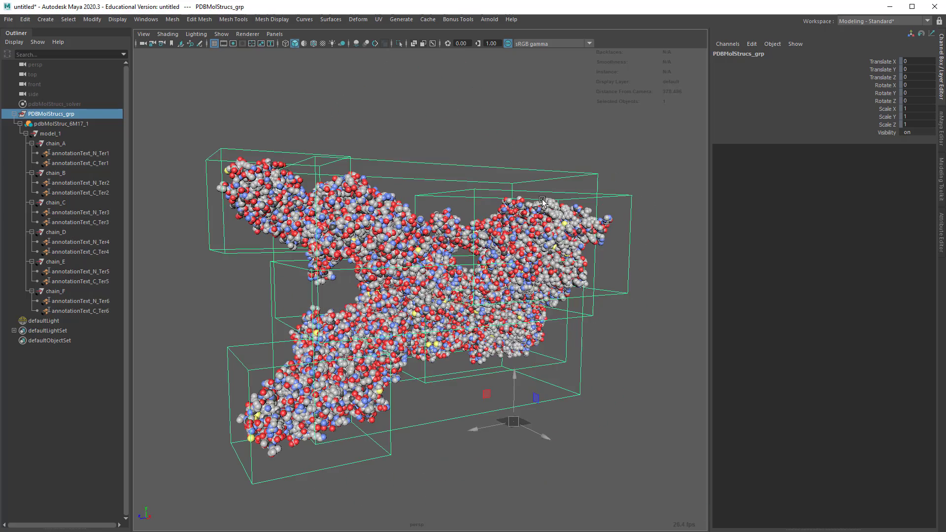
{"action": "left_click_drag", "start_coordinate": [543, 200], "coordinate": [552, 239]}
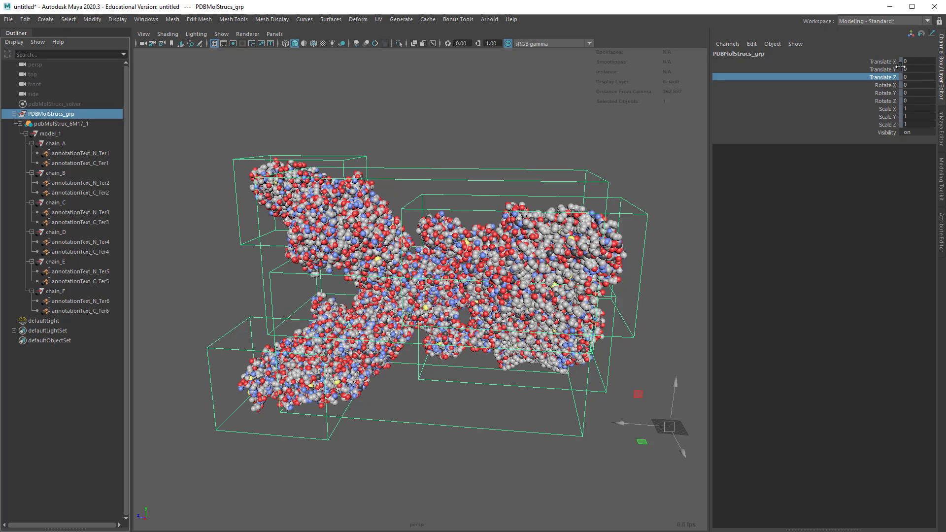
Show the group's translate, rotate and scale channels, all at defaults, while viewing along the protein.
{"action": "right_click", "coordinate": [881, 77]}
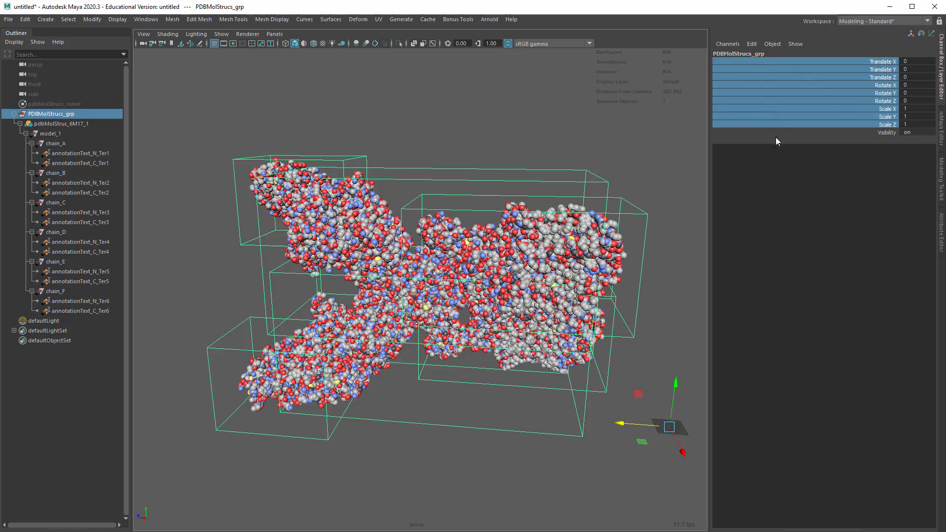
{"action": "left_click_drag", "start_coordinate": [423, 272], "coordinate": [574, 230]}
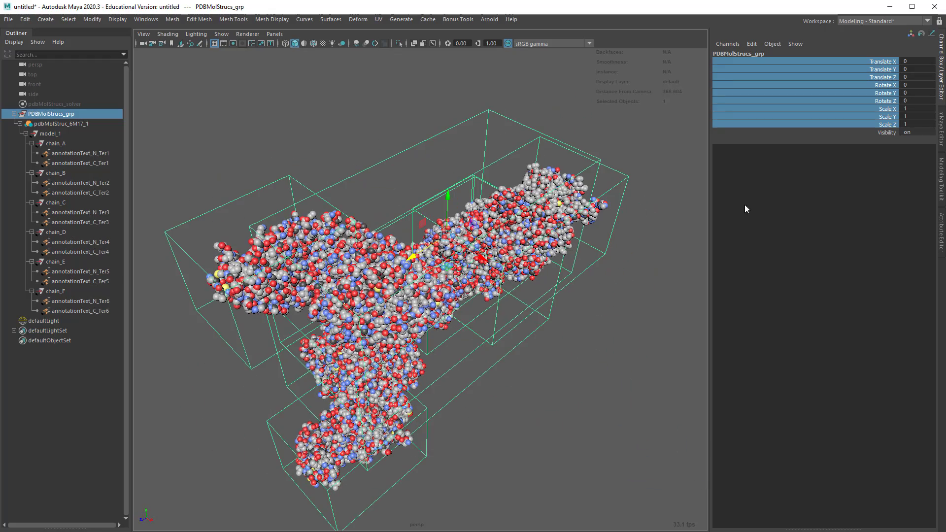
{"action": "mouse_move", "coordinate": [651, 123]}
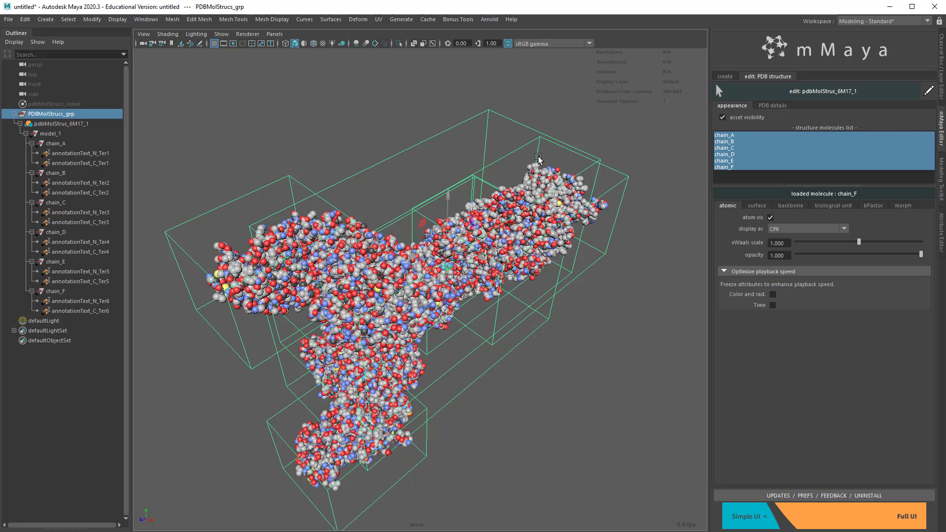
Reselect the structure group and toggle atom visibility off and back on for all chains.
{"action": "left_click", "coordinate": [724, 76]}
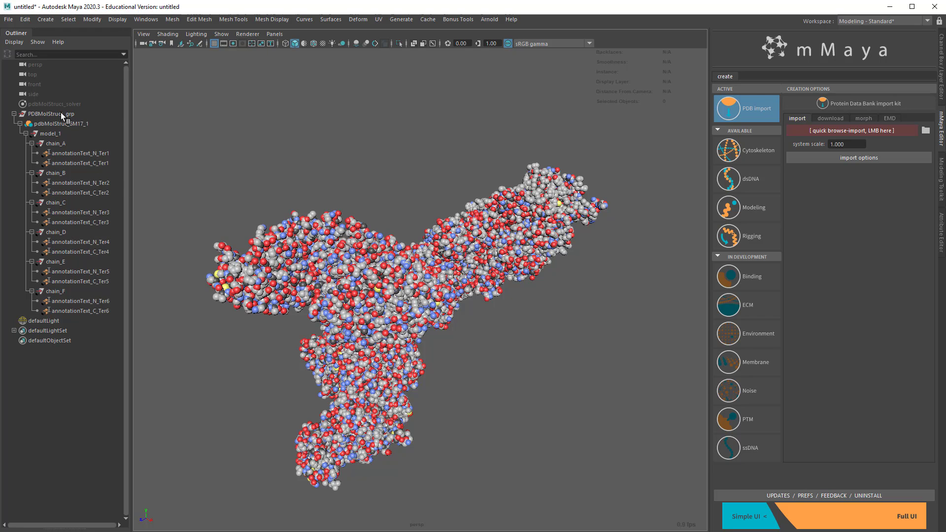
{"action": "left_click", "coordinate": [52, 114]}
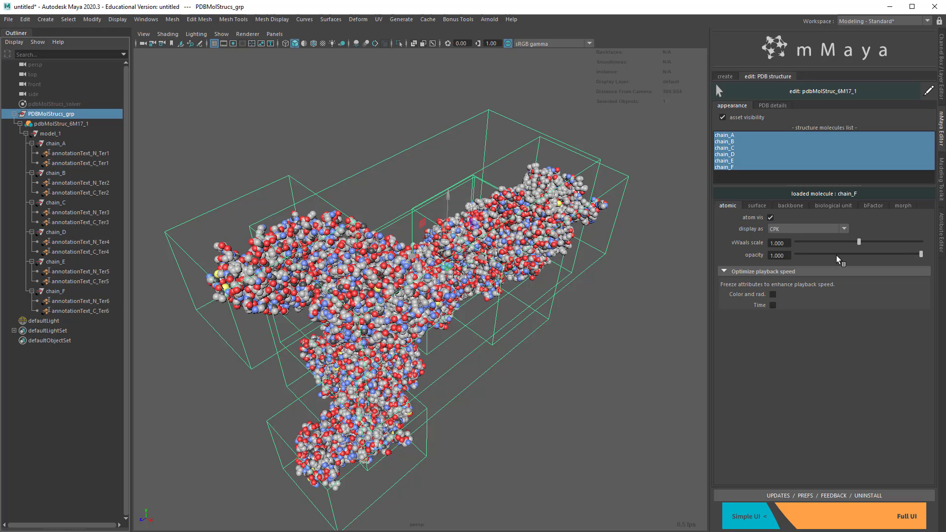
{"action": "mouse_move", "coordinate": [804, 257]}
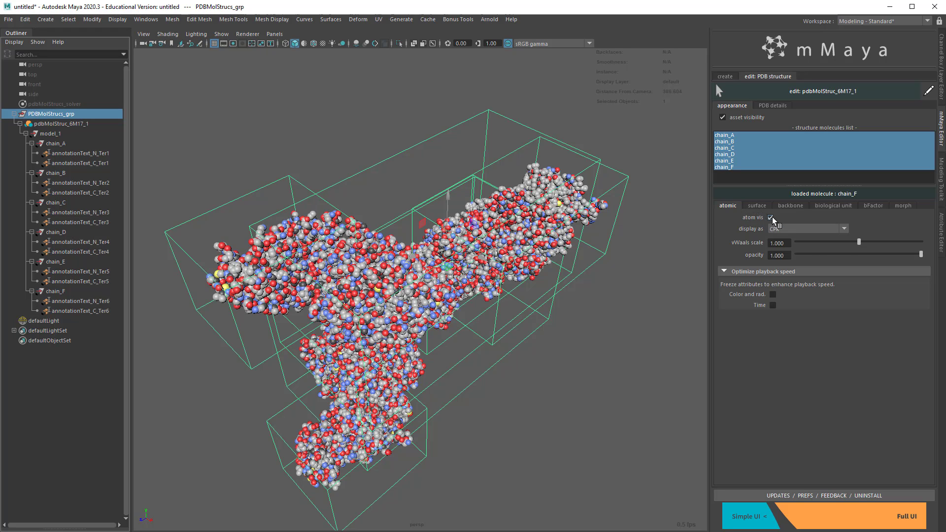
{"action": "left_click", "coordinate": [773, 217]}
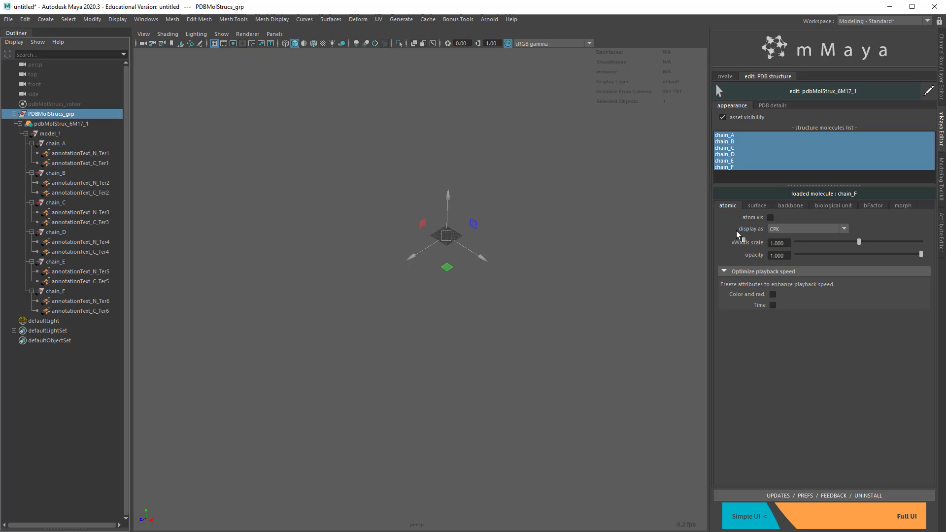
{"action": "left_click", "coordinate": [773, 217]}
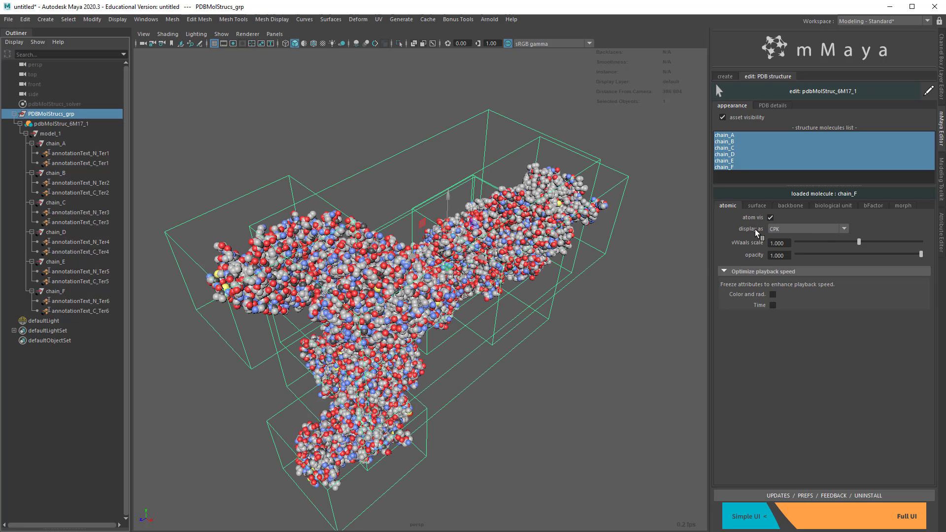
Display the atoms as a point cloud with electron-like fuzz and add an Arnold sky dome light.
{"action": "left_click", "coordinate": [805, 228]}
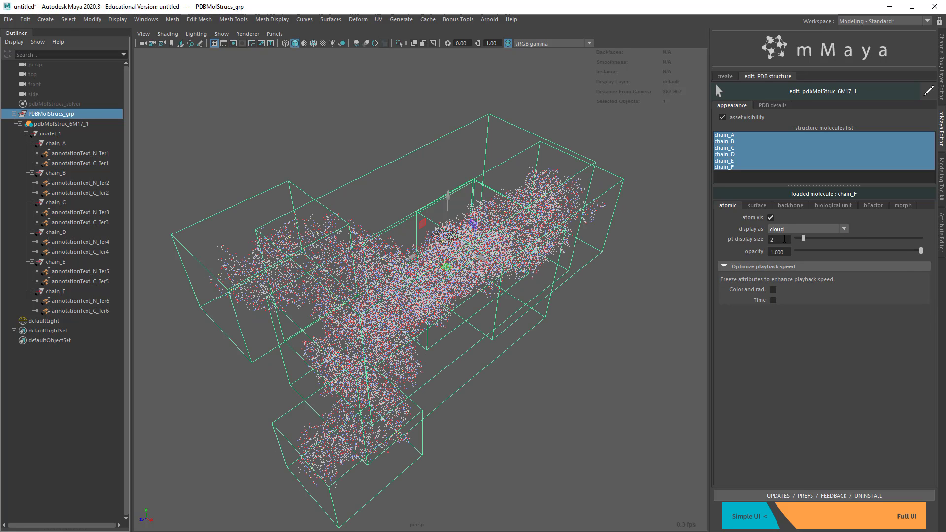
{"action": "left_click", "coordinate": [807, 229]}
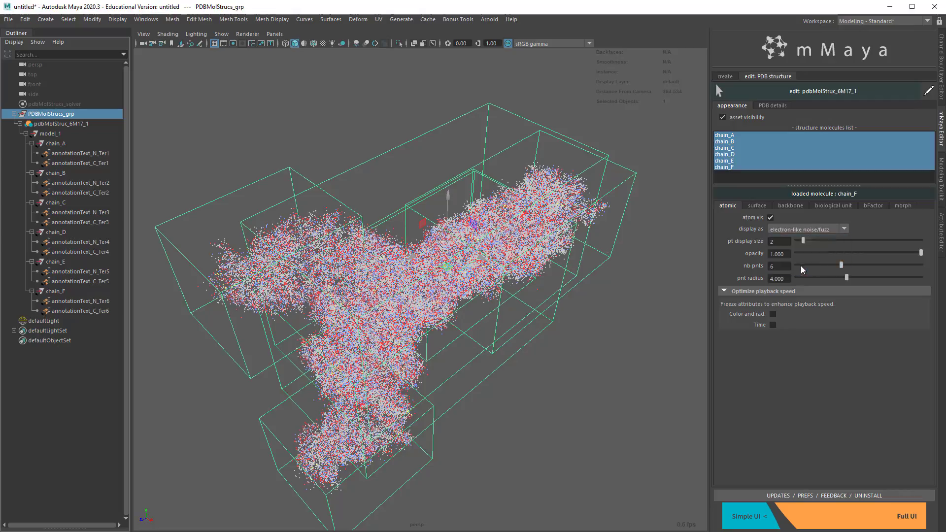
{"action": "left_click", "coordinate": [807, 229]}
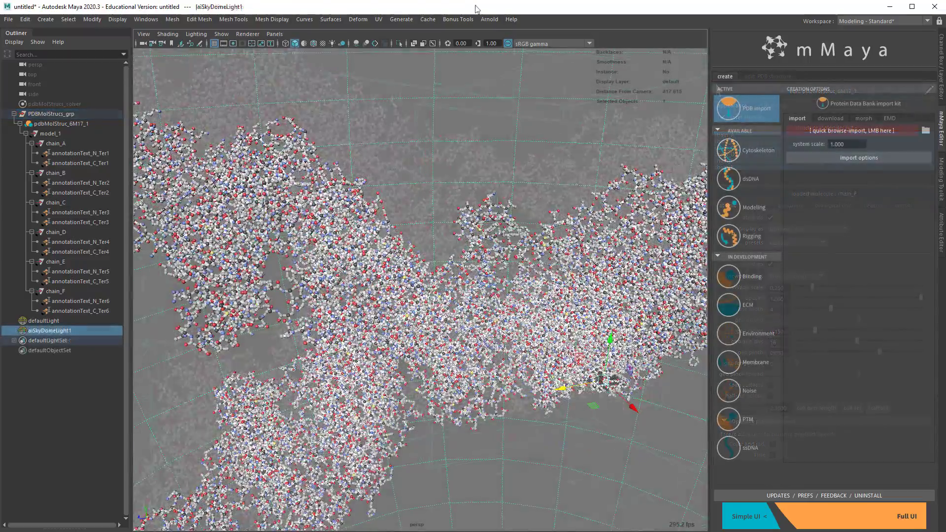
Create the Arnold SkyDome light, switch to the Maya Classic workspace and start Render View.
{"action": "left_click", "coordinate": [488, 19]}
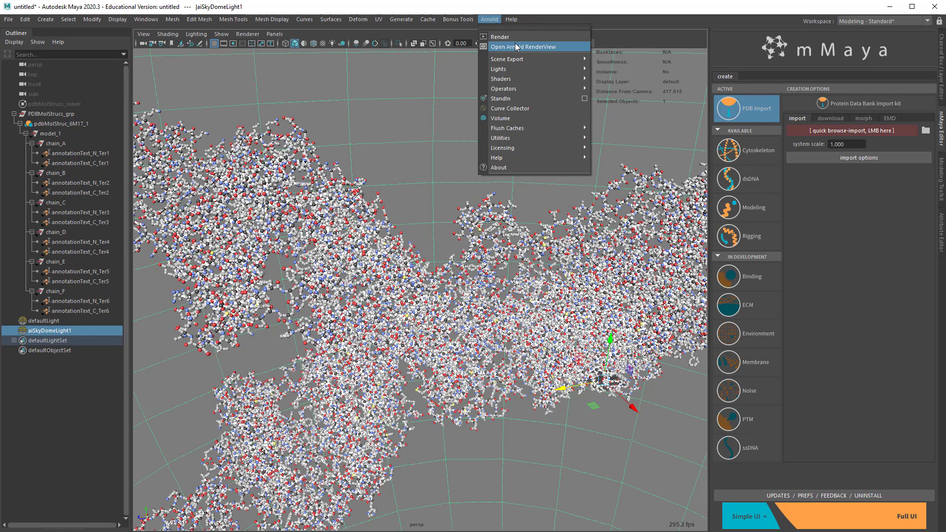
{"action": "left_click", "coordinate": [527, 47]}
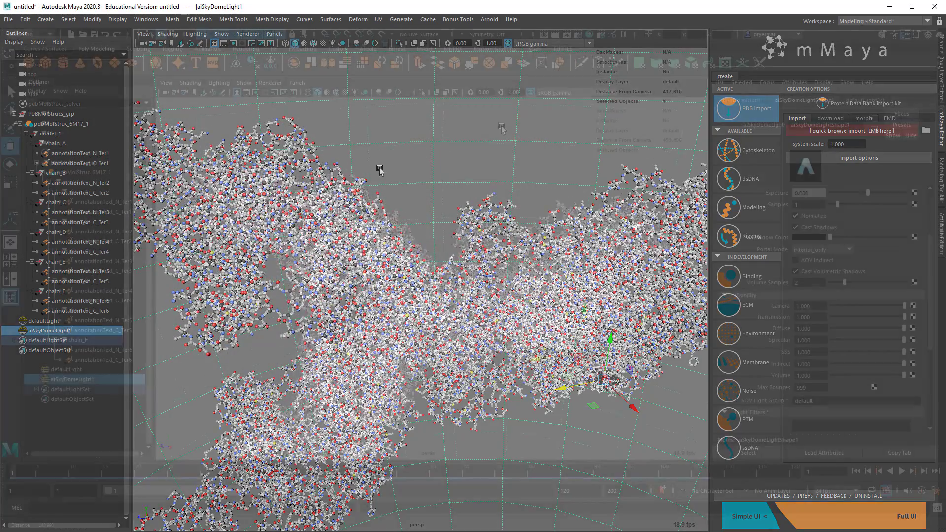
{"action": "left_click", "coordinate": [489, 19]}
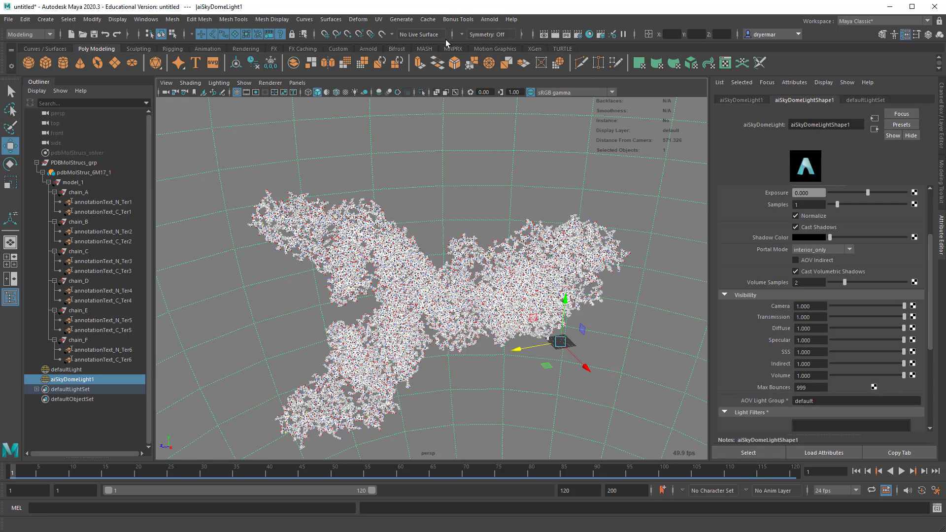
{"action": "left_click", "coordinate": [542, 34]}
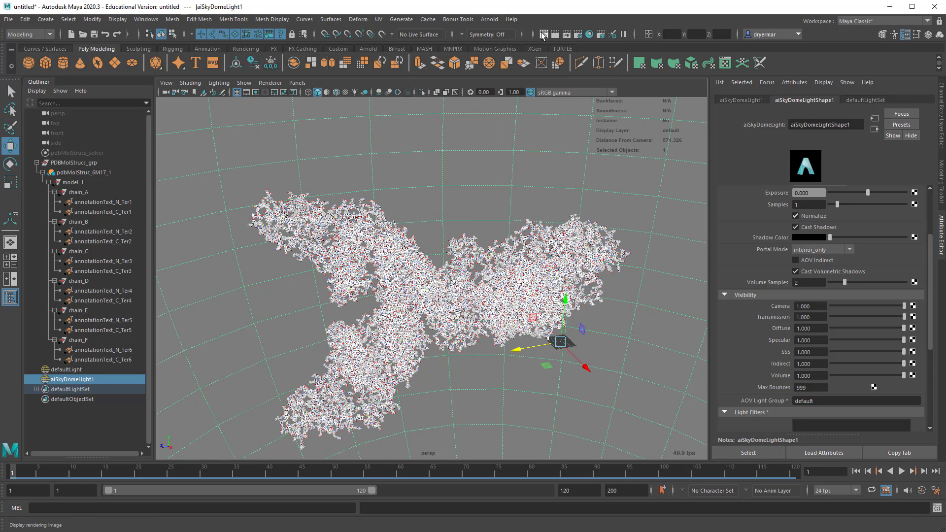
{"action": "left_click", "coordinate": [542, 35]}
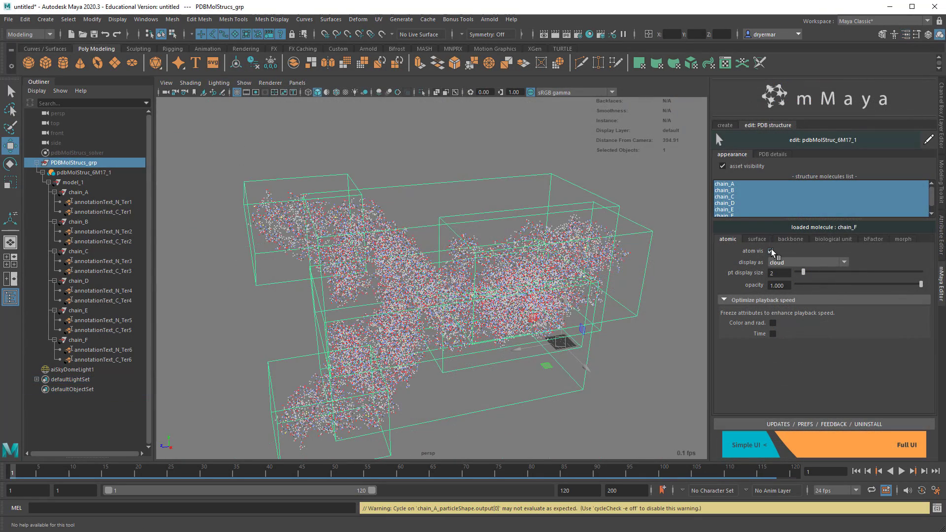
Show medium-resolution backbone tubes for chains A–F and render them as colored ribbons in Arnold.
{"action": "left_click", "coordinate": [771, 250]}
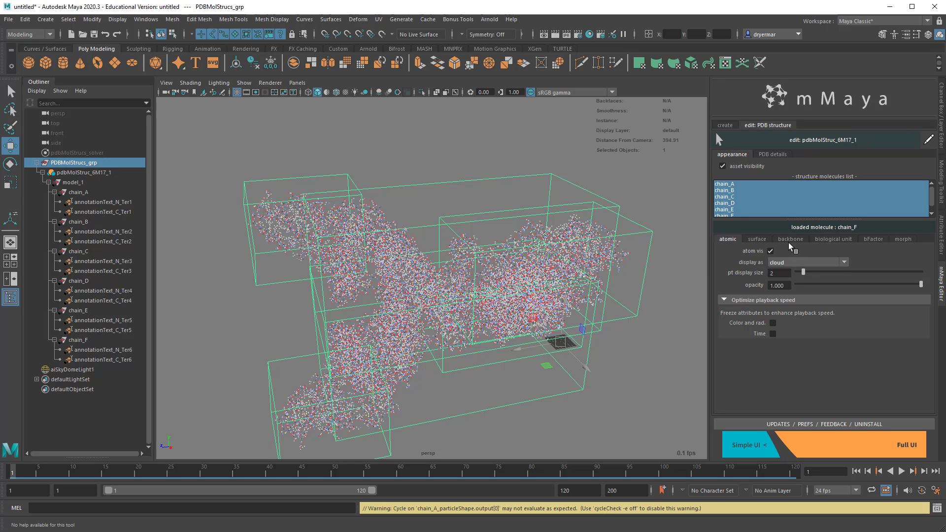
{"action": "left_click", "coordinate": [790, 238]}
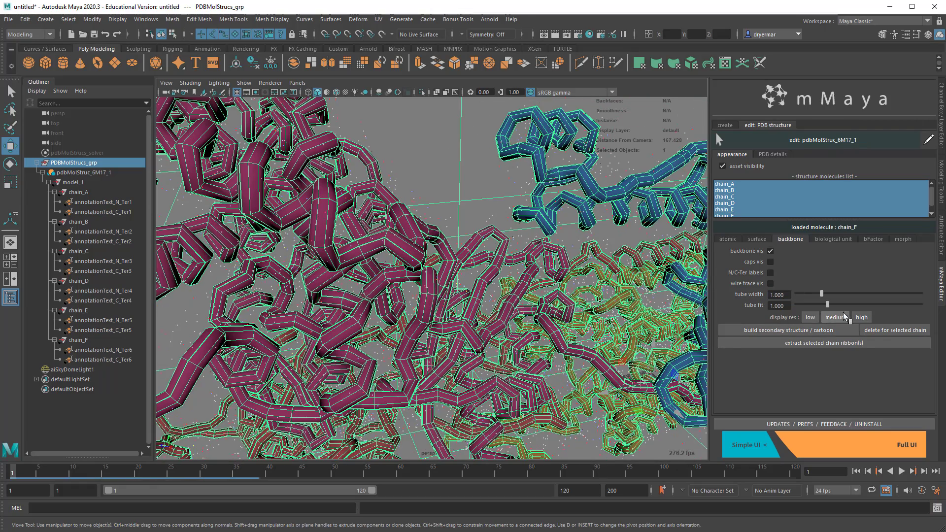
{"action": "left_click", "coordinate": [835, 317]}
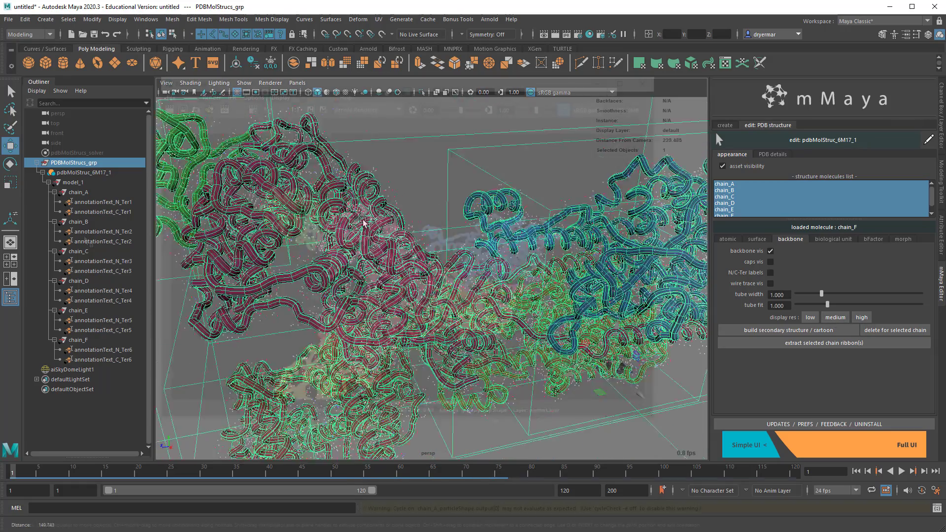
{"action": "left_click", "coordinate": [589, 33]}
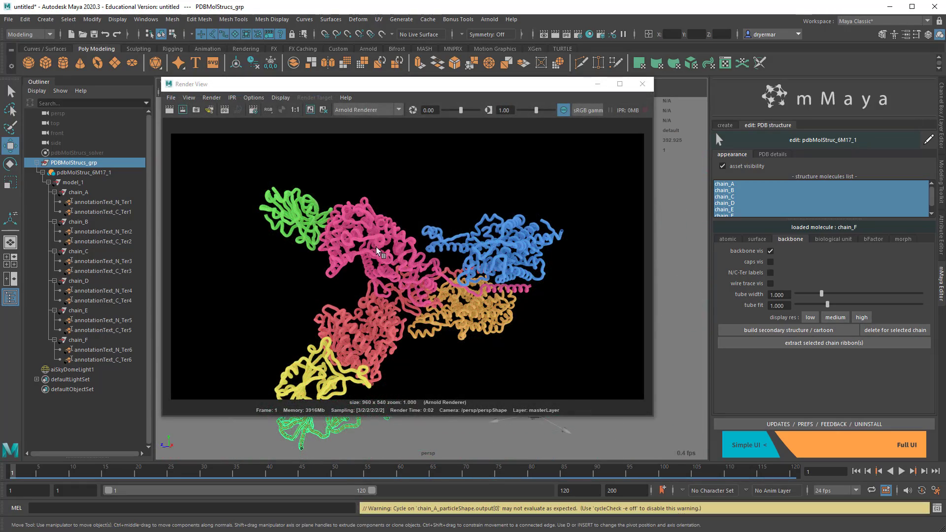
{"action": "mouse_move", "coordinate": [379, 371]}
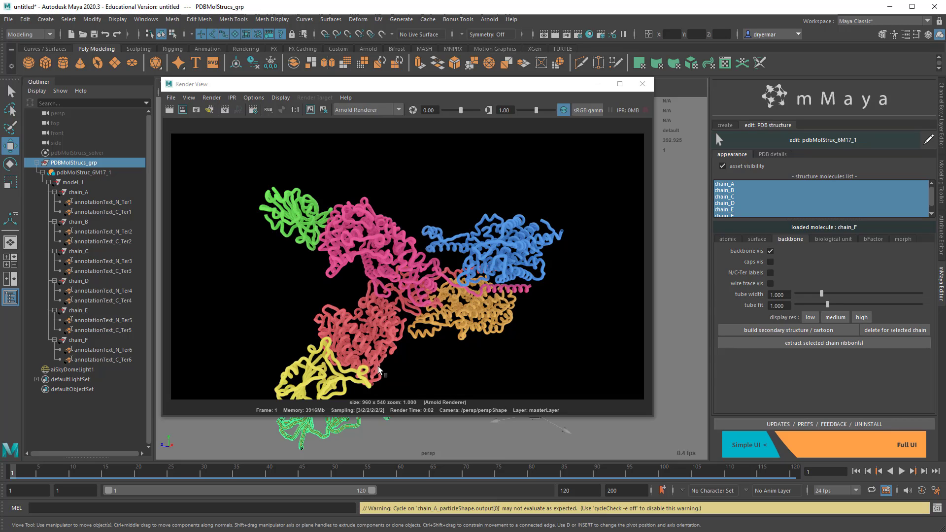
{"action": "mouse_move", "coordinate": [227, 238]}
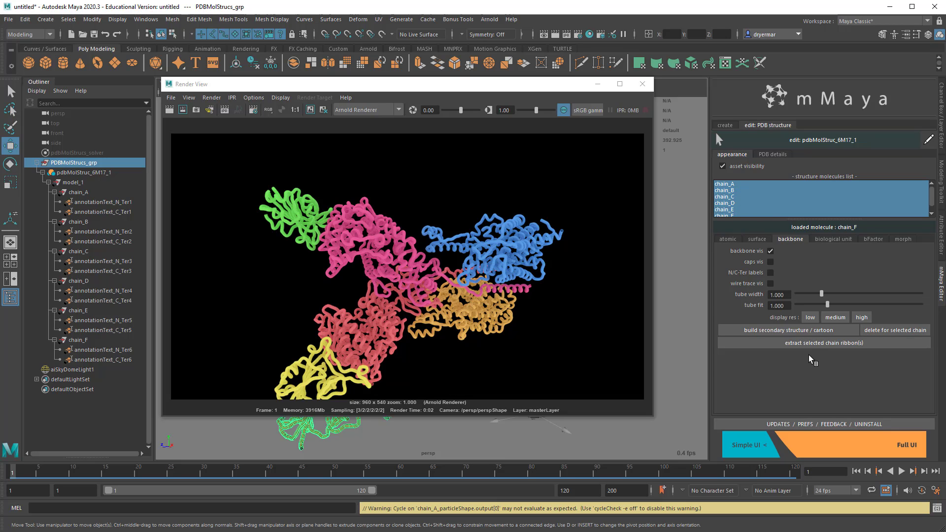
{"action": "mouse_move", "coordinate": [317, 245]}
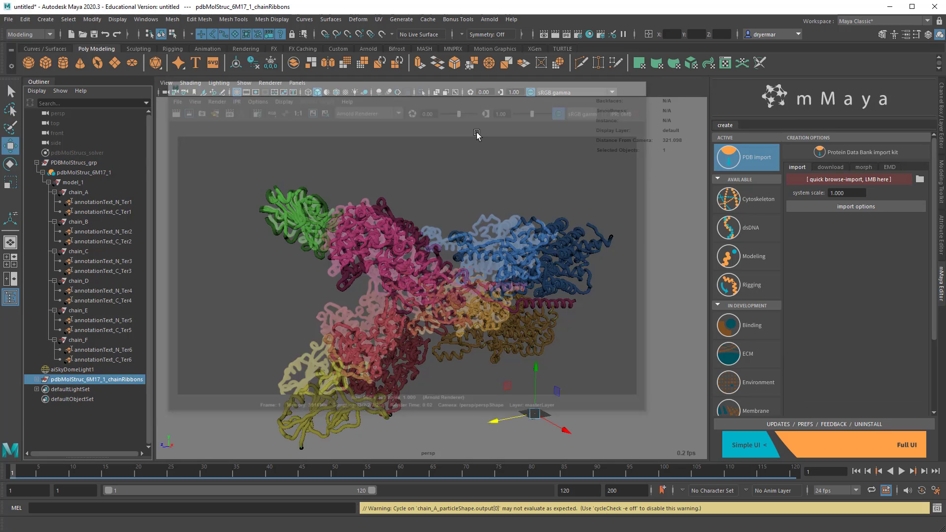
Hide the PDB structure group and select the six extracted curves chain_A through chain_F.
{"action": "left_click", "coordinate": [74, 162]}
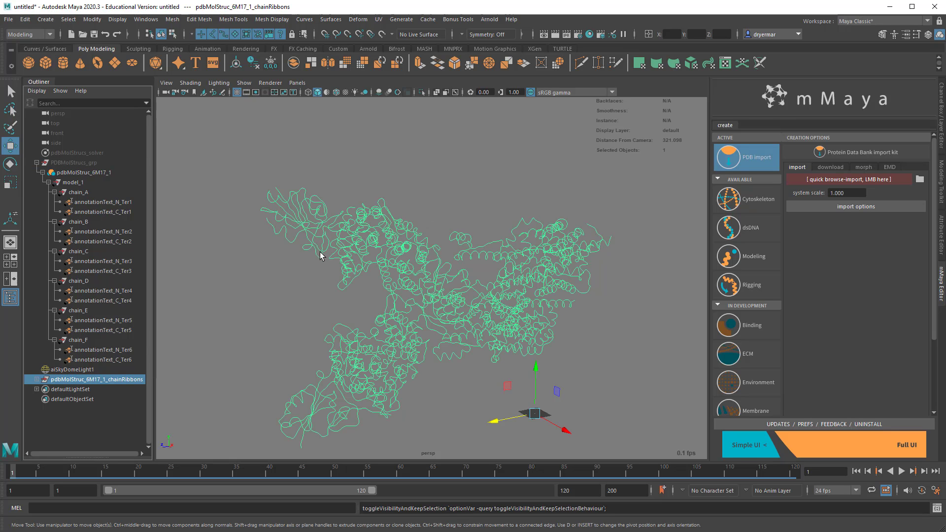
{"action": "mouse_move", "coordinate": [381, 397]}
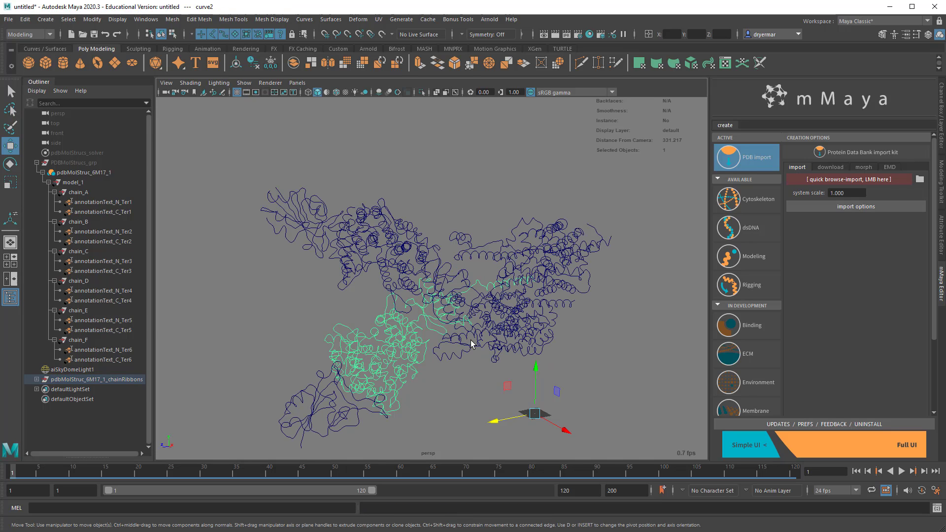
{"action": "left_click", "coordinate": [71, 369]}
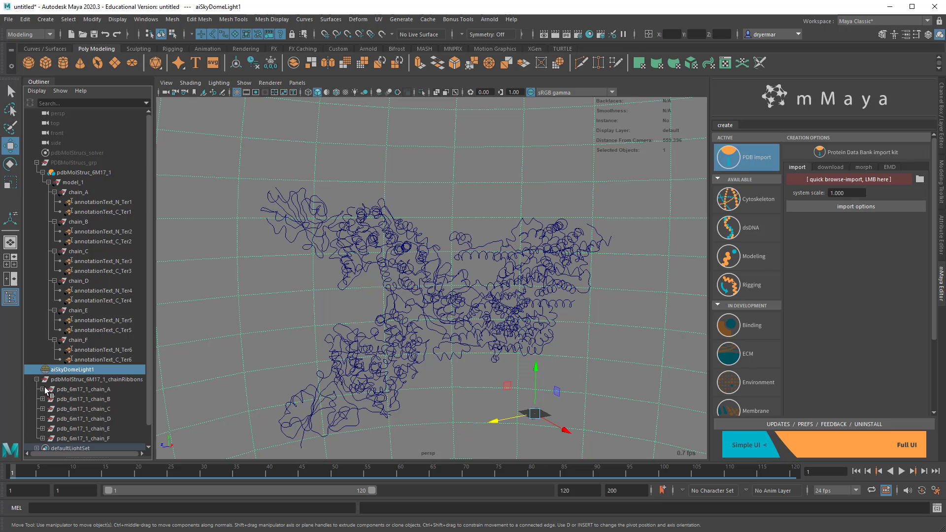
{"action": "left_click_drag", "start_coordinate": [239, 157], "coordinate": [480, 441]}
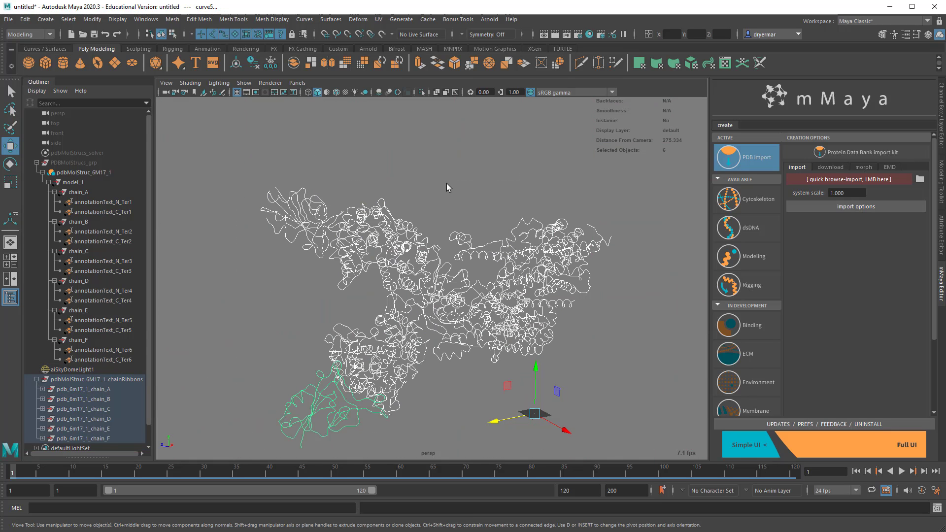
Gather the curves into an Arnold curve collector with a new preset aiStandardSurface shader.
{"action": "left_click", "coordinate": [488, 19]}
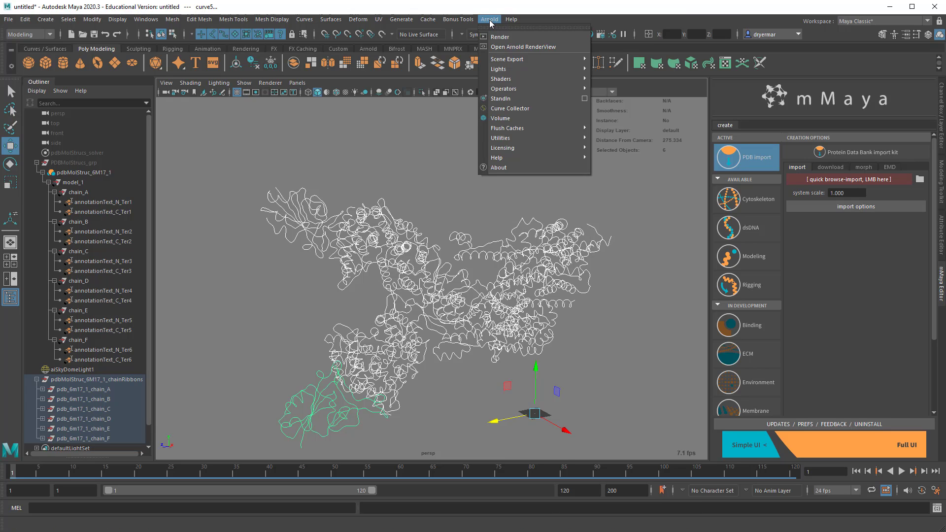
{"action": "mouse_move", "coordinate": [512, 108]}
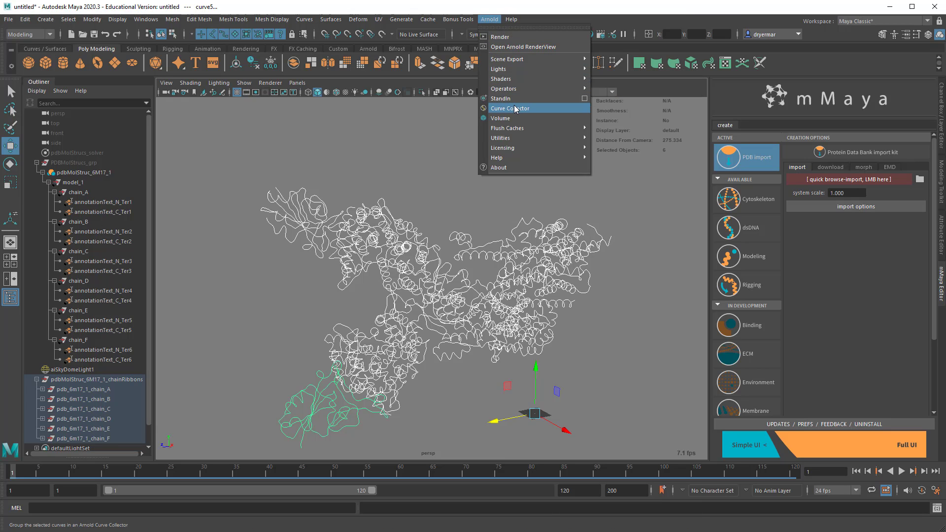
{"action": "left_click", "coordinate": [510, 109]}
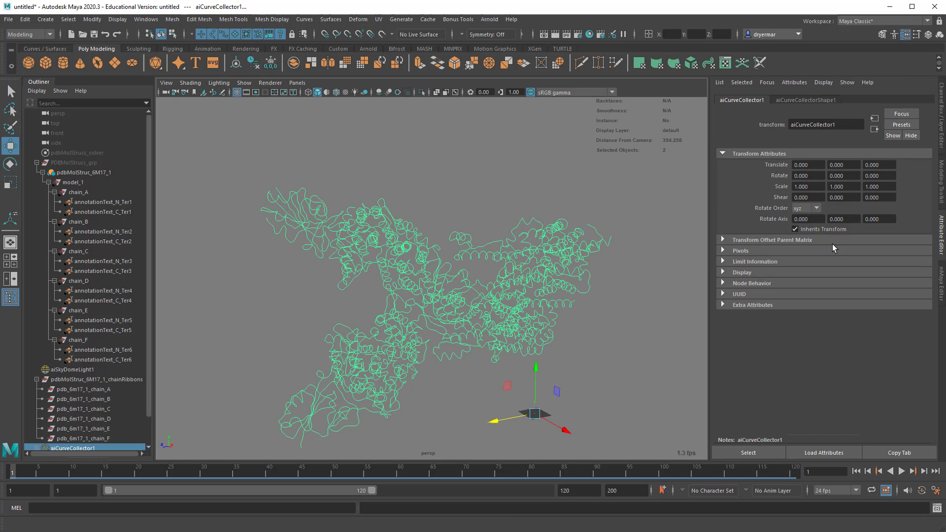
{"action": "left_click", "coordinate": [805, 100]}
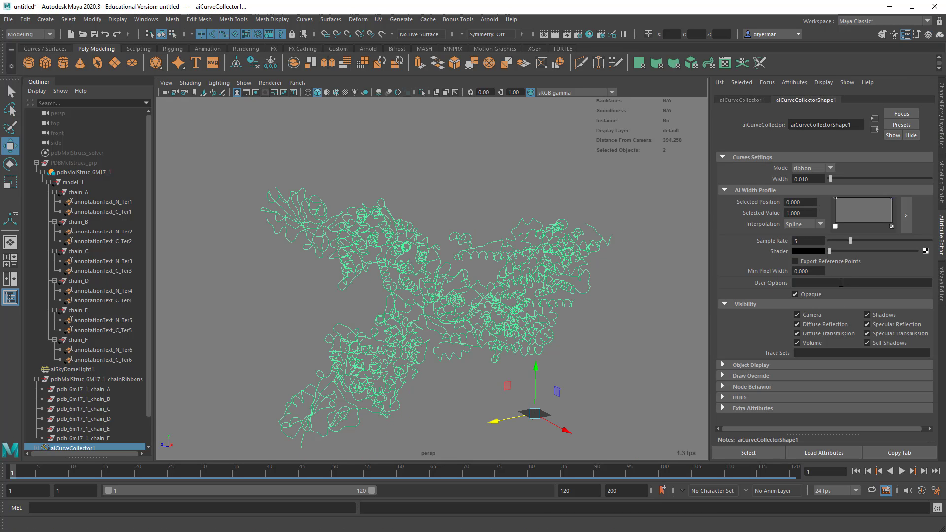
{"action": "left_click", "coordinate": [927, 251]}
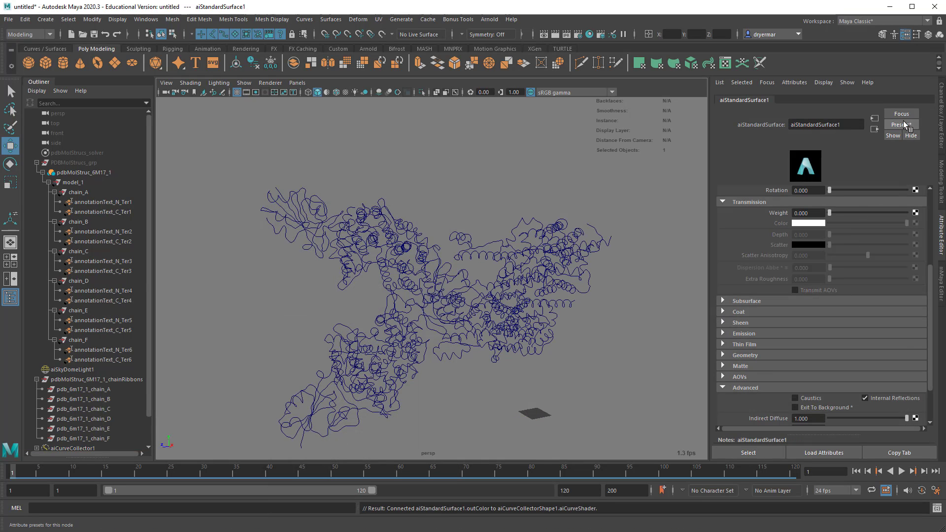
{"action": "left_click", "coordinate": [902, 124]}
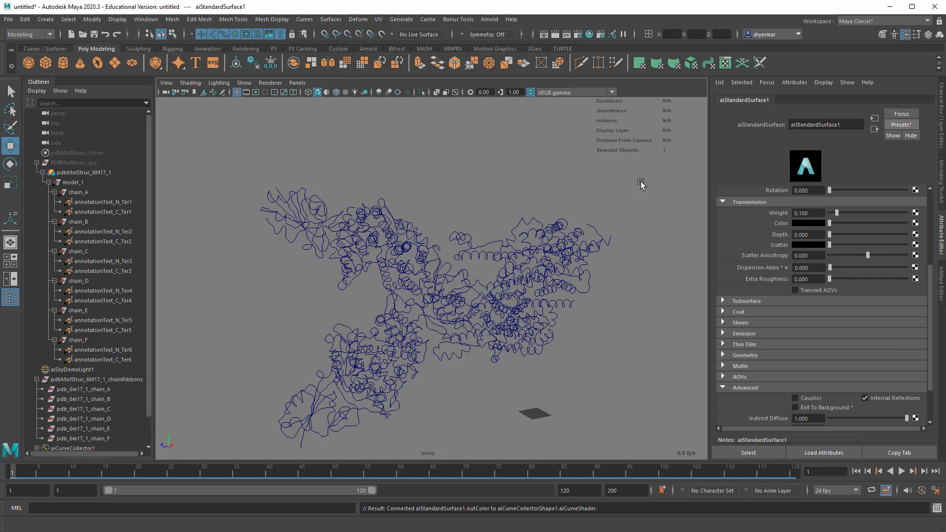
Set the curve collector mode to thick with width 2.000.
{"action": "left_click", "coordinate": [71, 448]}
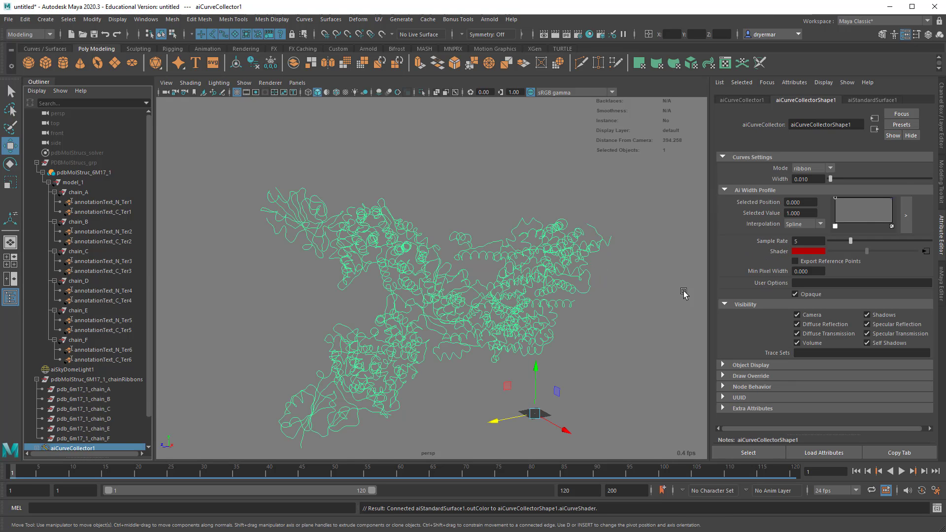
{"action": "left_click", "coordinate": [811, 167]}
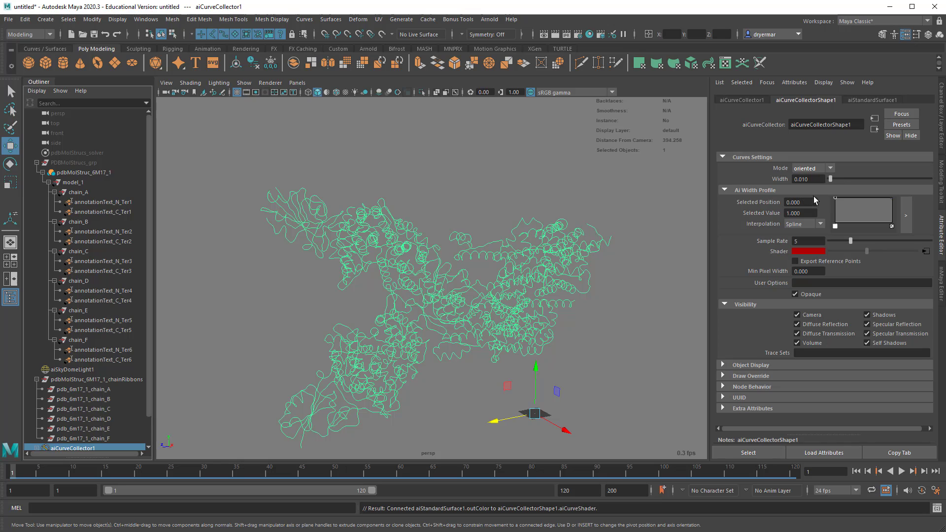
{"action": "left_click", "coordinate": [829, 167]}
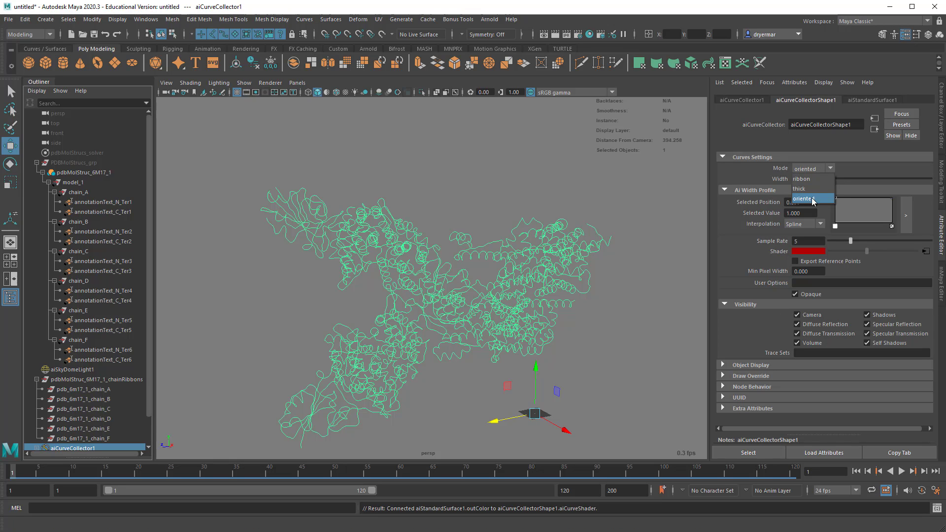
{"action": "left_click", "coordinate": [798, 189]}
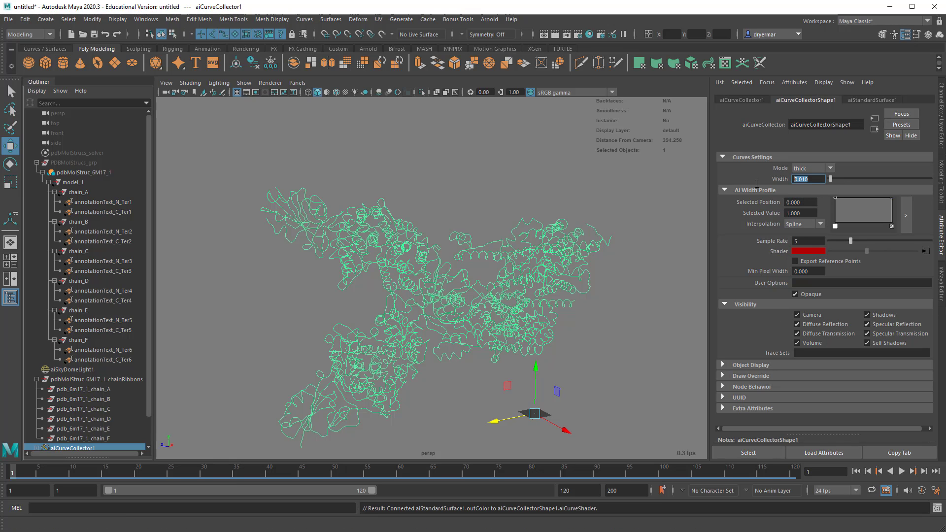
{"action": "type", "text": "2.000"}
{"action": "left_click", "coordinate": [808, 241]}
{"action": "type", "text": "200"}
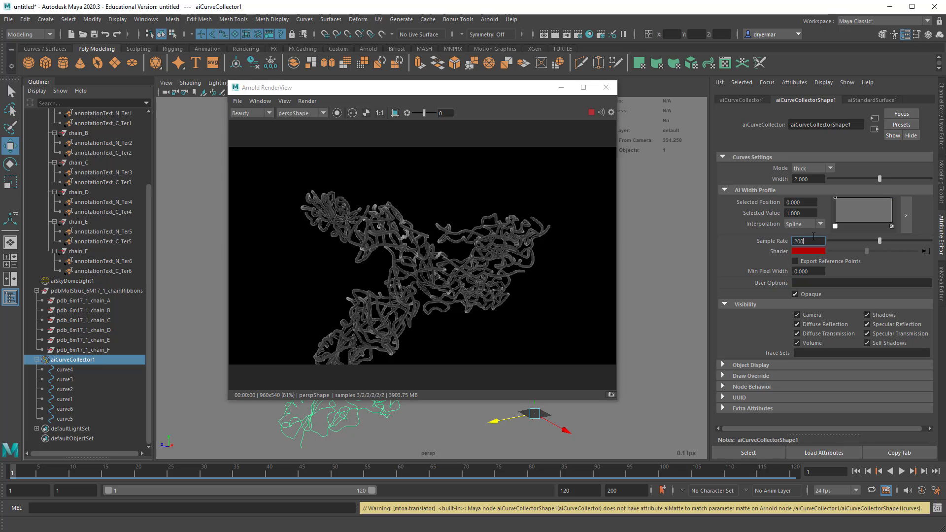
Raise the curve sample rate through 5, 200 and 500 so the tubes follow the chains.
{"action": "type", "text": "5"}
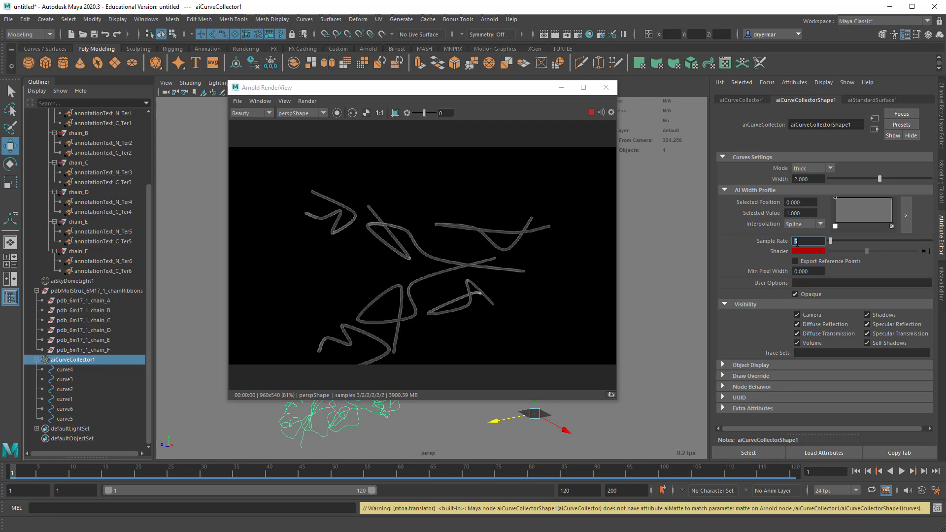
{"action": "mouse_move", "coordinate": [487, 300]}
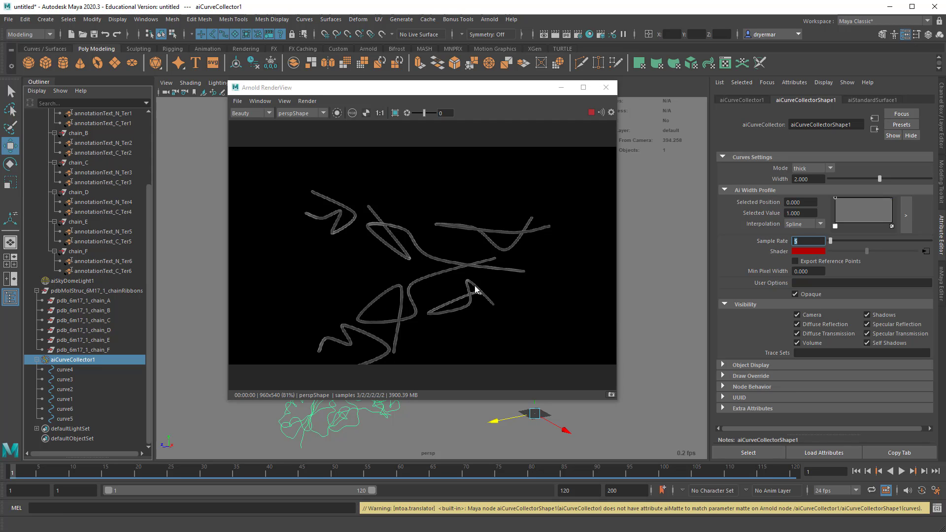
{"action": "mouse_move", "coordinate": [370, 213]}
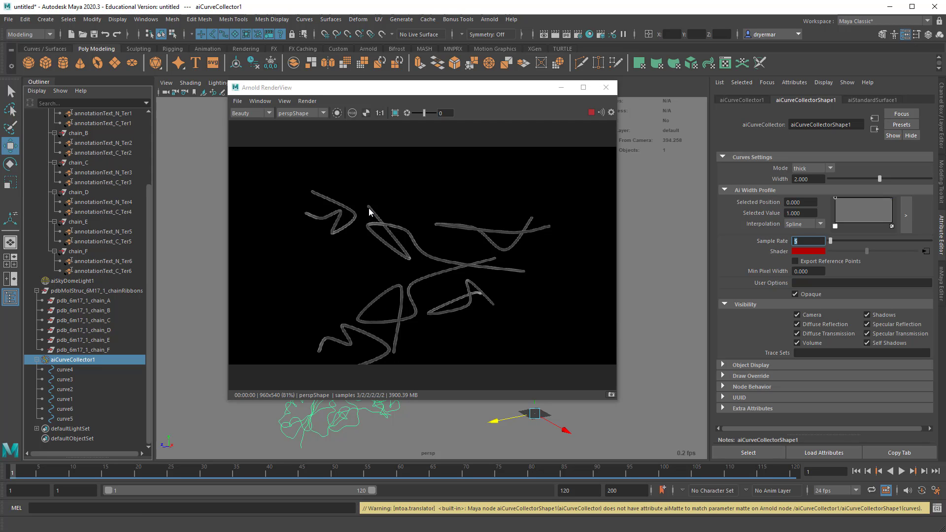
{"action": "mouse_move", "coordinate": [407, 240]}
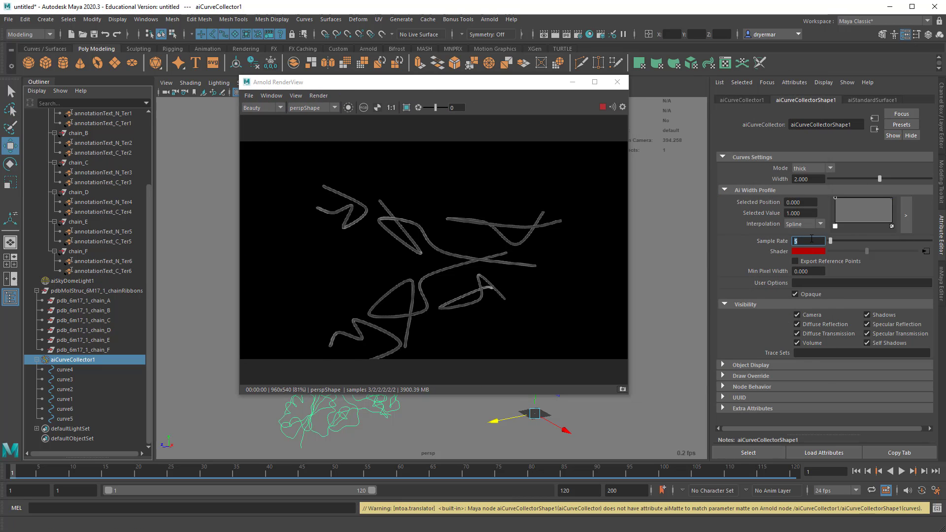
{"action": "type", "text": "200"}
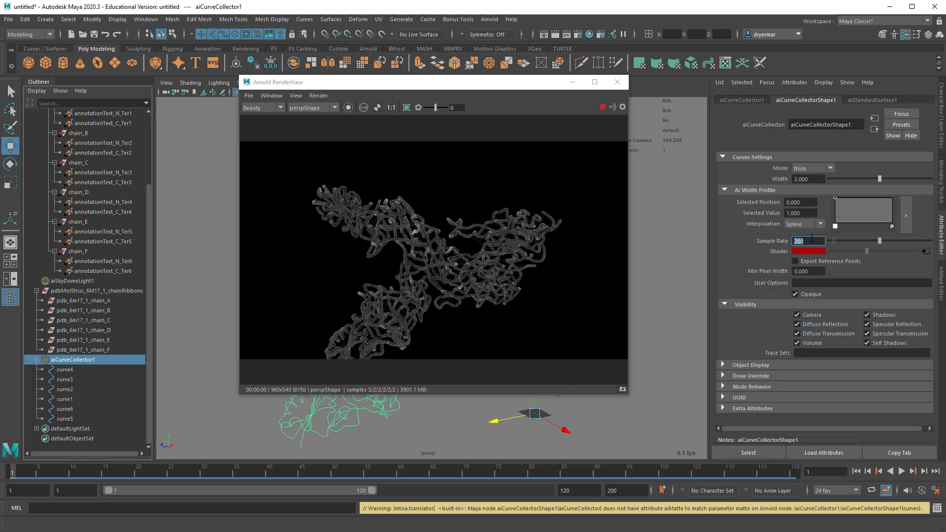
{"action": "type", "text": "500"}
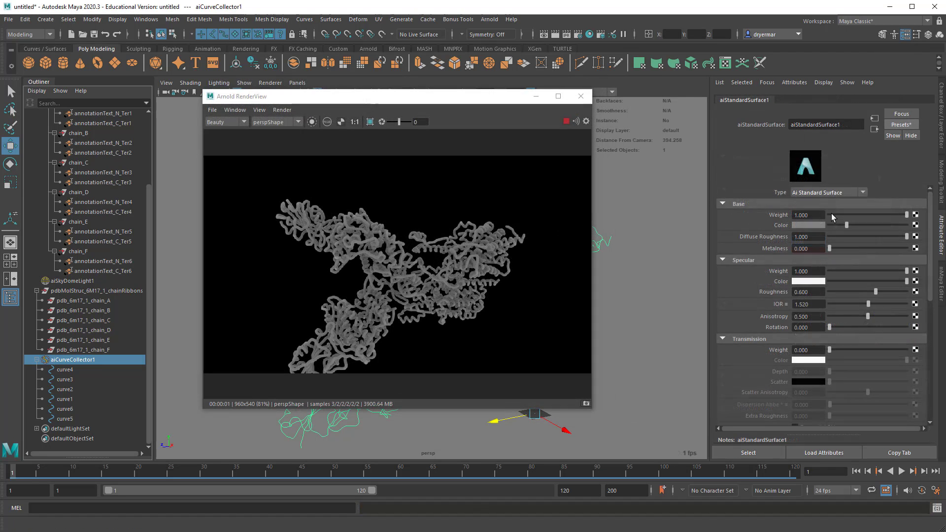
Set aiStandardSurface1's base color to red.
{"action": "left_click", "coordinate": [808, 224]}
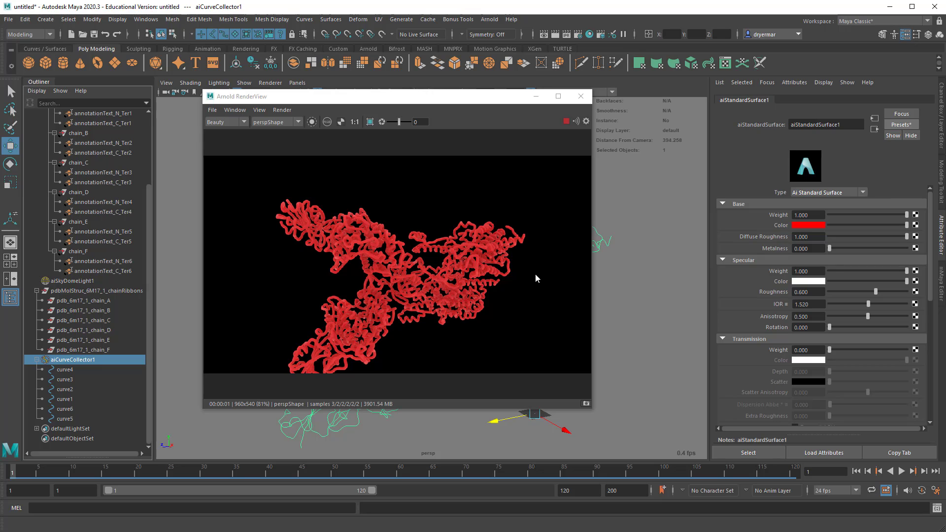
{"action": "mouse_move", "coordinate": [364, 357]}
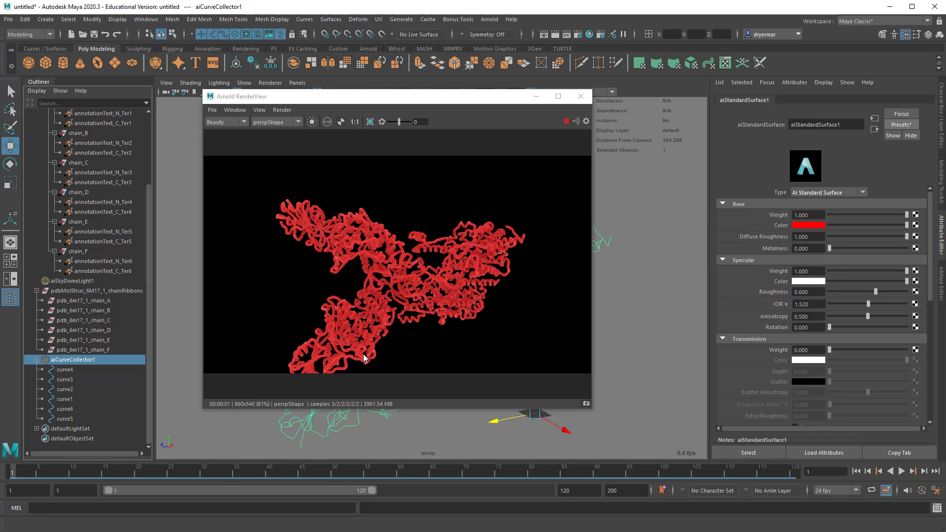
{"action": "mouse_move", "coordinate": [527, 125]}
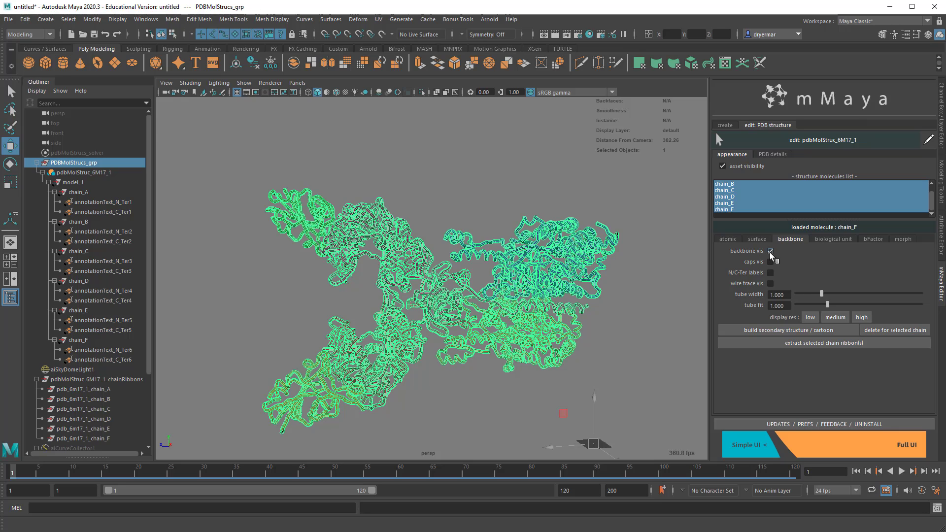
Hide the backbone tubes and move through the biological unit and backbone settings to the surface settings.
{"action": "left_click", "coordinate": [771, 251]}
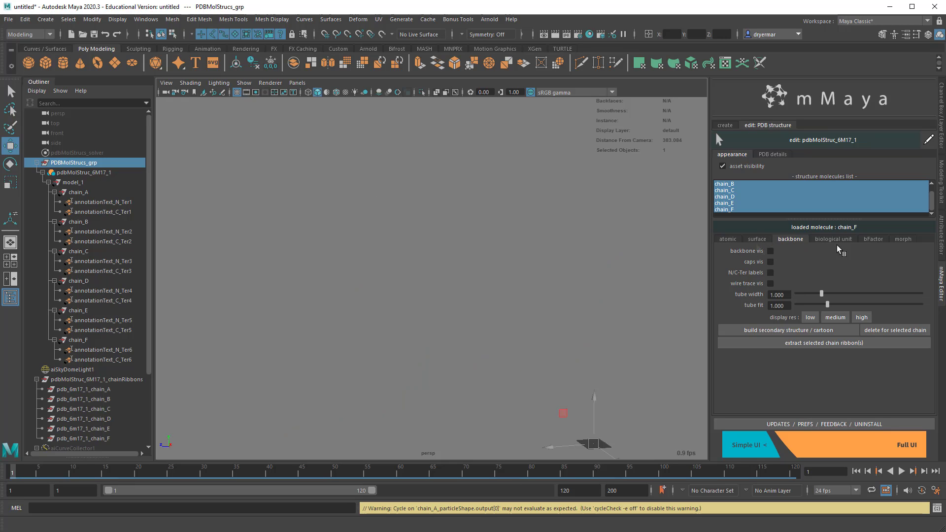
{"action": "left_click", "coordinate": [833, 239]}
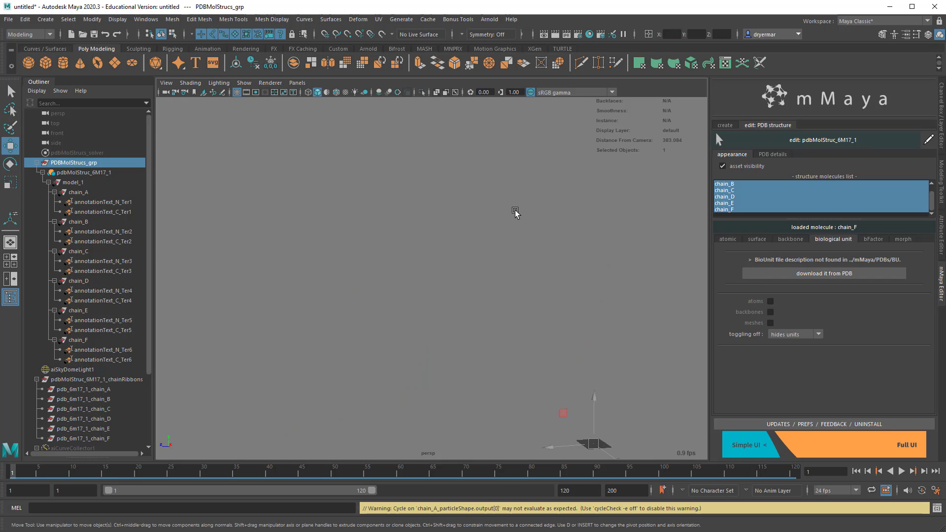
{"action": "mouse_move", "coordinate": [516, 219]}
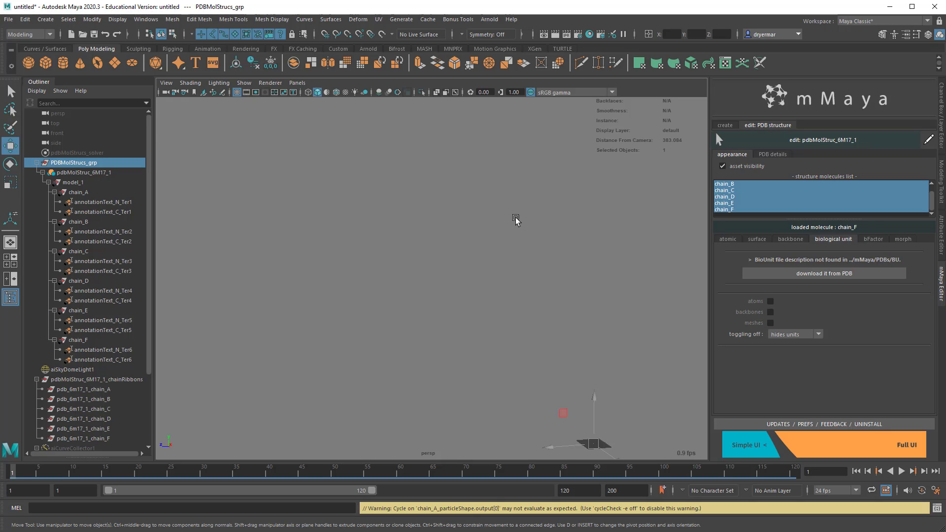
{"action": "mouse_move", "coordinate": [509, 219]}
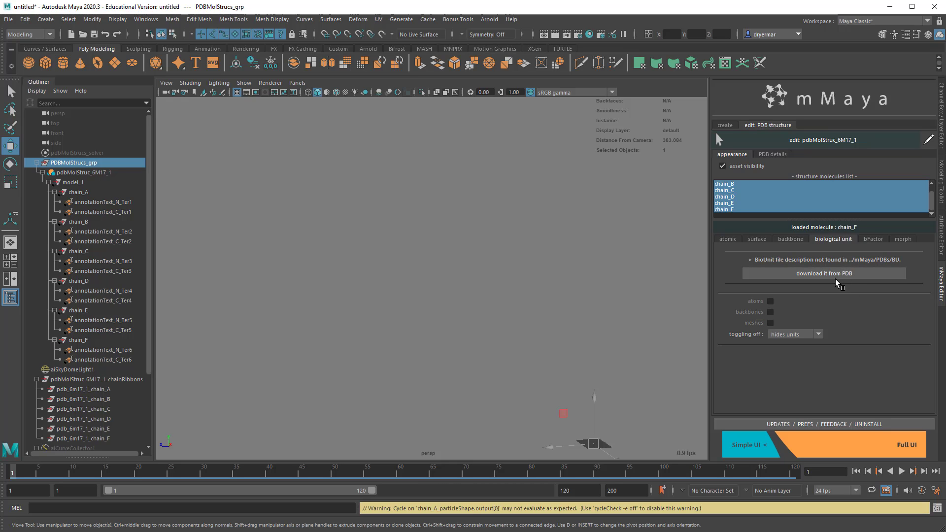
{"action": "left_click", "coordinate": [789, 238]}
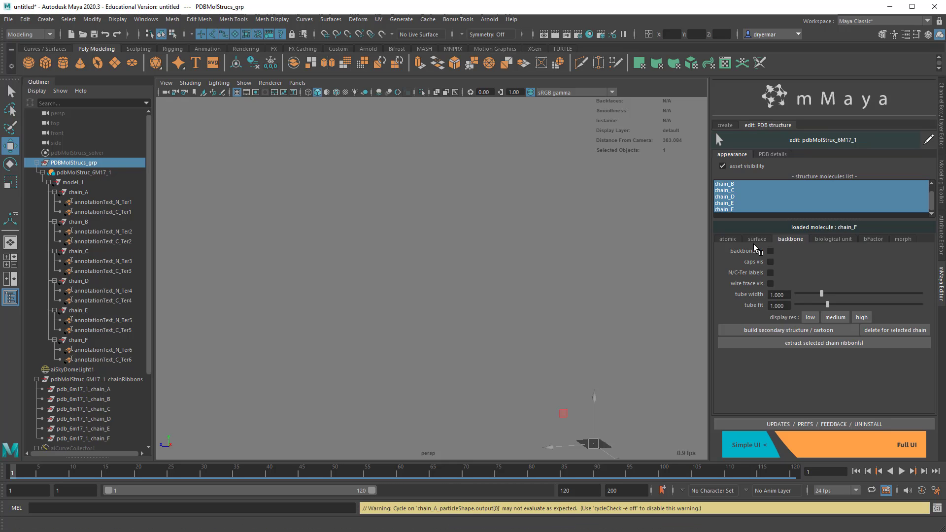
{"action": "left_click", "coordinate": [756, 239]}
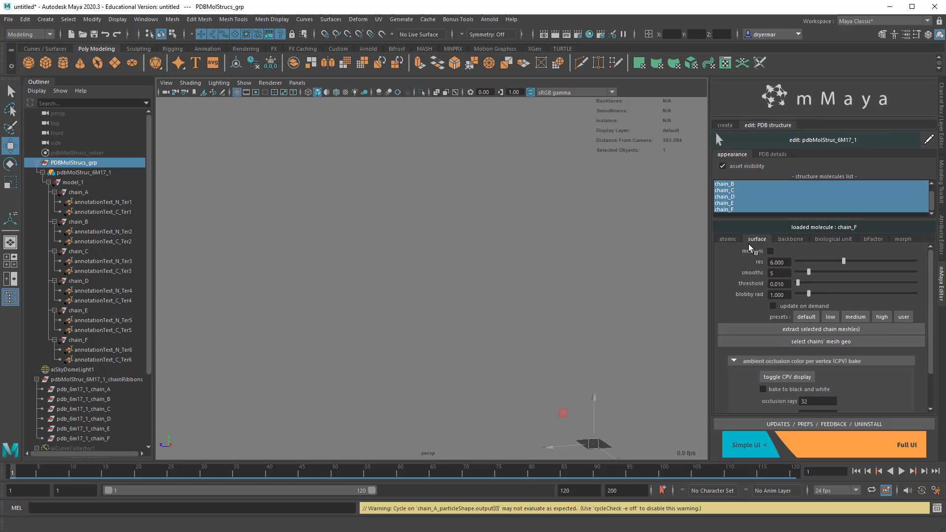
Turn on mesh vis for all chains with threshold 0.10.
{"action": "left_click", "coordinate": [771, 252]}
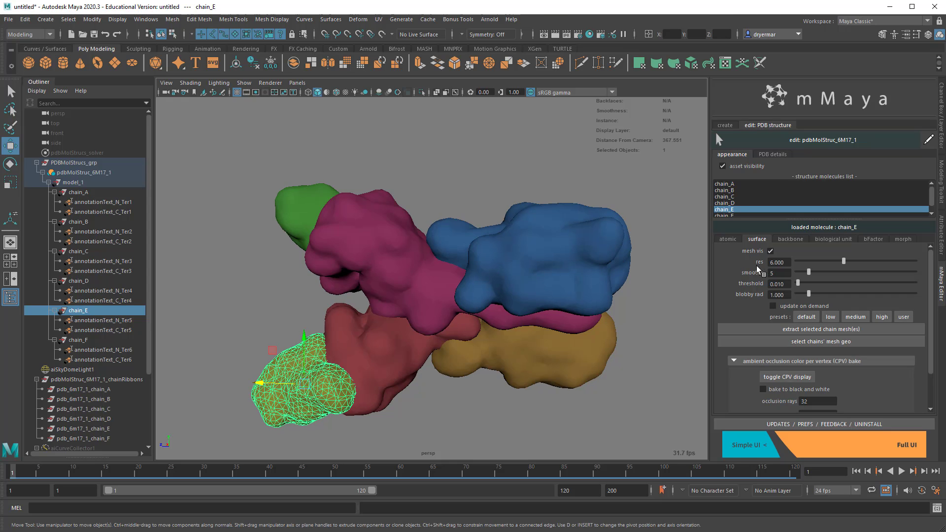
{"action": "mouse_move", "coordinate": [758, 273]}
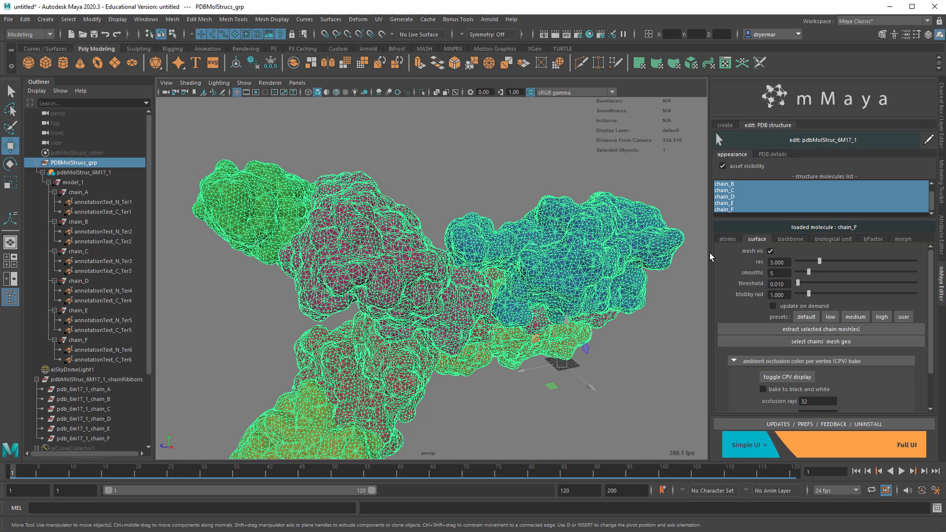
{"action": "mouse_move", "coordinate": [601, 247]}
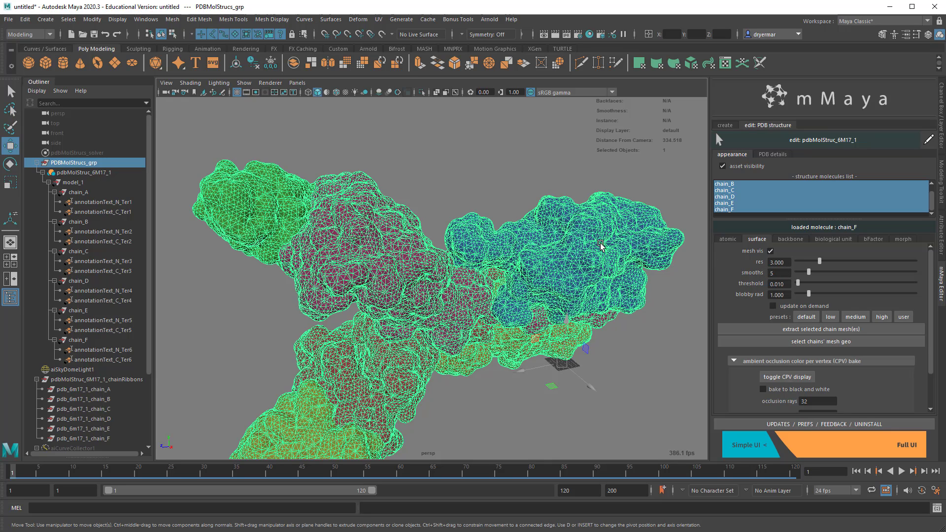
{"action": "type", "text": "0.10"}
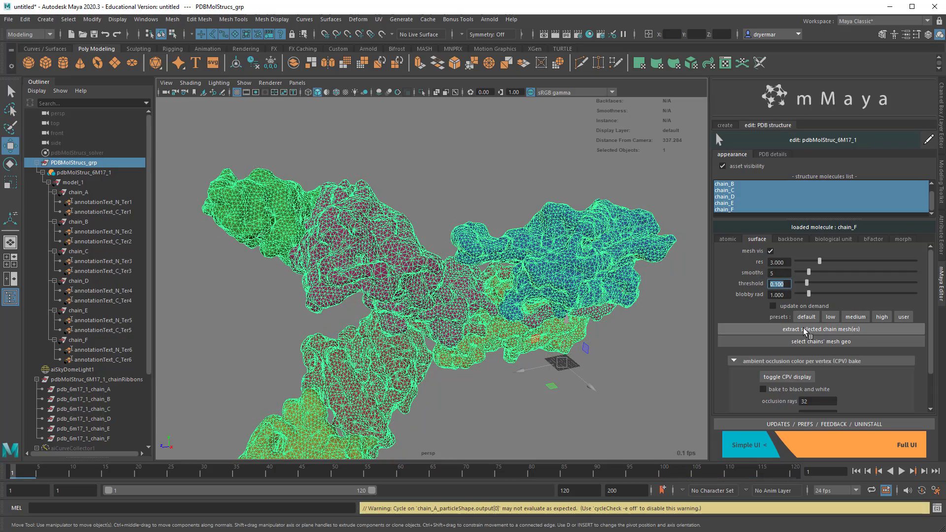
Apply the medium-quality surface preset to all six 6M17 chains after checking chain_C.
{"action": "left_click", "coordinate": [830, 317]}
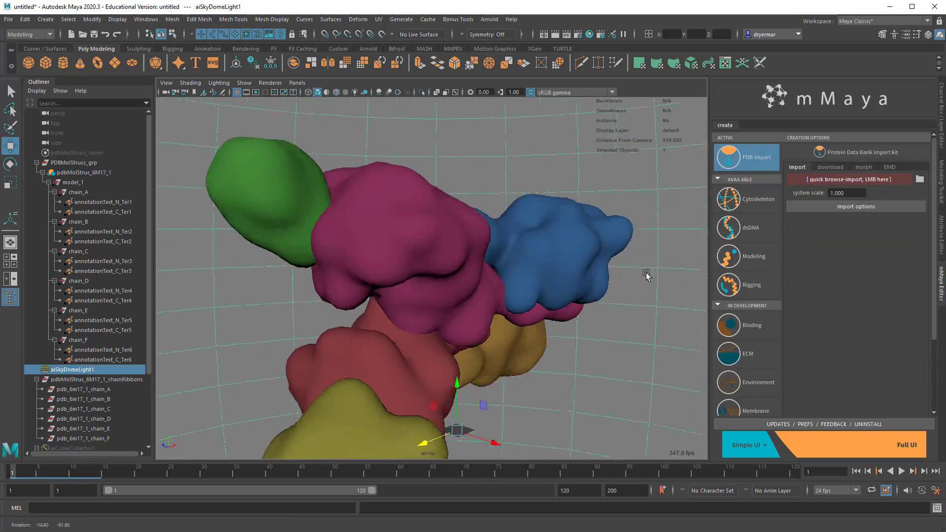
{"action": "left_click", "coordinate": [79, 252]}
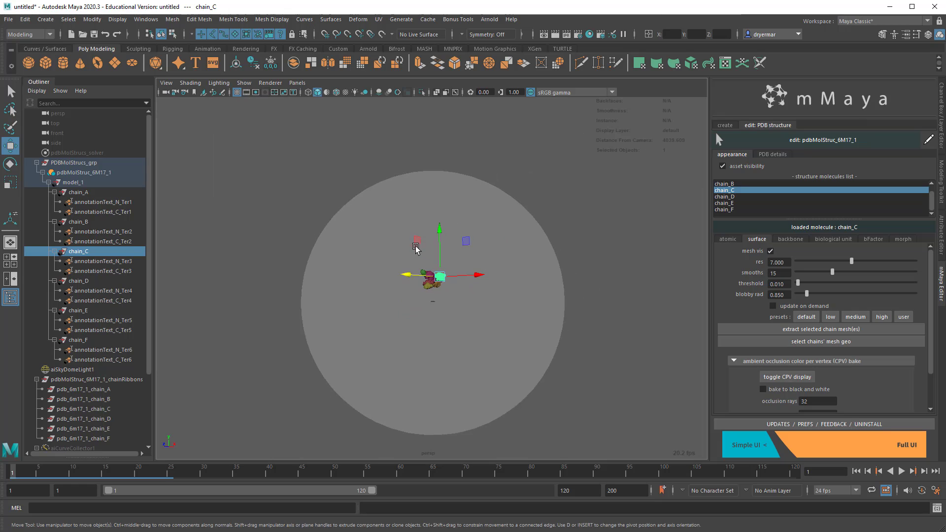
{"action": "left_click", "coordinate": [724, 125]}
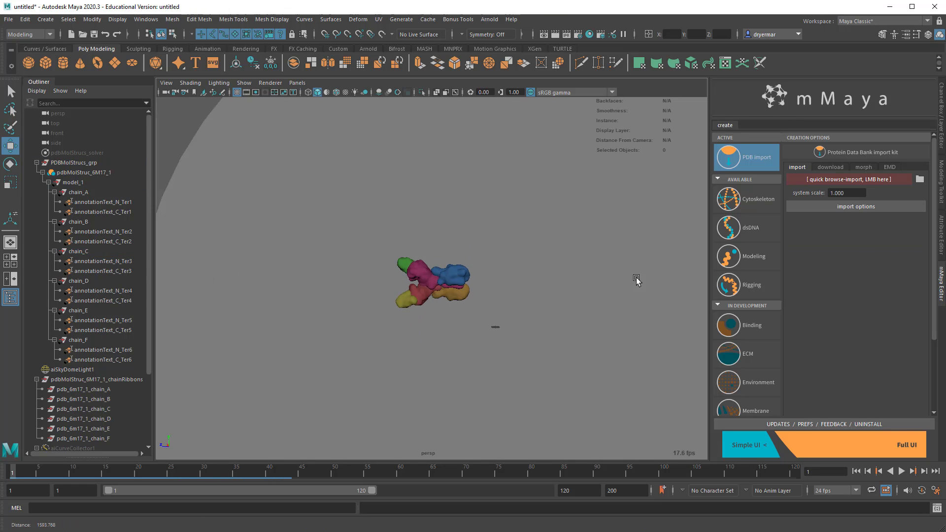
{"action": "left_click", "coordinate": [79, 251]}
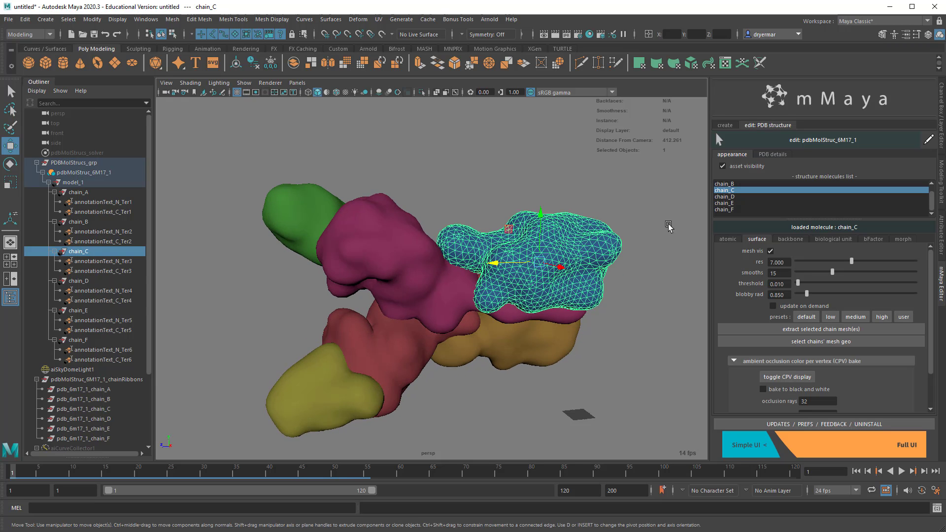
{"action": "left_click", "coordinate": [79, 163]}
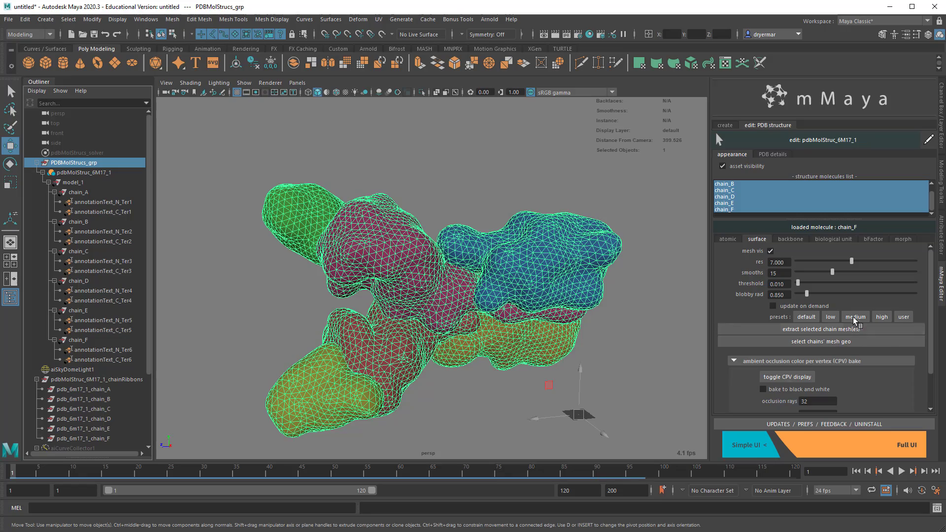
{"action": "left_click", "coordinate": [855, 316]}
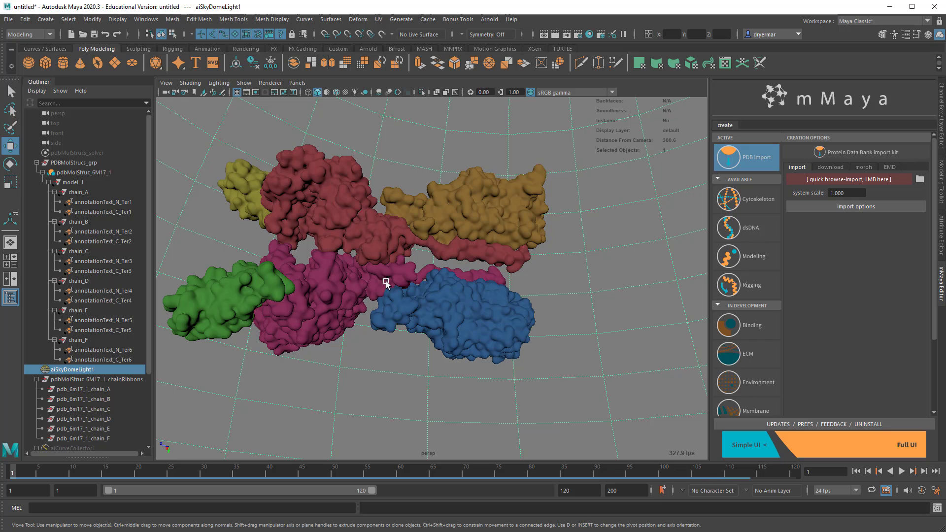
{"action": "mouse_move", "coordinate": [380, 250]}
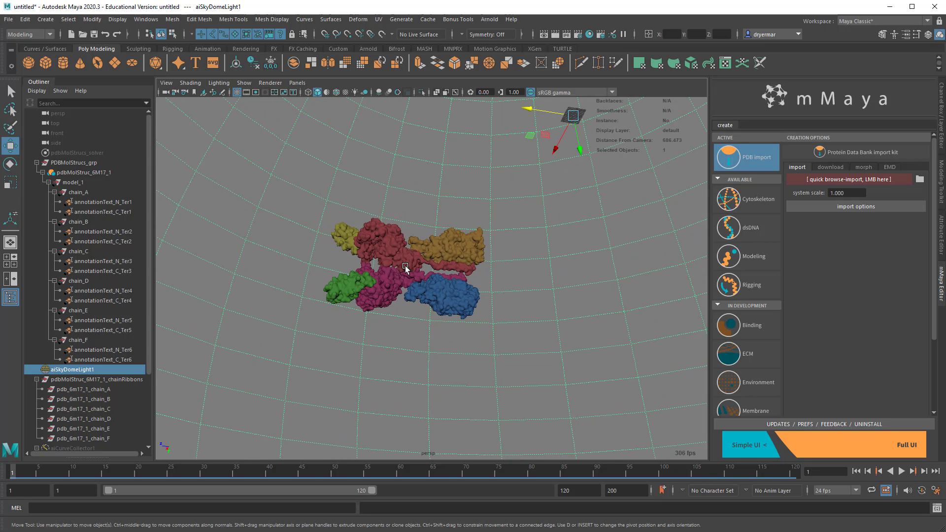
Extract the chain surfaces into the pdbMolStruc_6M17_1_chainMeshes group and inspect them.
{"action": "left_click", "coordinate": [72, 163]}
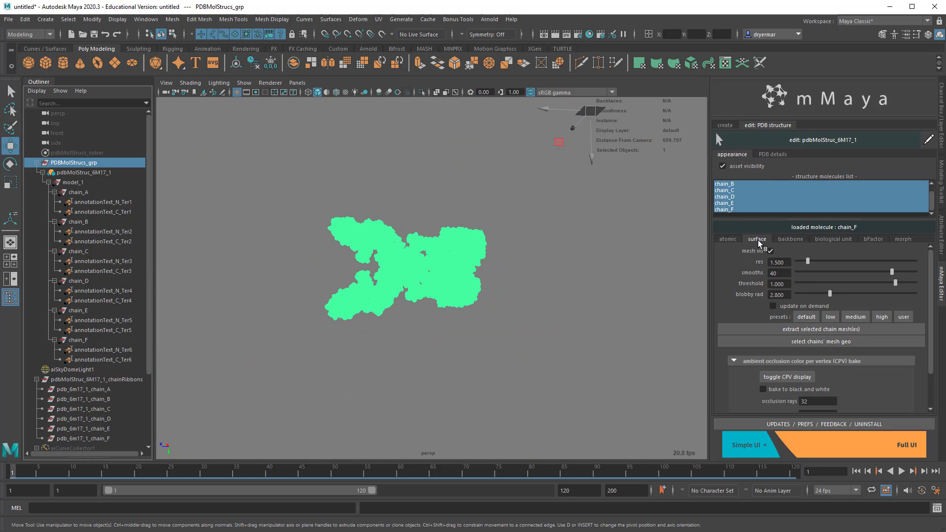
{"action": "mouse_move", "coordinate": [714, 317]}
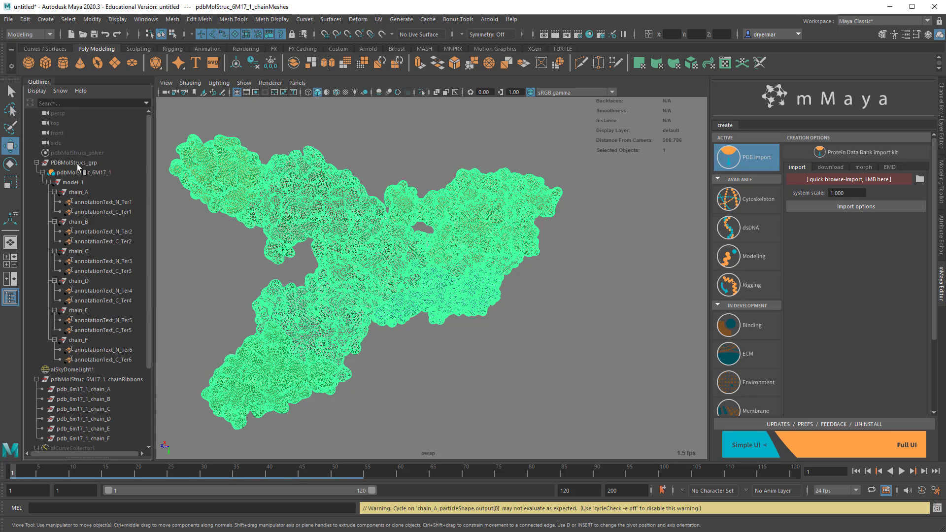
{"action": "left_click", "coordinate": [74, 163]}
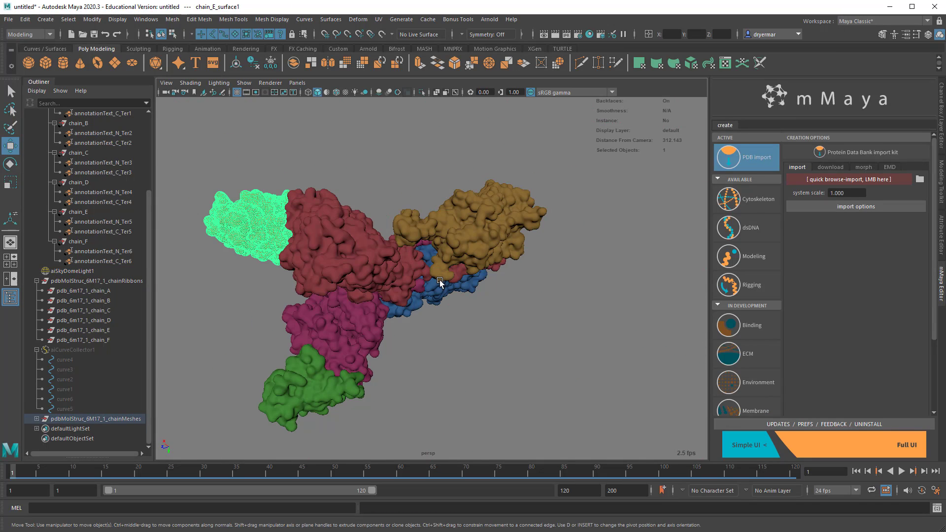
{"action": "left_click_drag", "start_coordinate": [440, 282], "coordinate": [574, 336]}
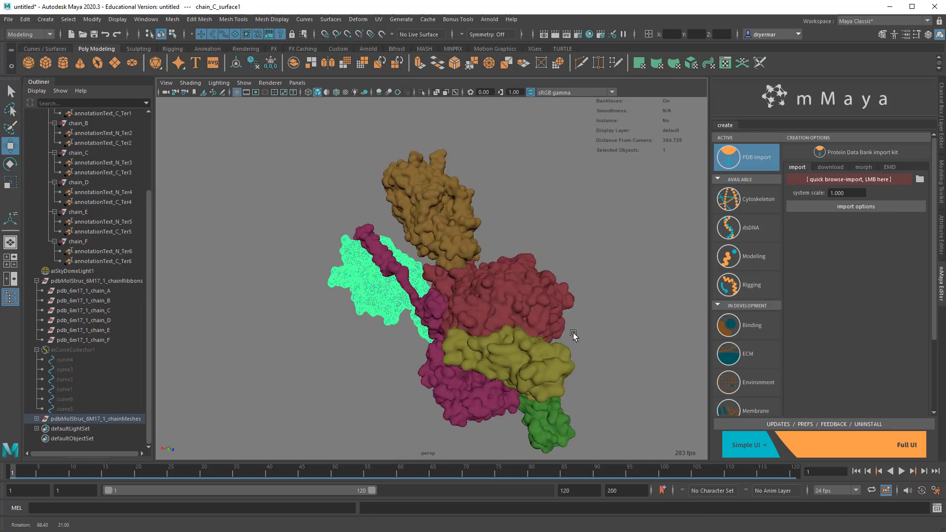
{"action": "left_click_drag", "start_coordinate": [574, 335], "coordinate": [480, 362]}
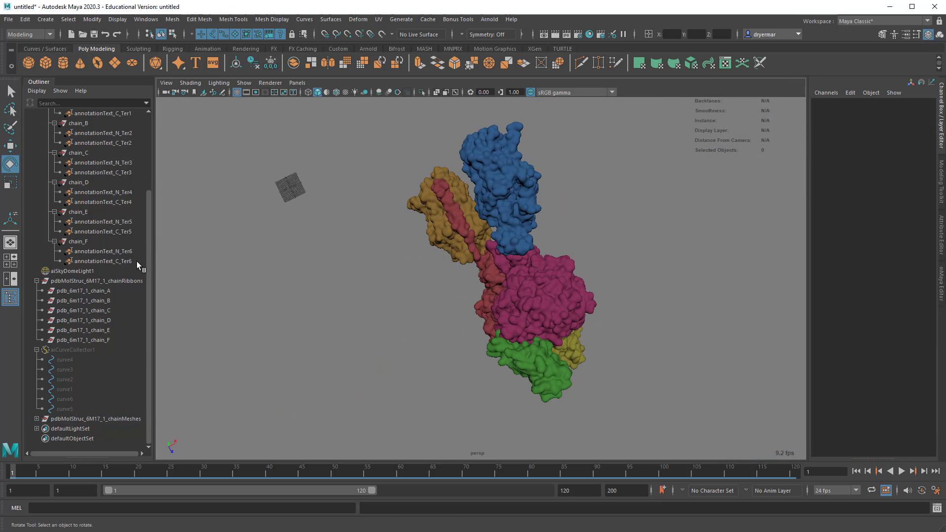
Toggle PDBMolStrucs_grp visibility in the Channel Box so only extracted chain meshes show.
{"action": "left_click", "coordinate": [76, 163]}
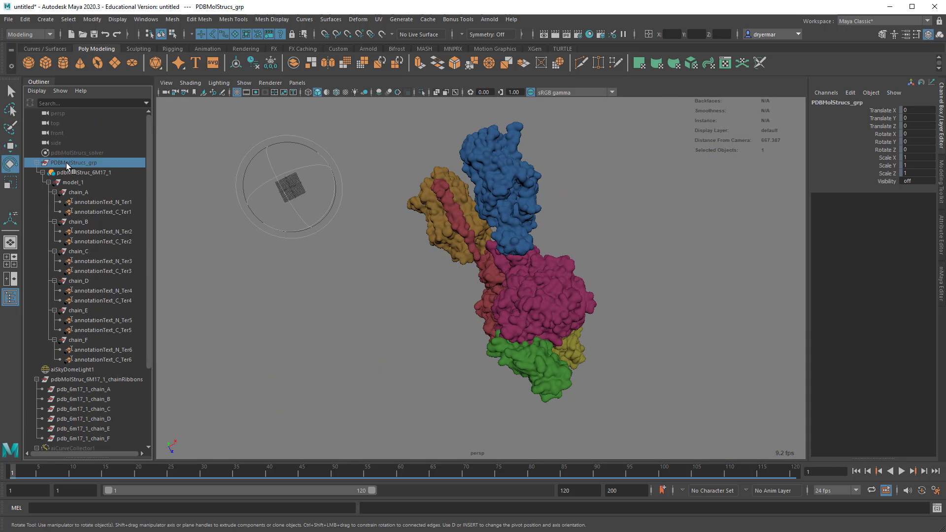
{"action": "scroll", "scroll_direction": "down", "scroll_amount": 3}
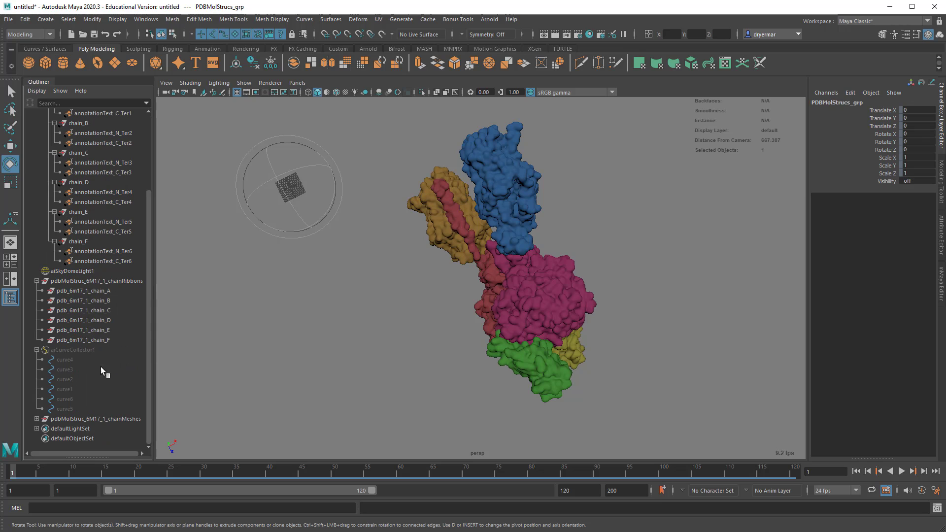
{"action": "left_click", "coordinate": [91, 419]}
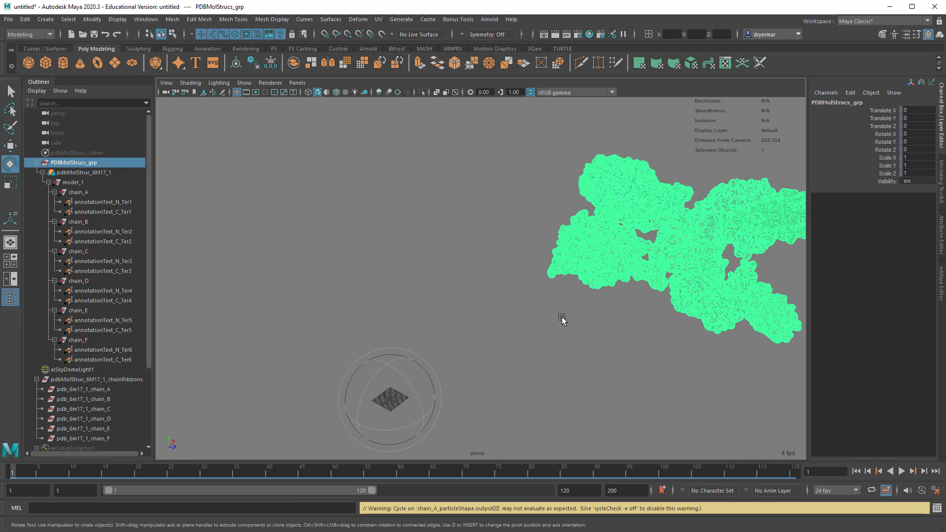
Select the sky dome light and orbit to inspect the colored chain surfaces.
{"action": "left_click", "coordinate": [79, 369]}
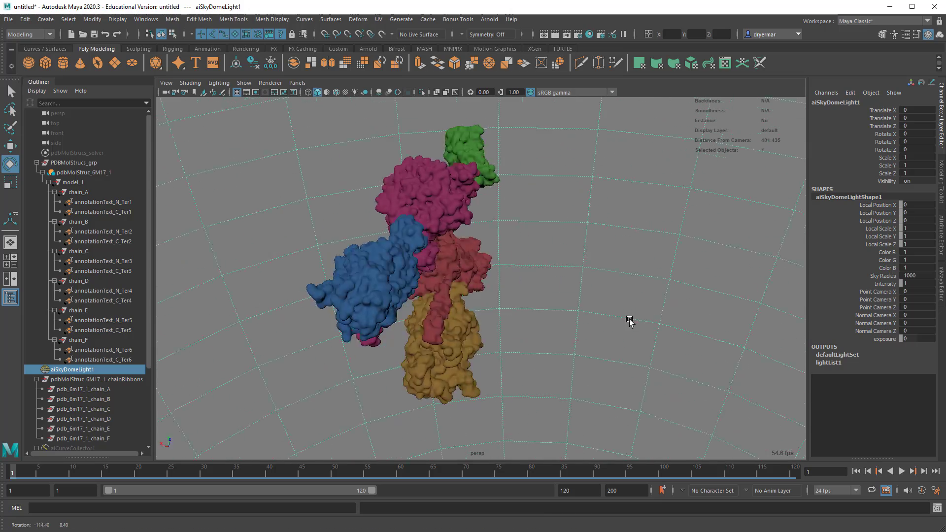
{"action": "left_click_drag", "start_coordinate": [630, 319], "coordinate": [572, 305]}
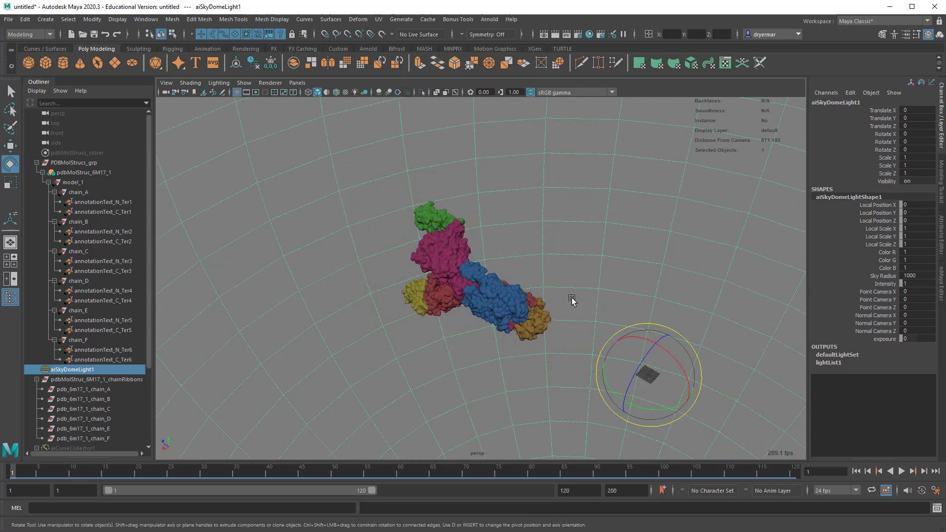
{"action": "left_click_drag", "start_coordinate": [572, 300], "coordinate": [660, 332]}
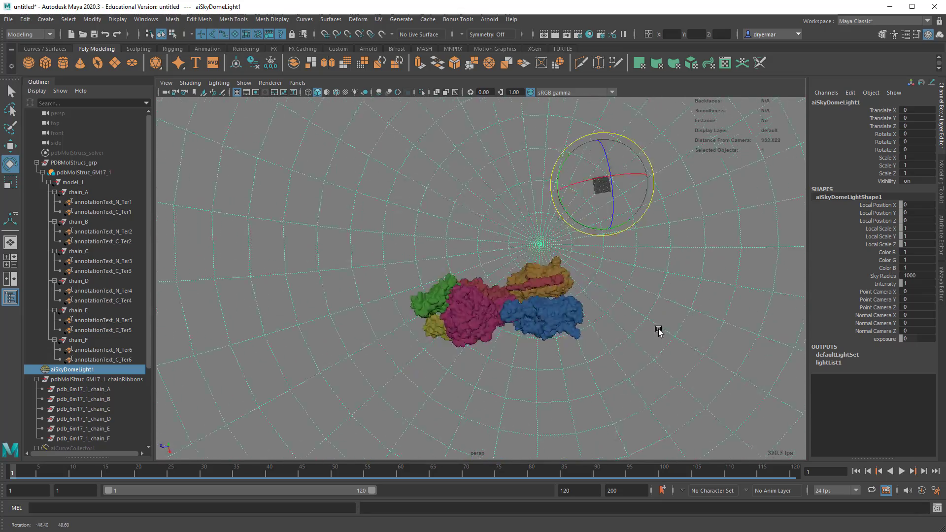
{"action": "left_click_drag", "start_coordinate": [660, 331], "coordinate": [586, 290]}
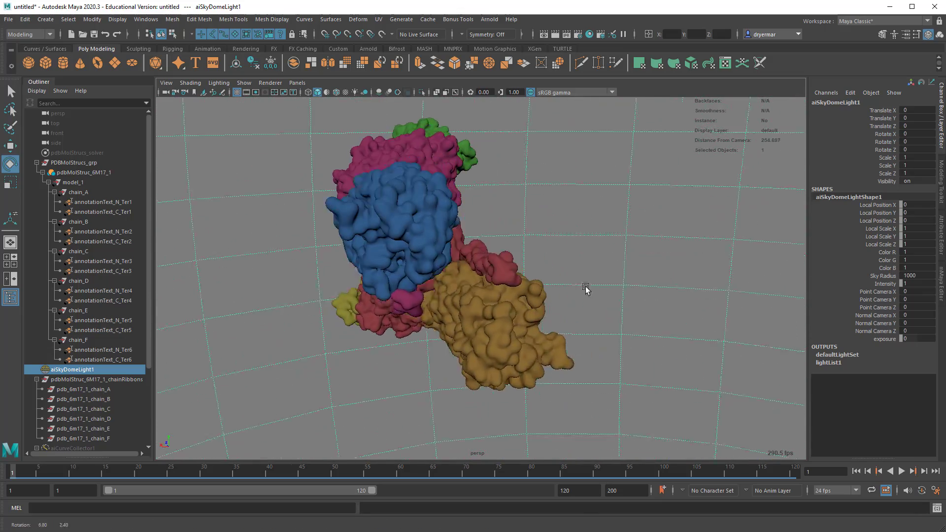